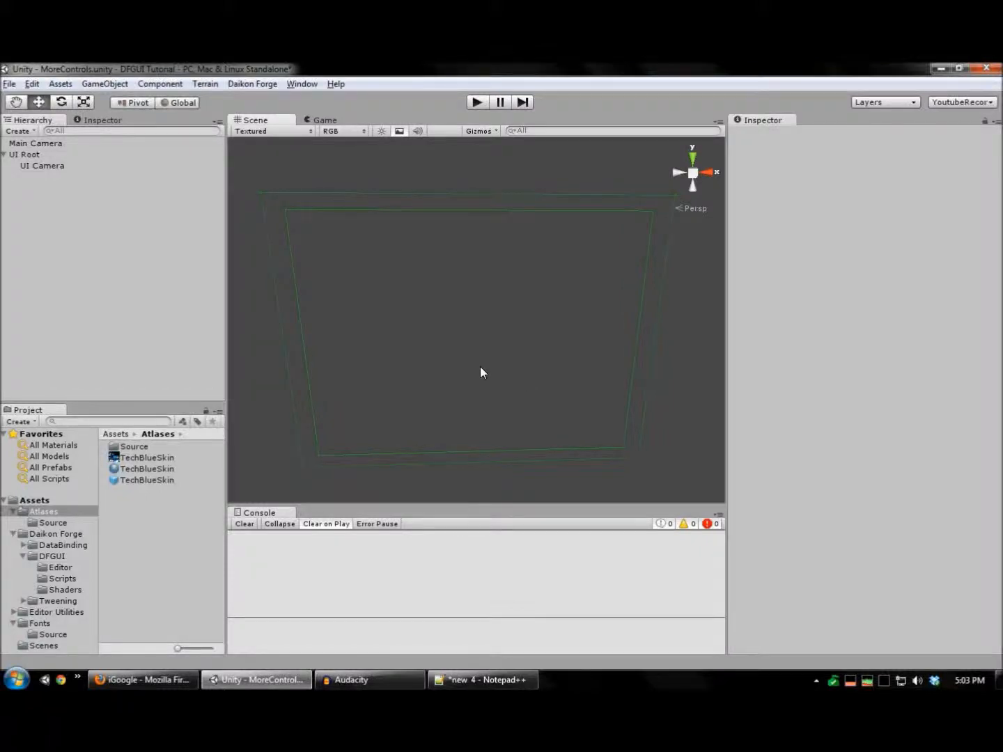
mouse_move(508, 367)
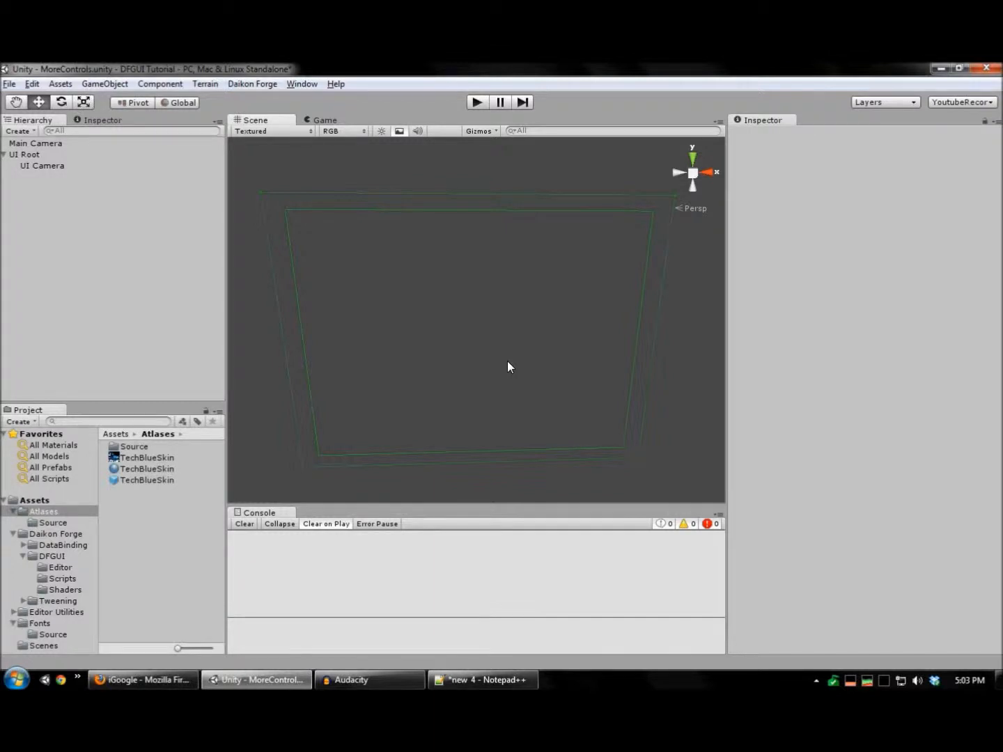
mouse_move(497, 366)
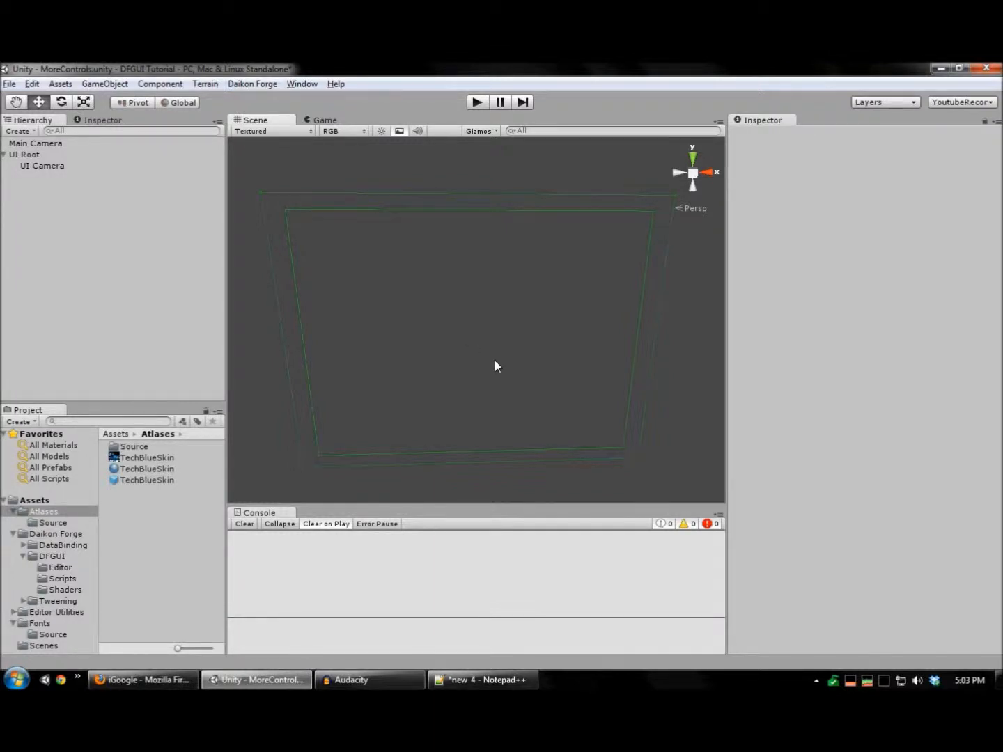
mouse_move(494, 359)
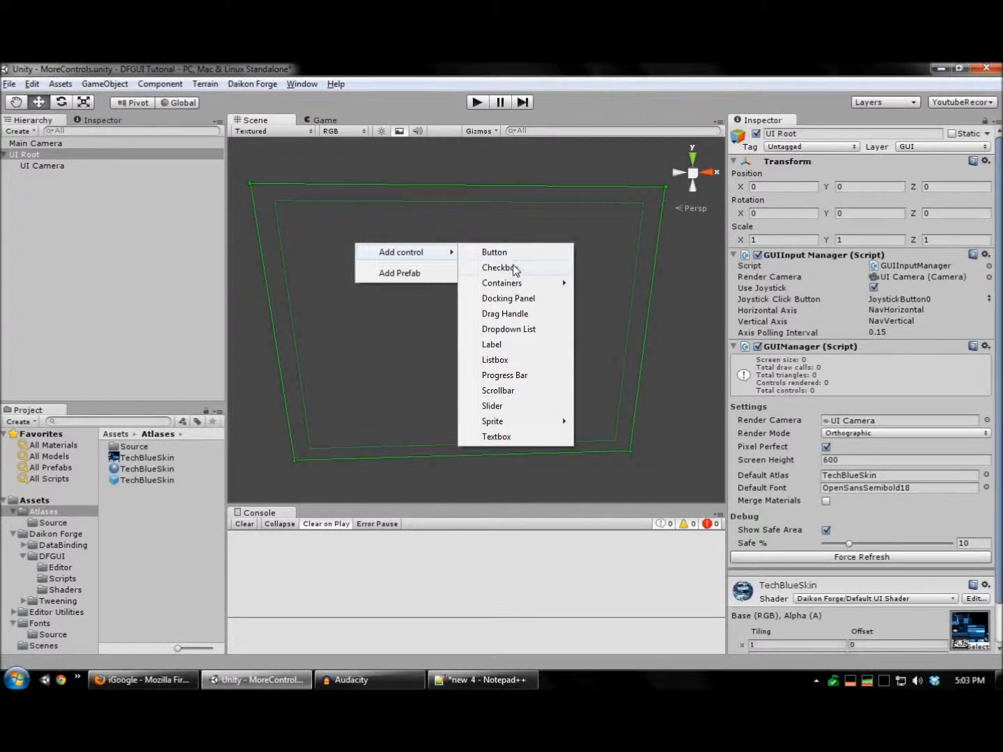
Add a Checkbox control under UI Root and size it 10 by 10.
click(500, 268)
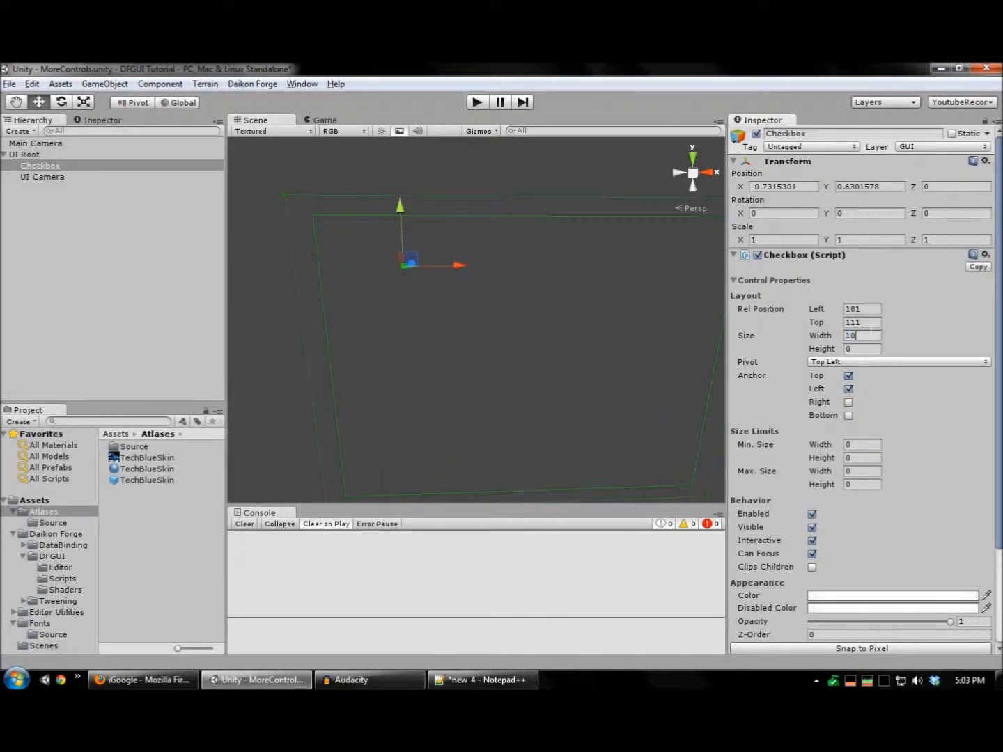
text(10)
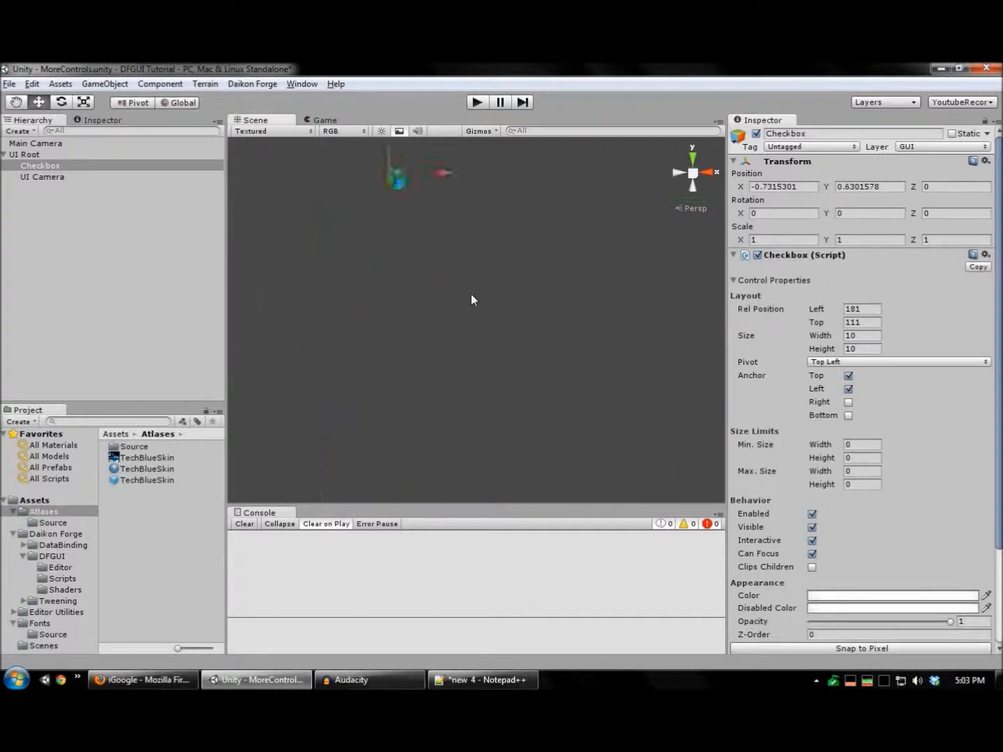
Add a 20x20 sliced-sprite background named bg inside the Checkbox, and resize the Checkbox to 20x20.
right_click(436, 241)
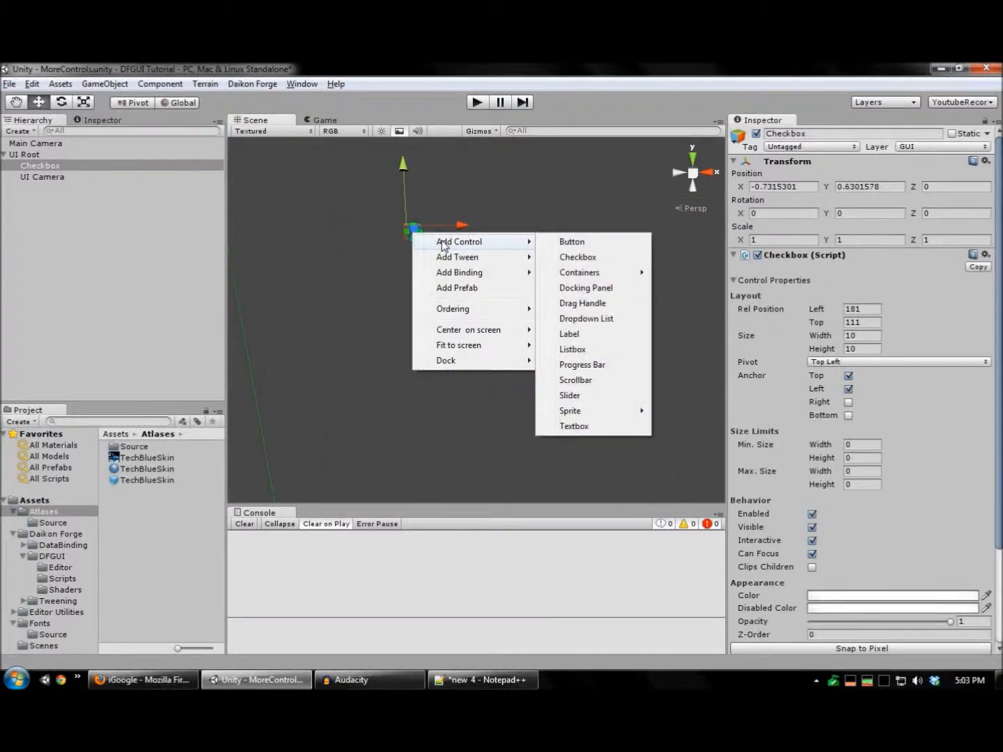
mouse_move(613, 421)
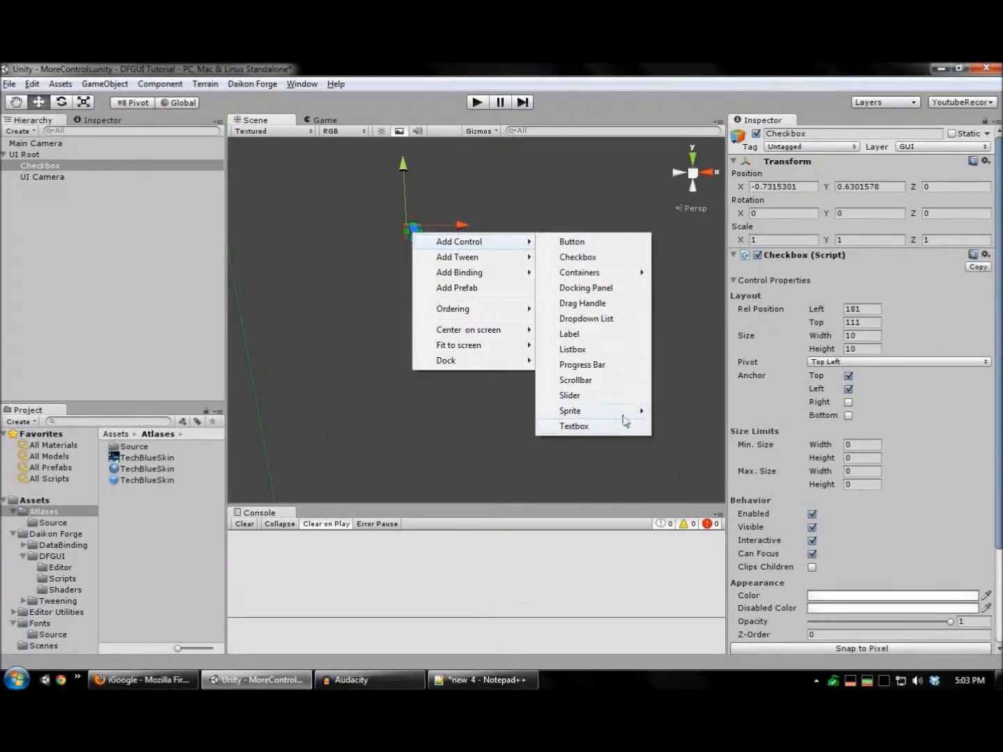
click(570, 410)
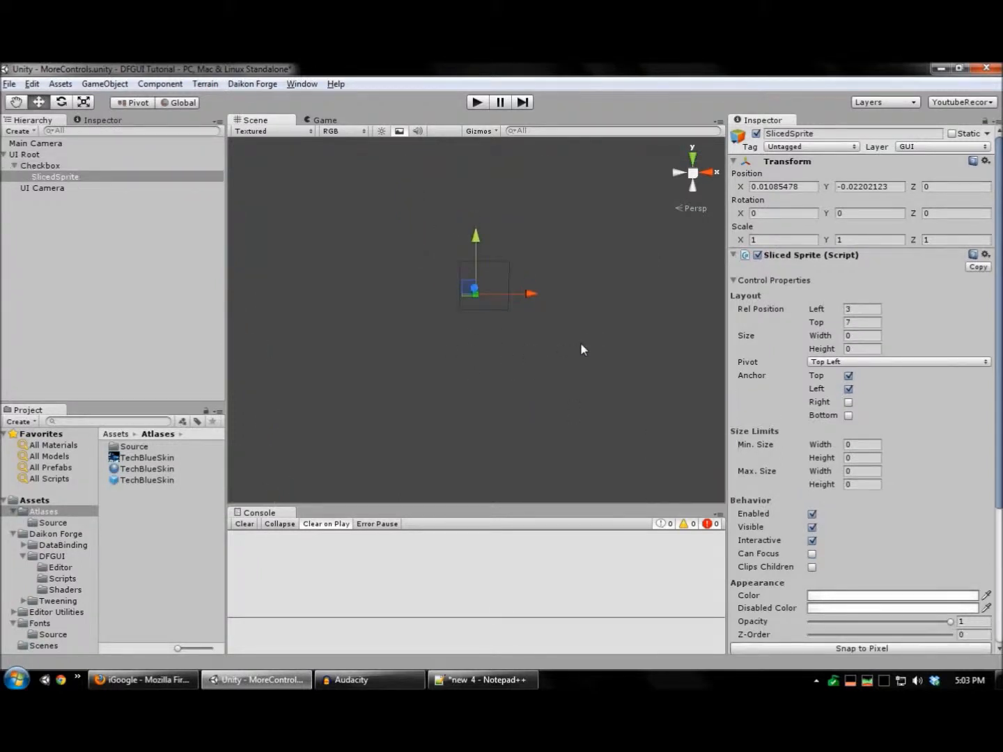
scroll(down, 3)
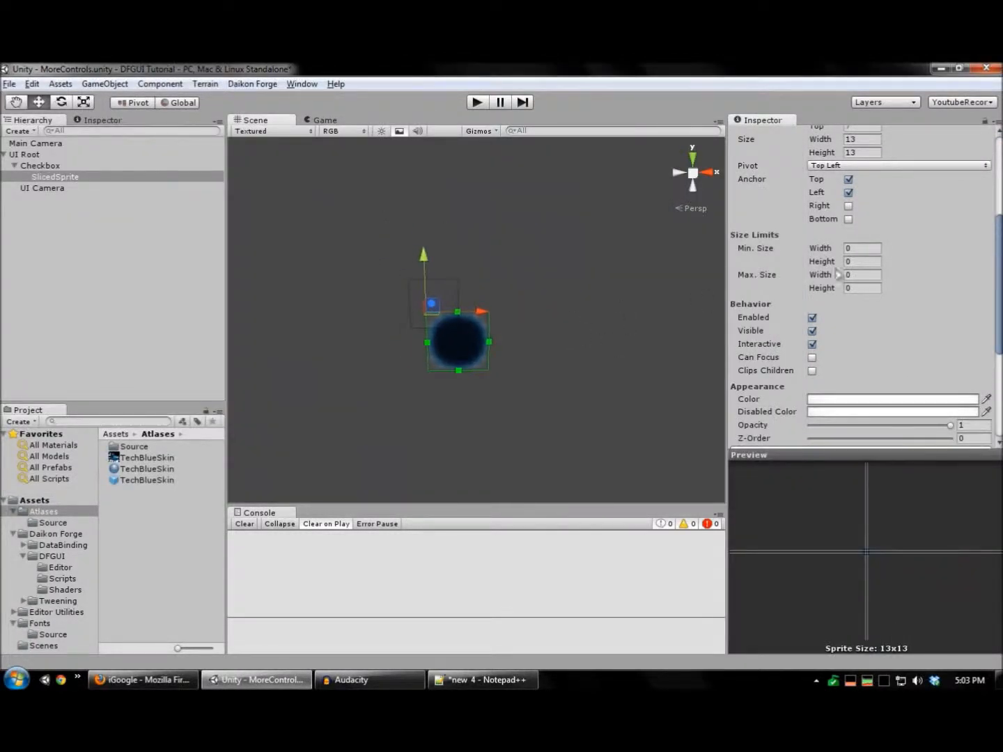
scroll(up, 3)
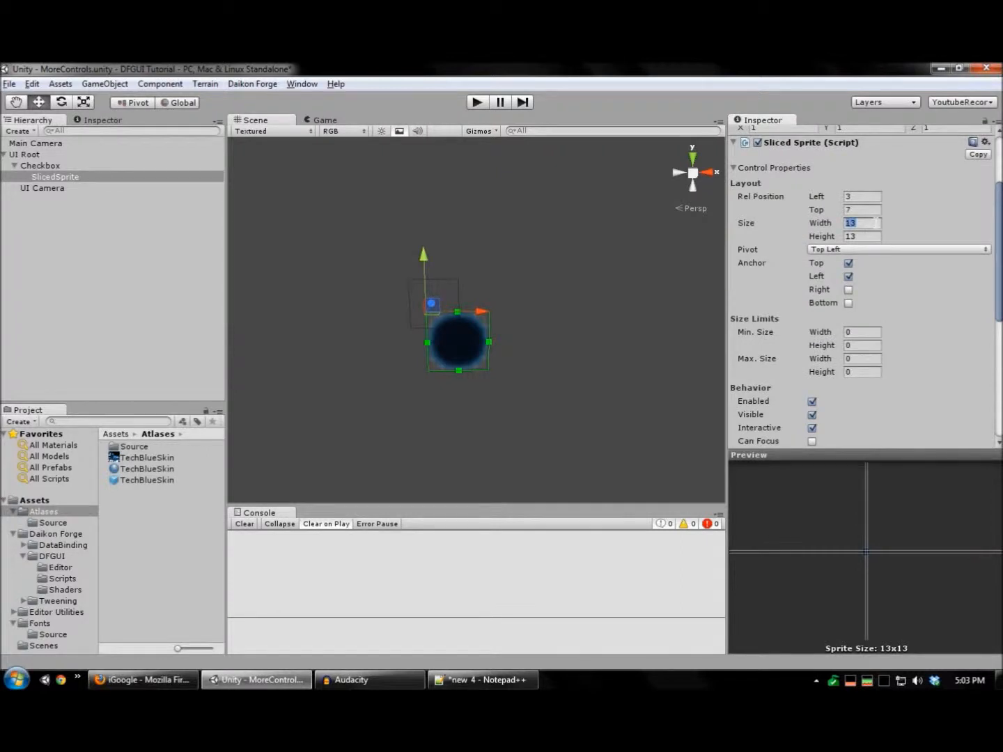
text(20)
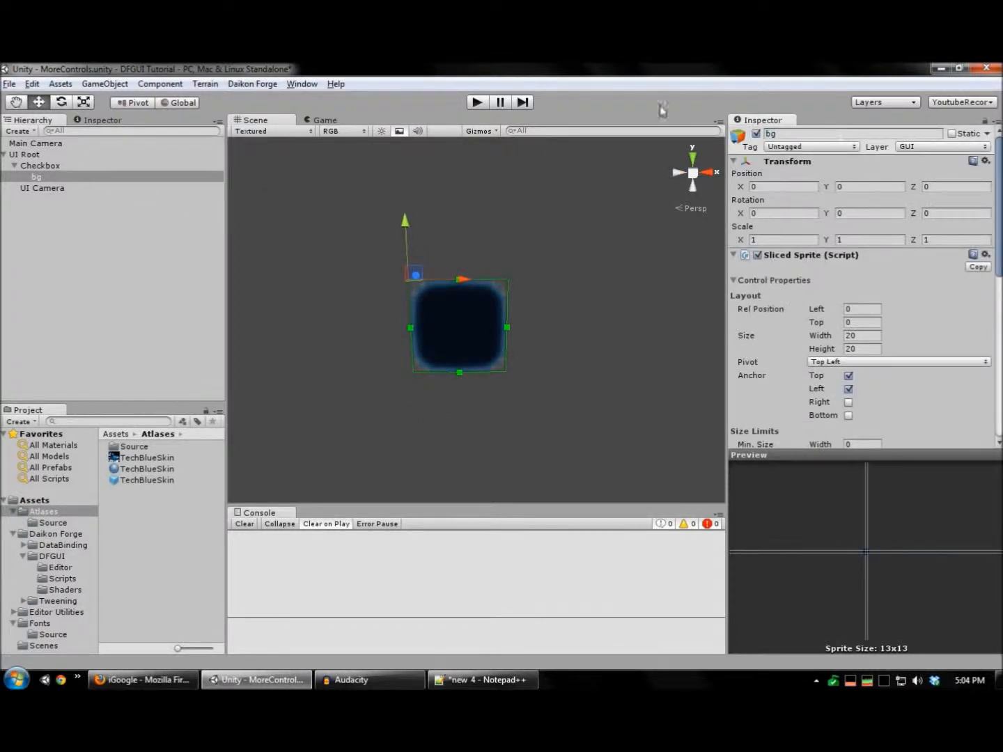
click(40, 165)
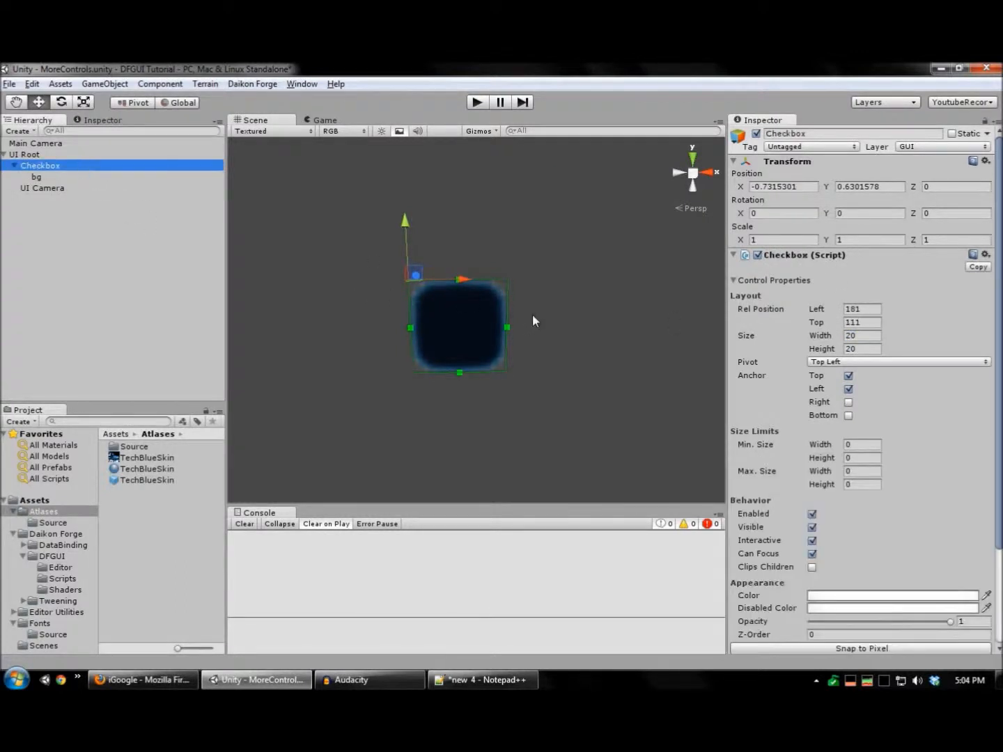
mouse_move(445, 327)
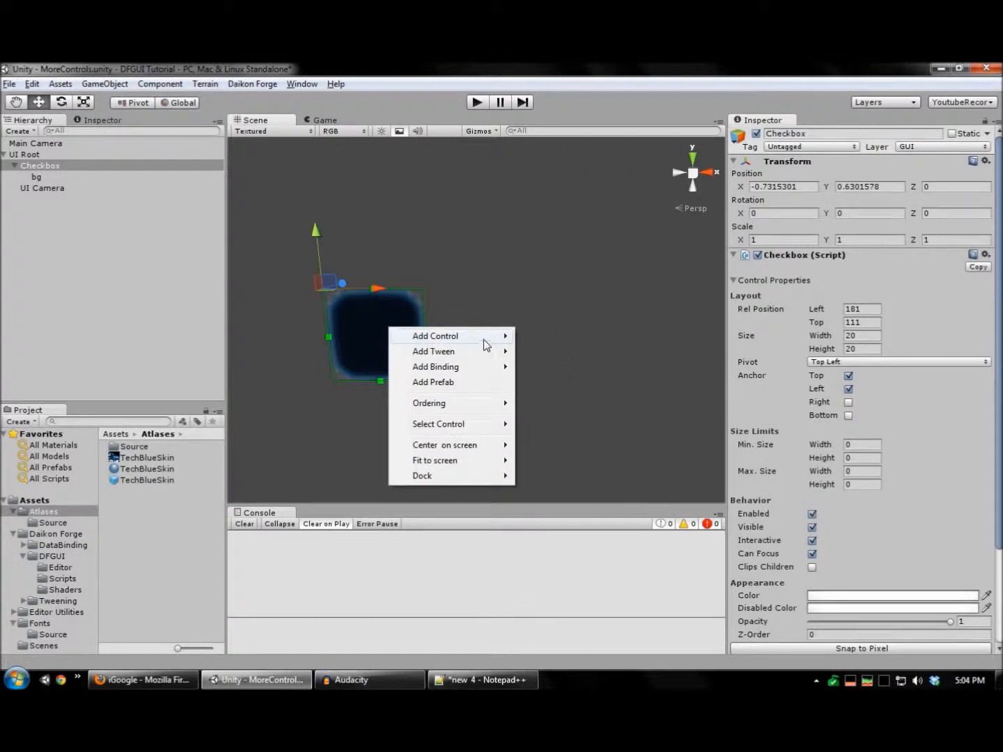
Add a glowing-dot Sprite inside the Checkbox and set it to 20 by 20.
click(435, 336)
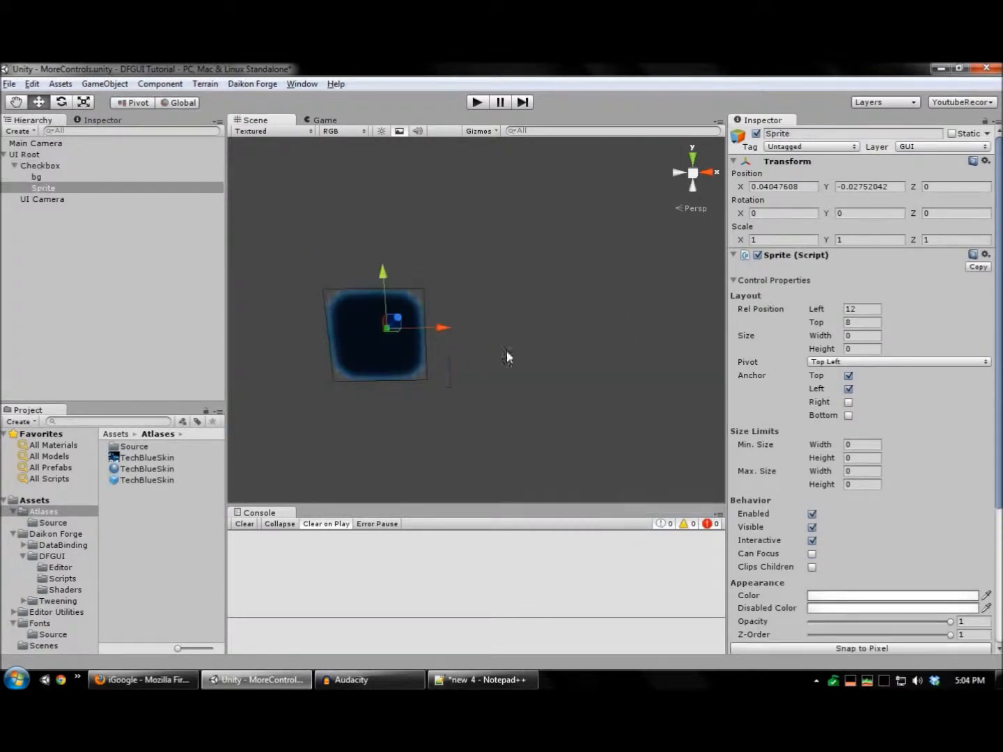
click(892, 516)
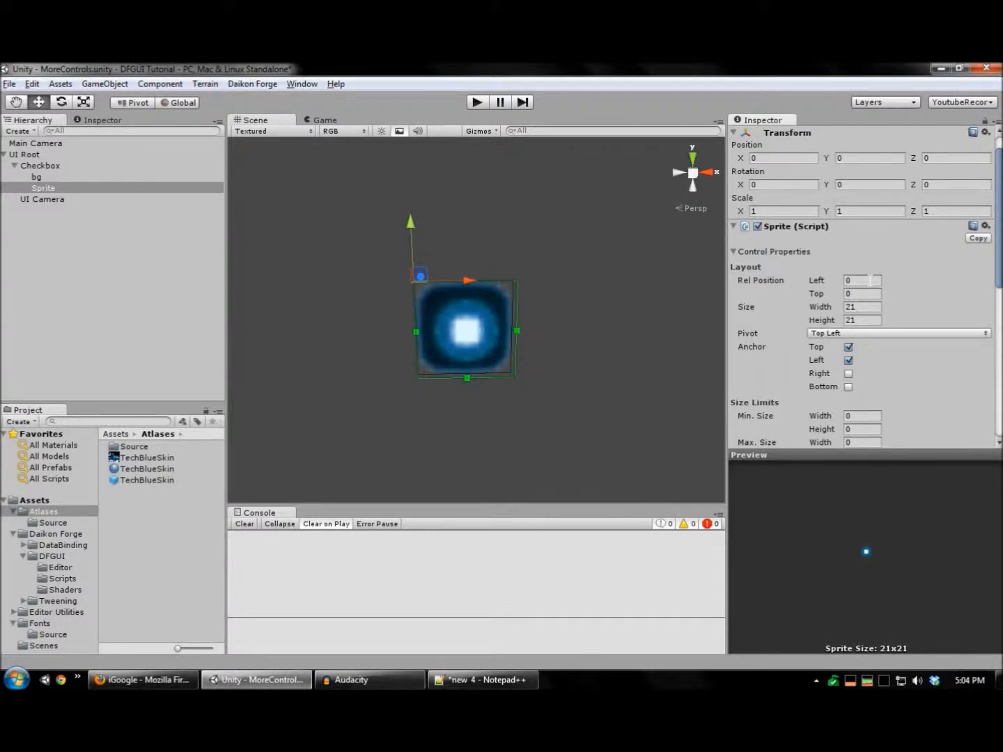
triple_click(862, 307)
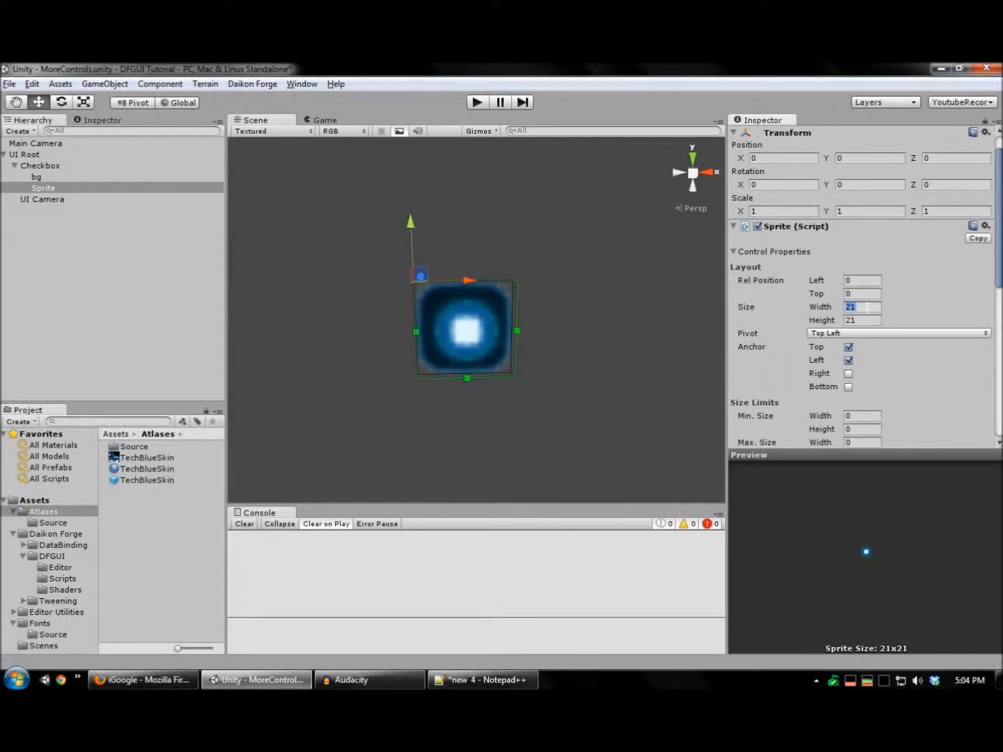
text(20)
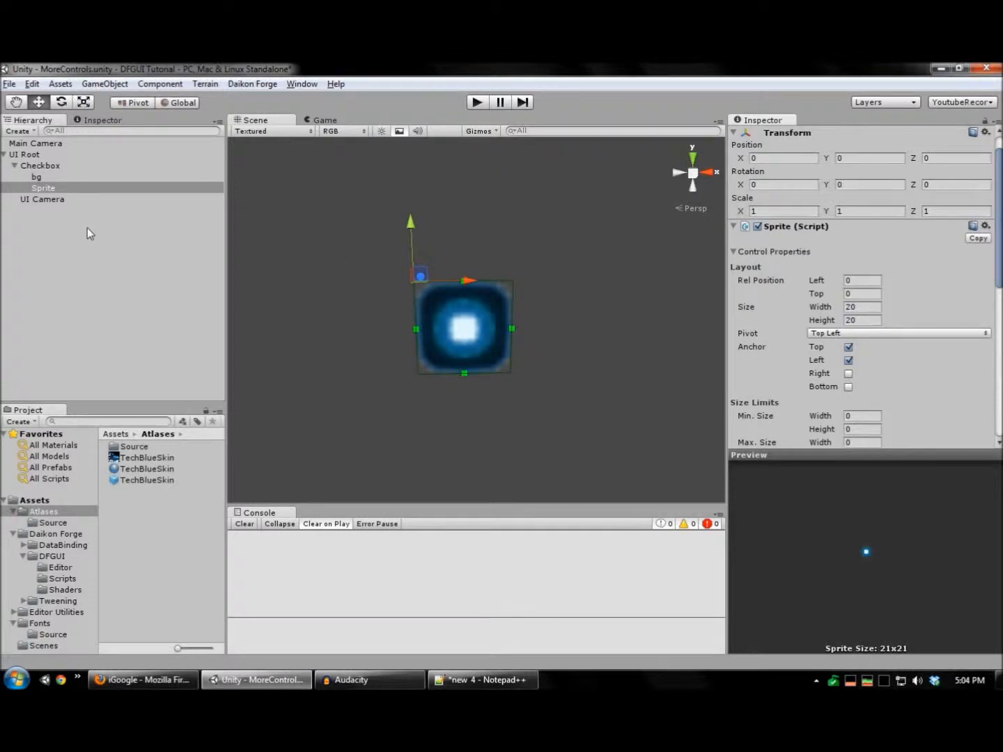
click(41, 165)
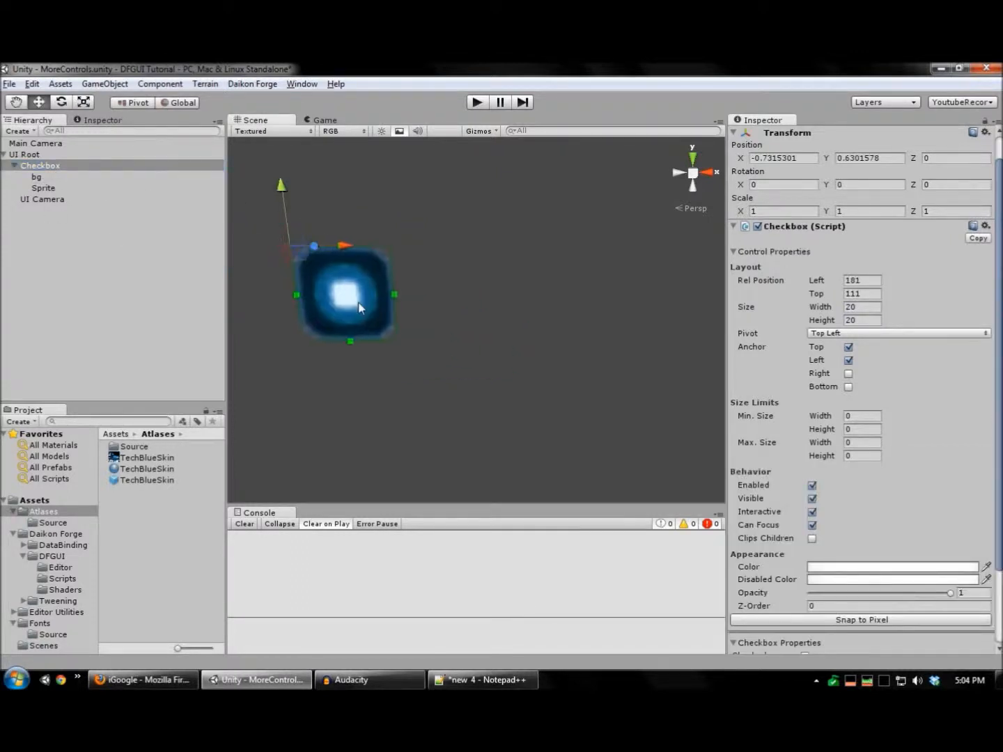
Add a Label child inside the Checkbox, then reselect the Checkbox.
right_click(358, 306)
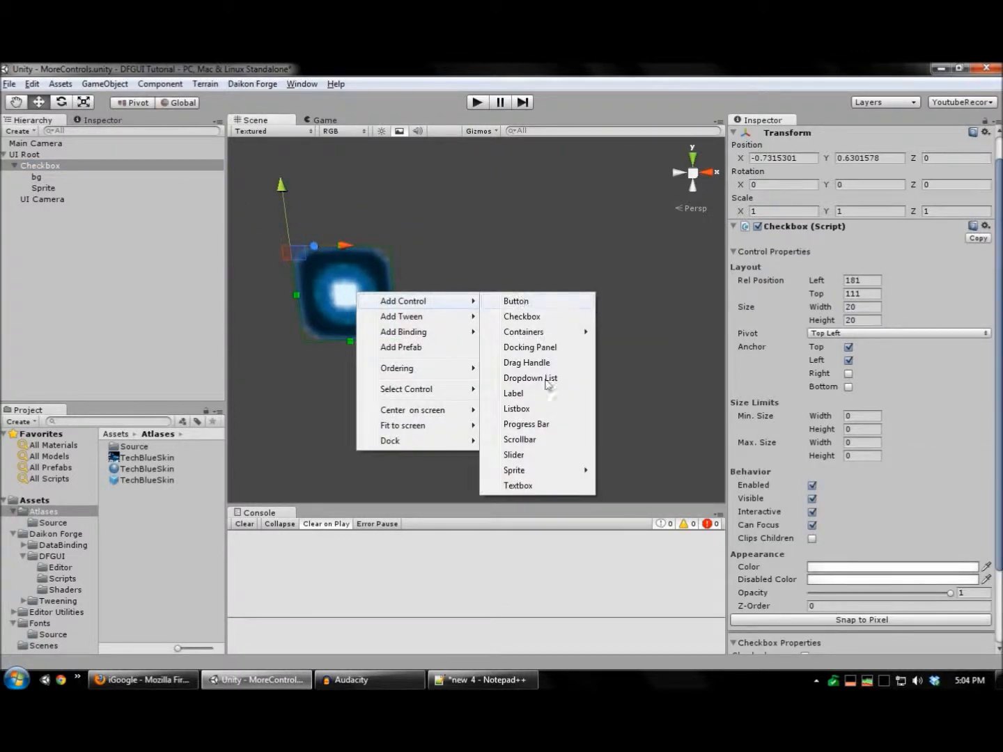
click(513, 393)
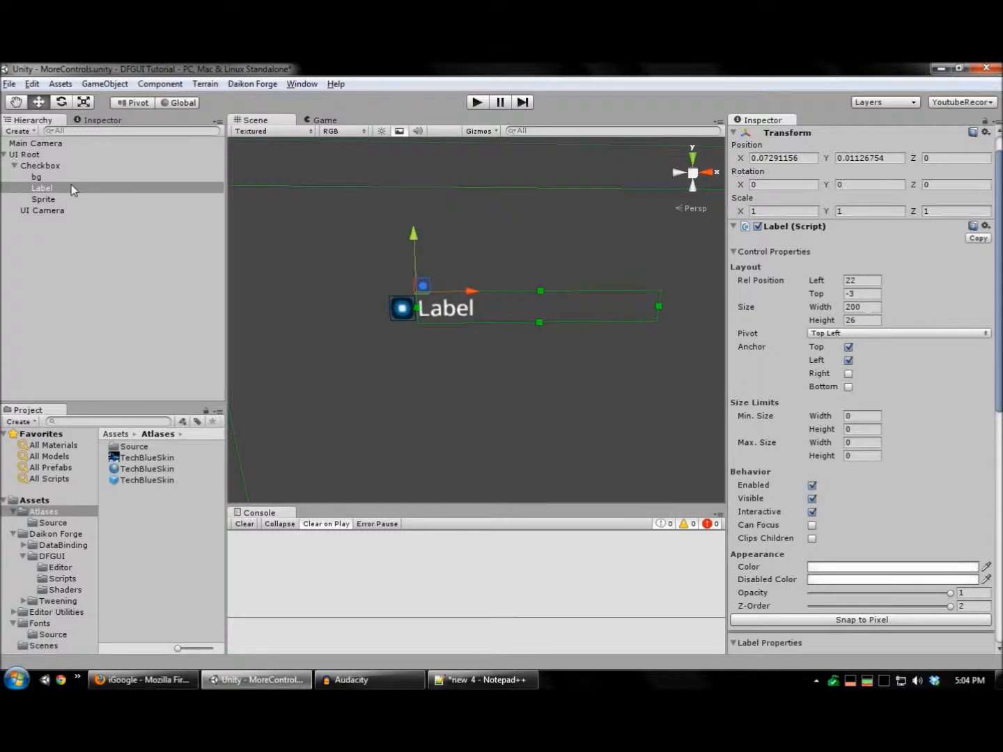
click(39, 165)
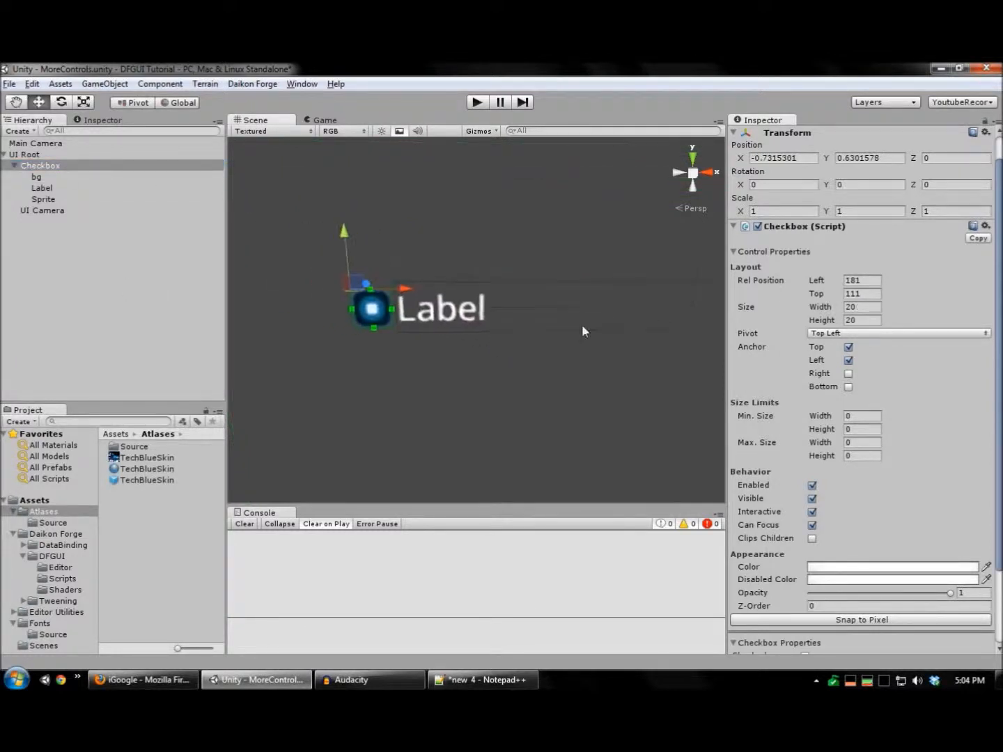
scroll(down, 3)
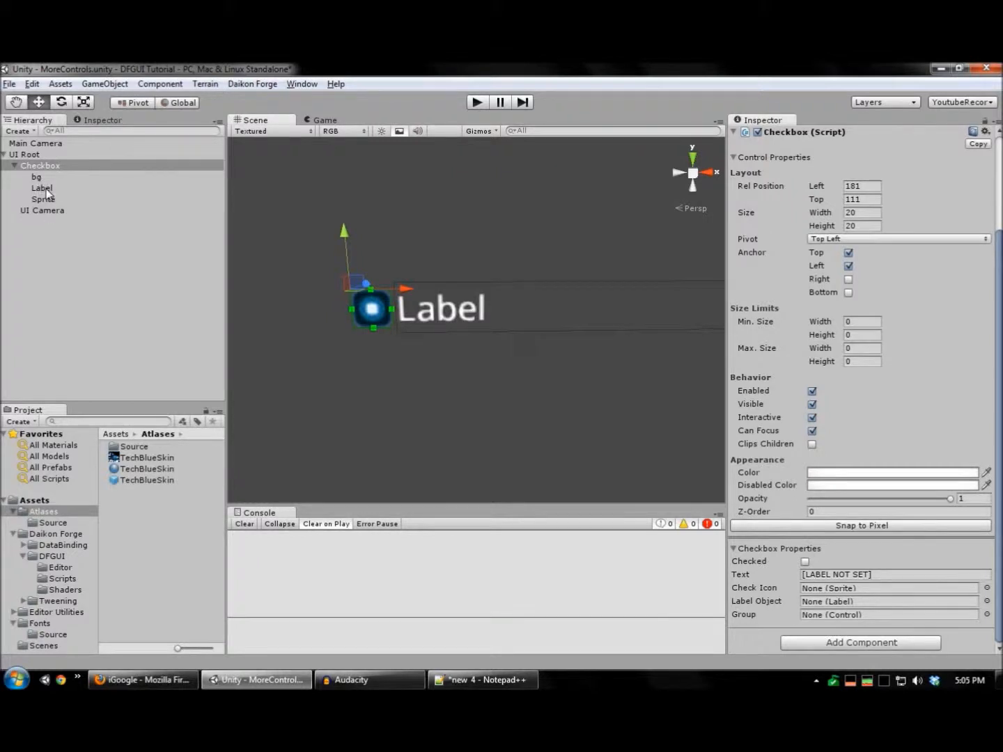
Rename the dot sprite to checkmark, link Check Icon and Label, set Text to Checkbox, and tick Checked.
click(43, 198)
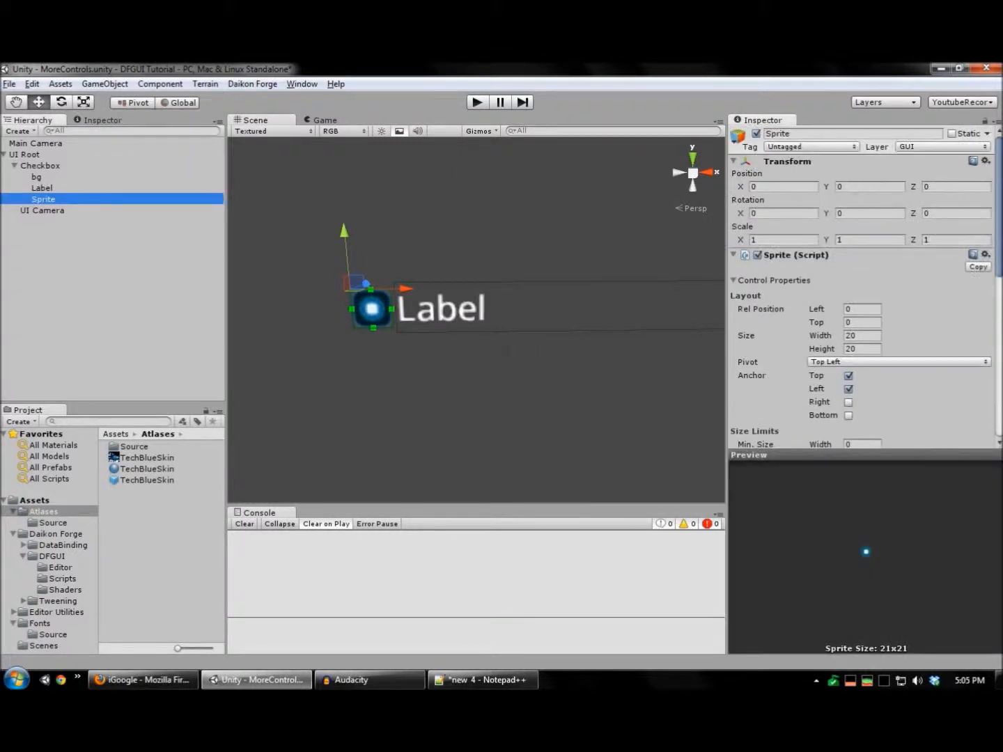
click(52, 188)
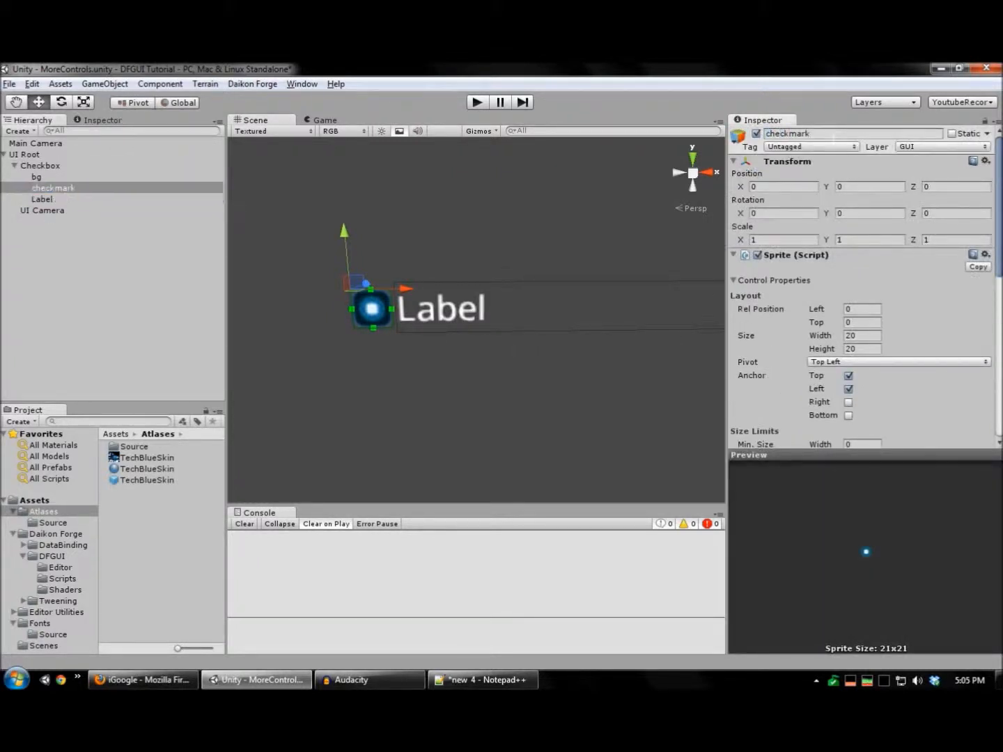
click(40, 165)
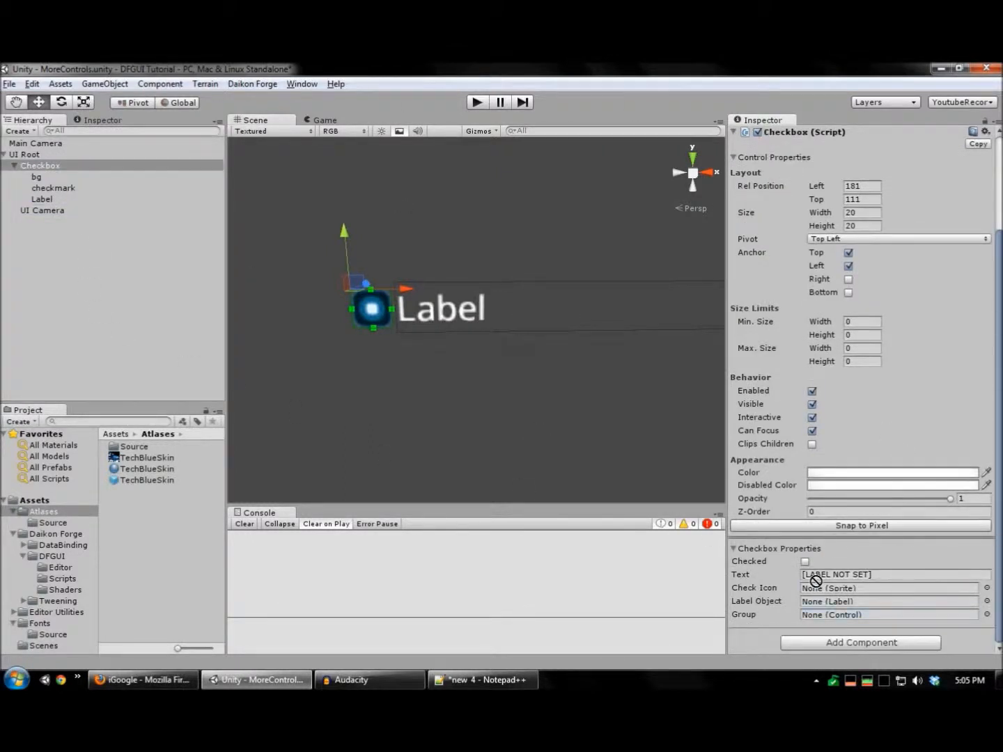
mouse_move(59, 194)
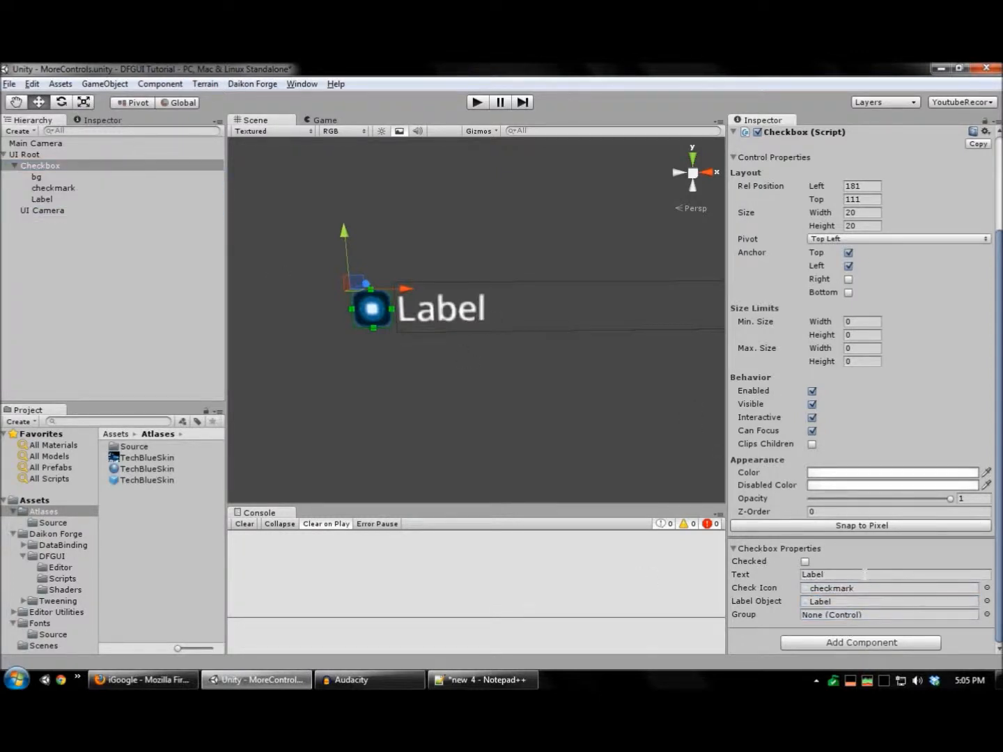
text(Checkbox)
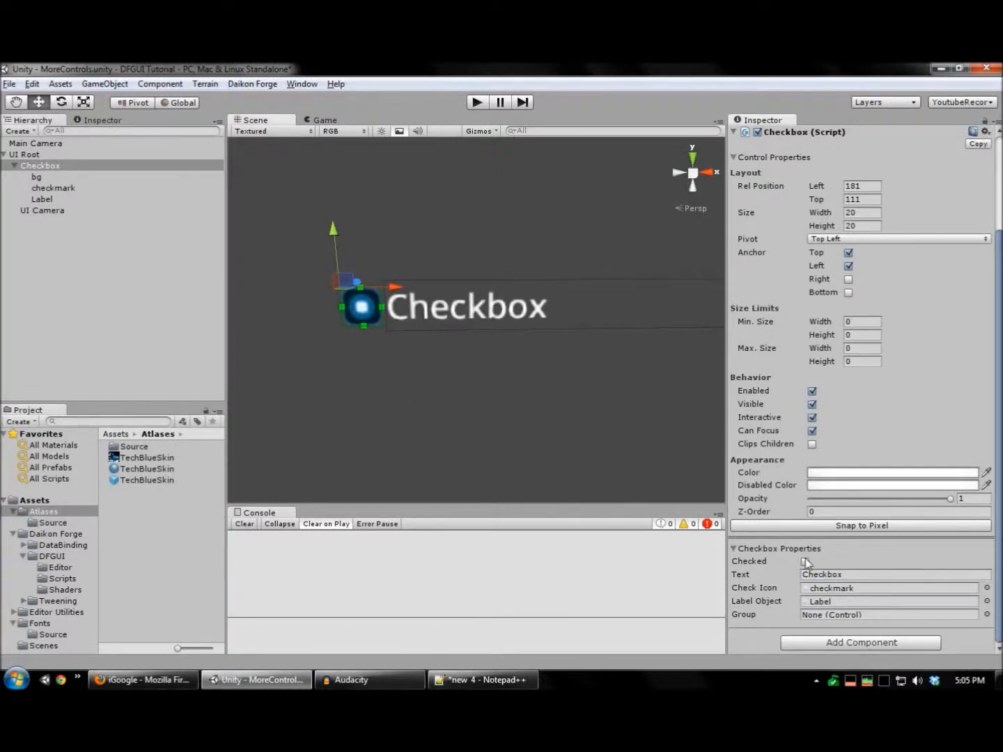
click(805, 561)
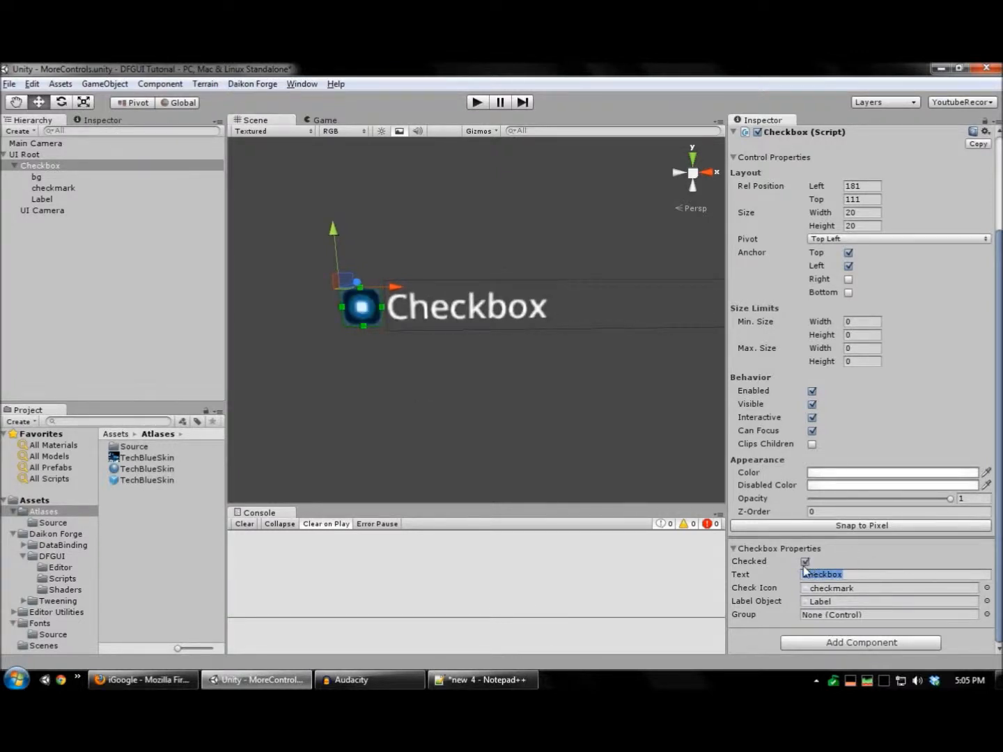
click(805, 562)
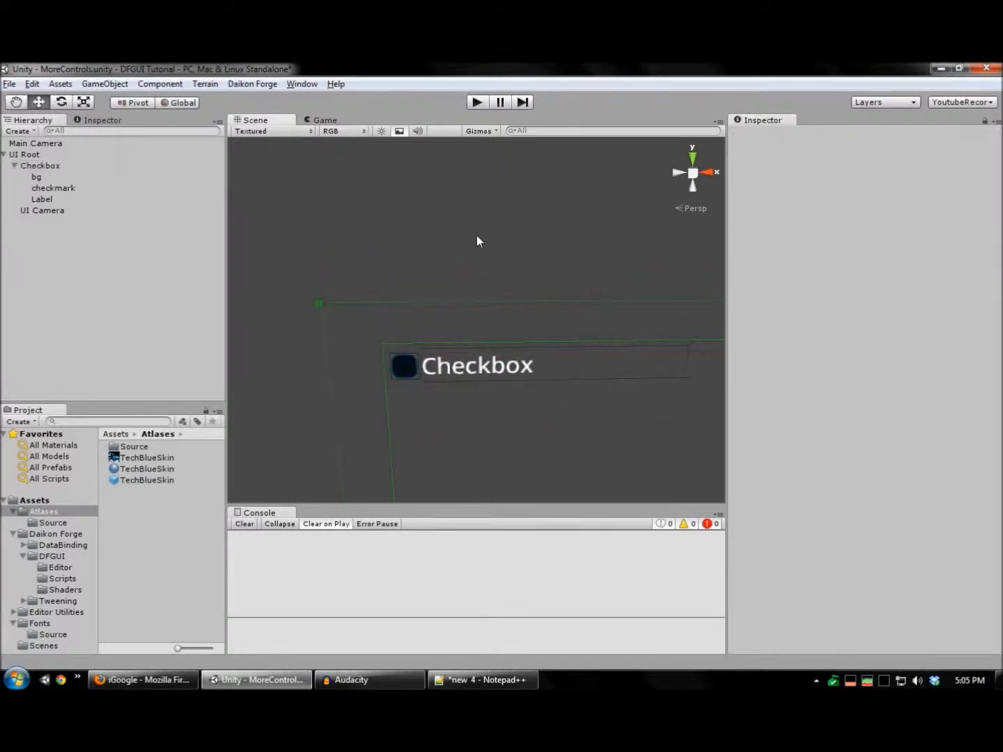
Play-test the checkbox in the Game view, stop, and collapse Checkbox in the Hierarchy.
click(476, 102)
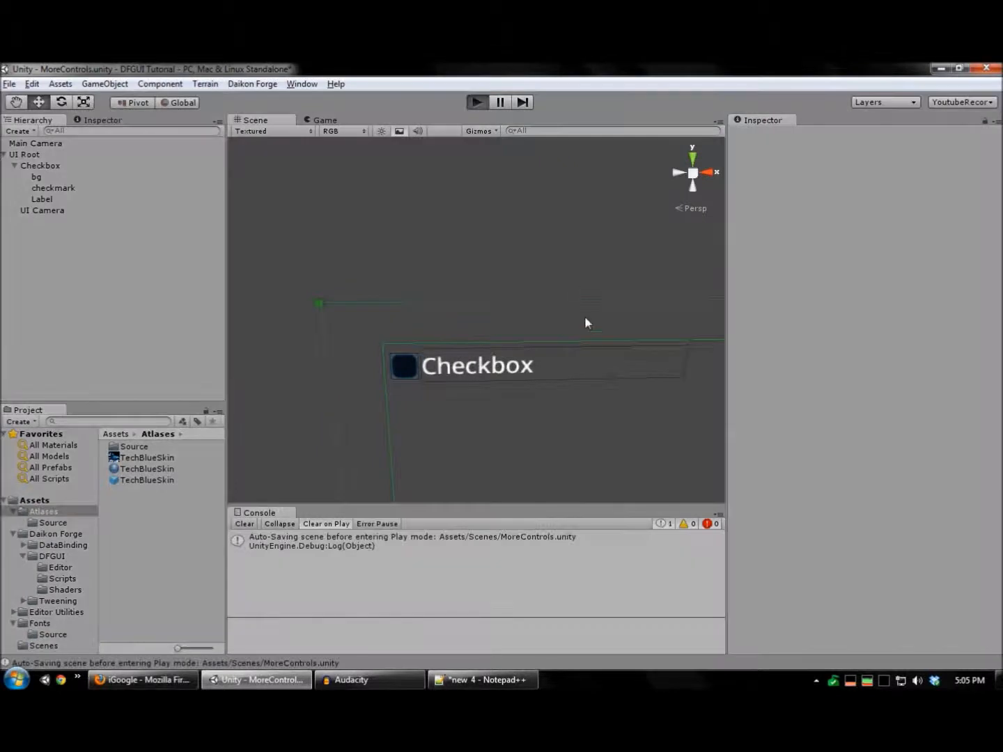
click(476, 102)
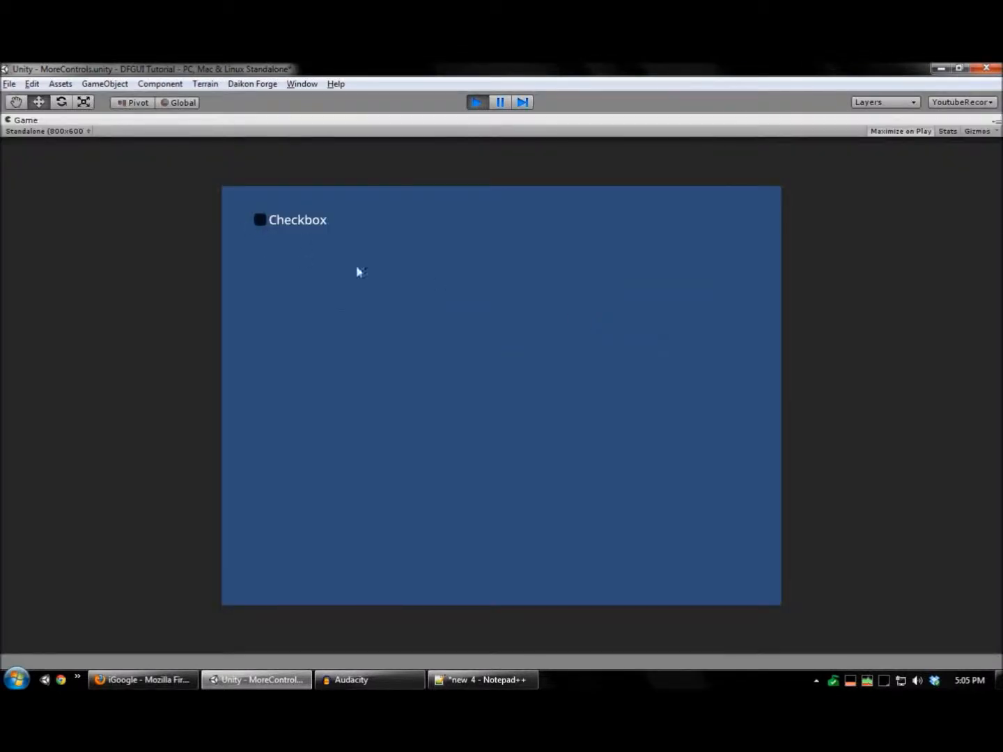
click(476, 101)
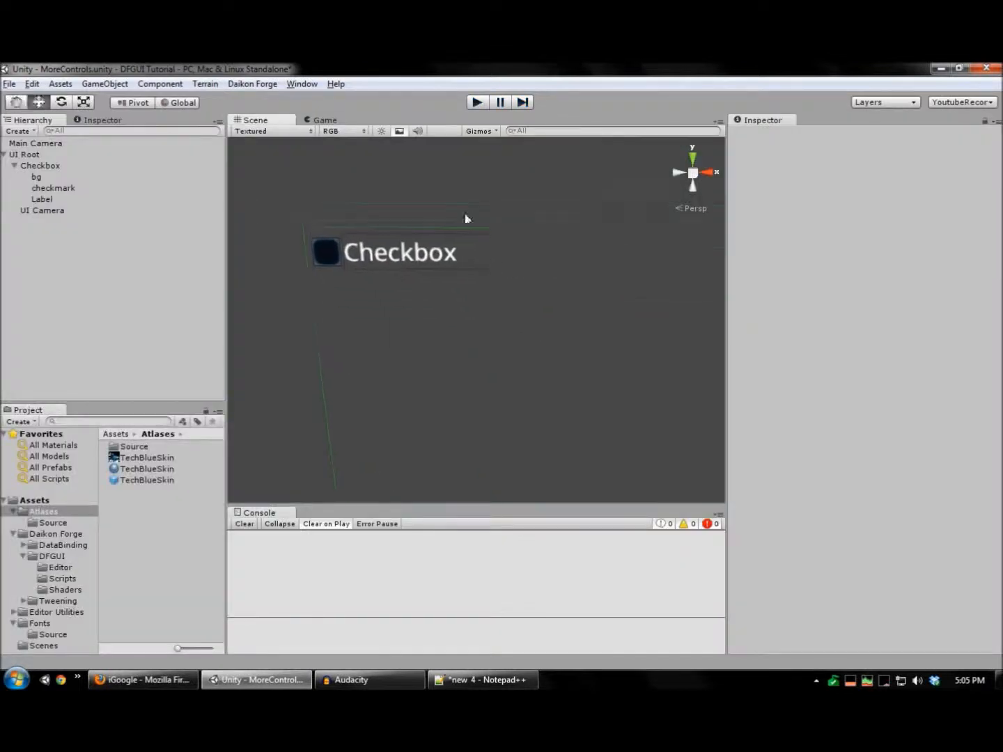
click(6, 166)
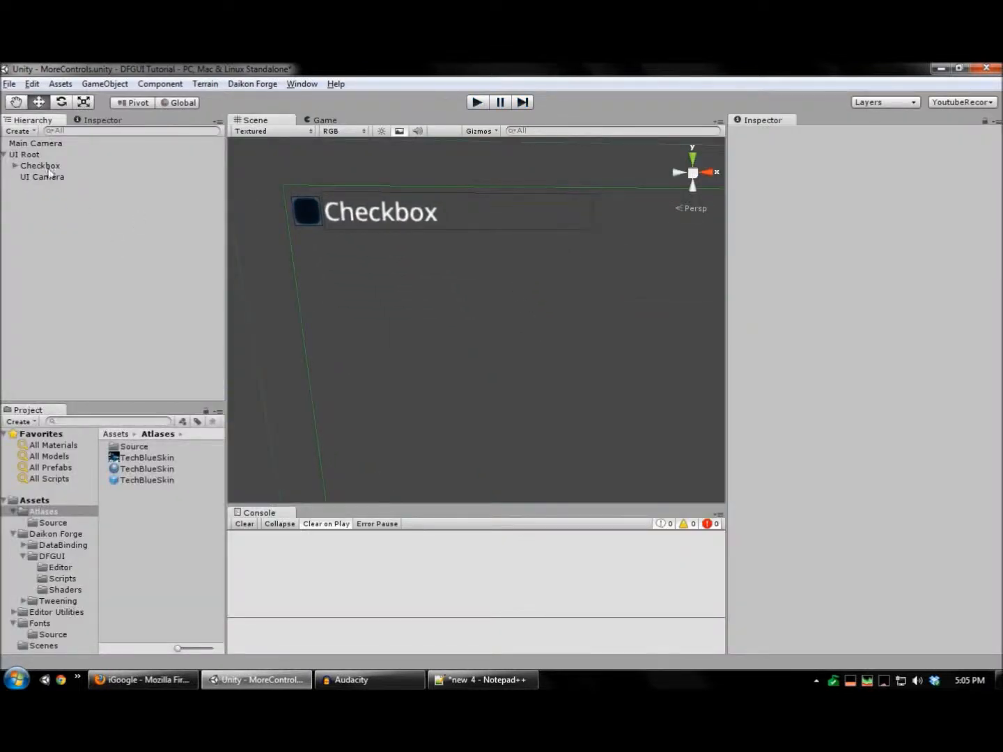
mouse_move(97, 205)
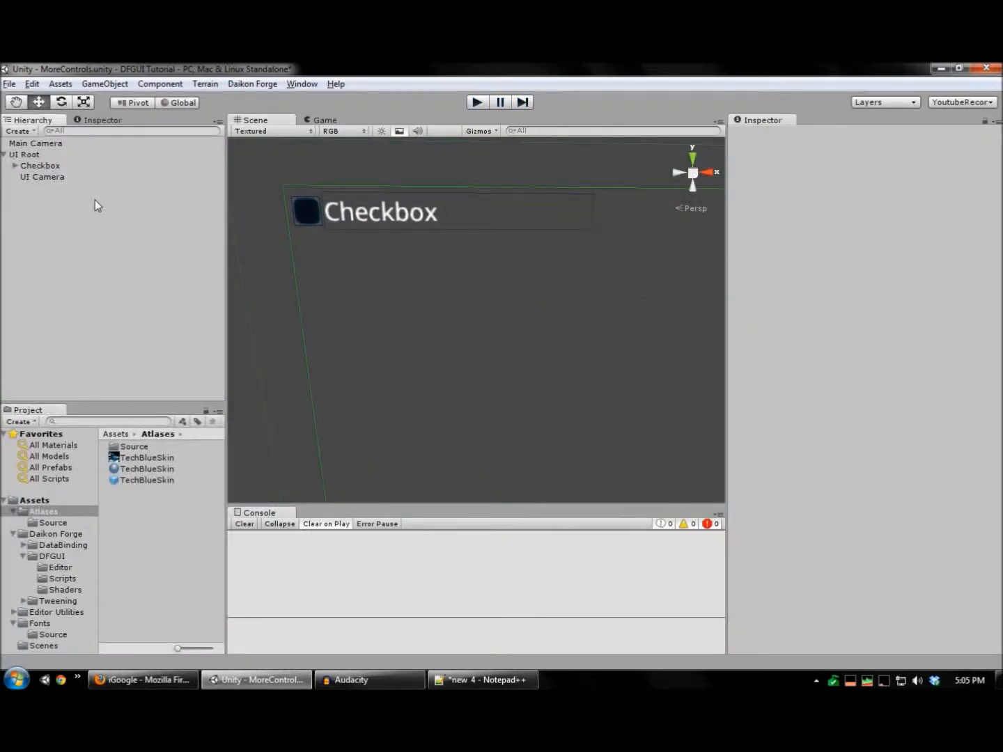
Add a Textbox control under UI Root.
click(25, 154)
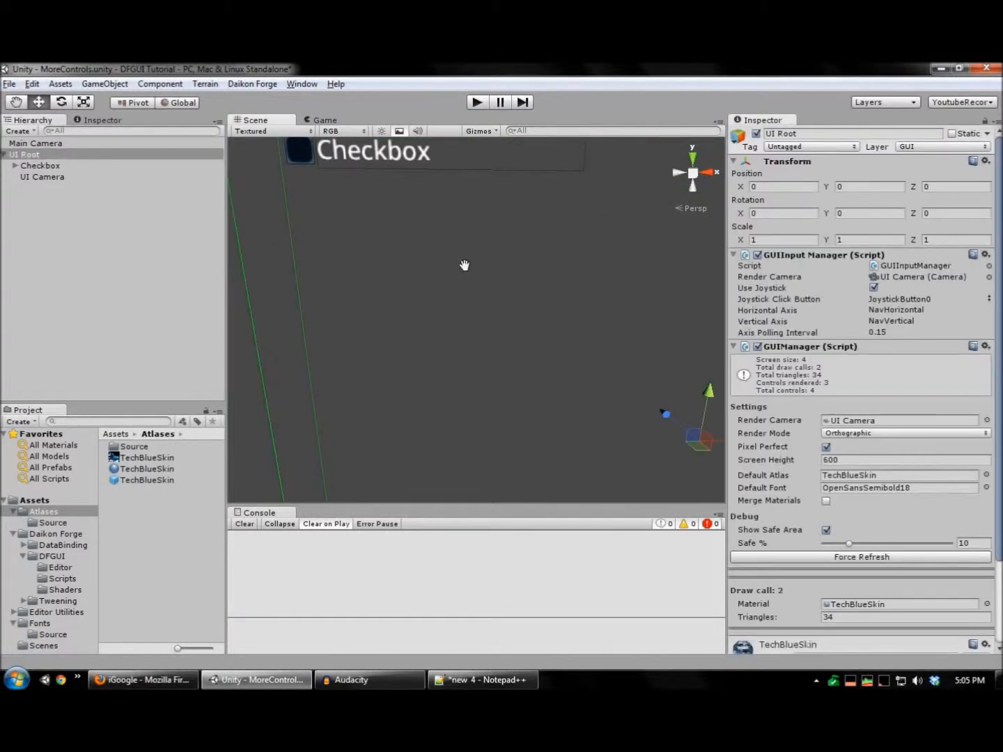
right_click(381, 230)
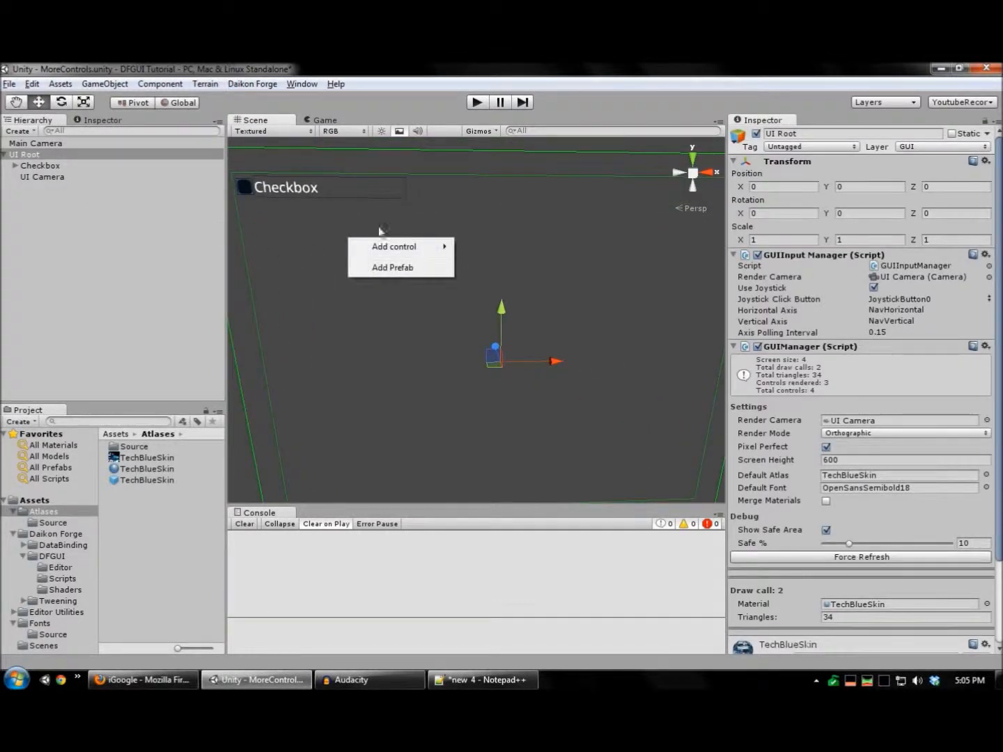
click(393, 245)
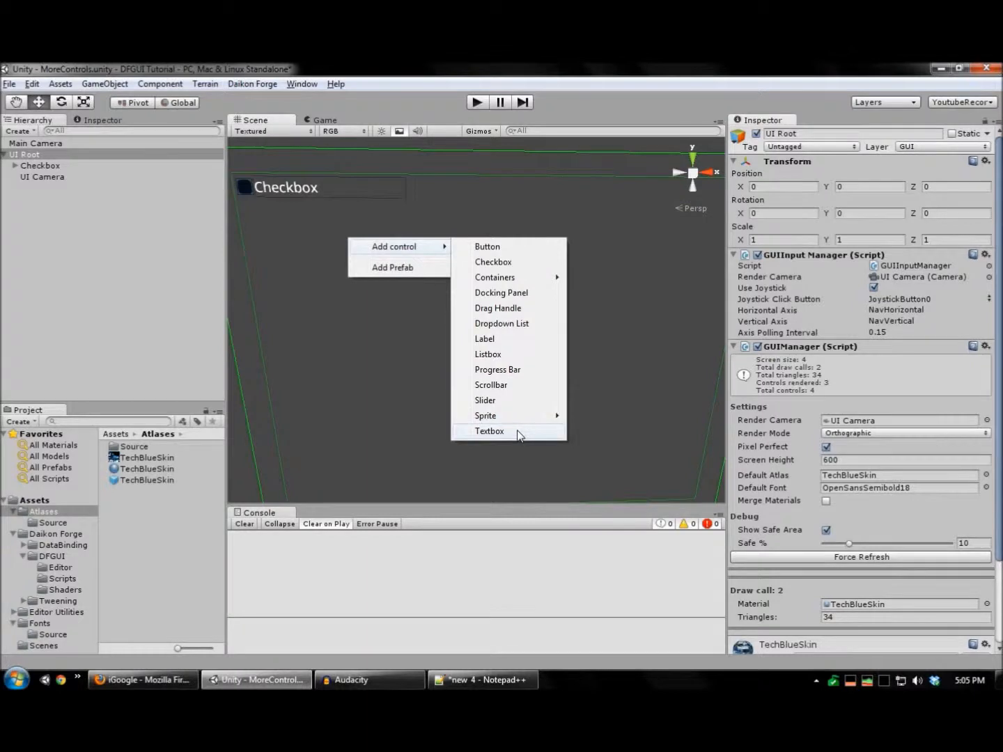
click(490, 430)
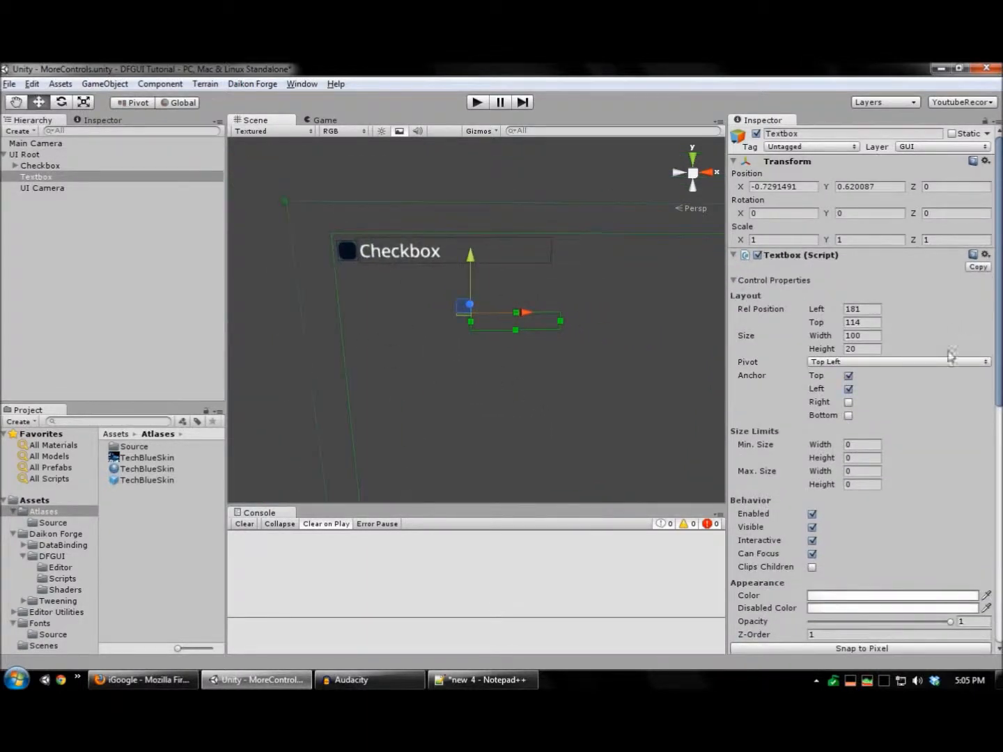
scroll(down, 3)
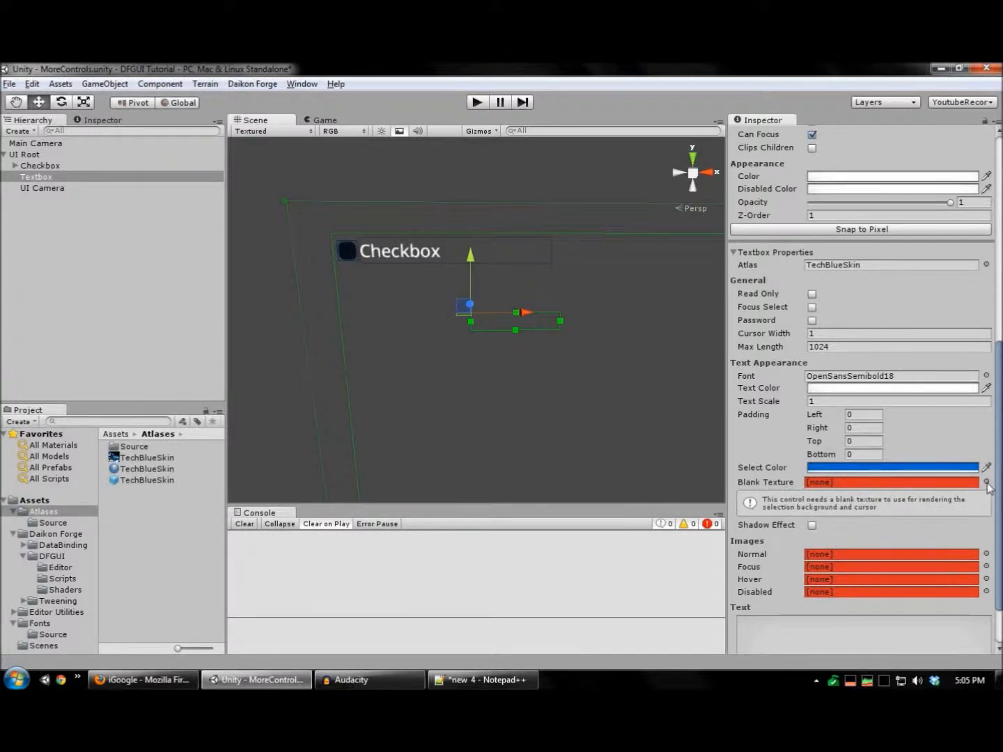
Skin the textbox with blank texture, normal and disabled images, and enter 'Text box testing'.
click(987, 482)
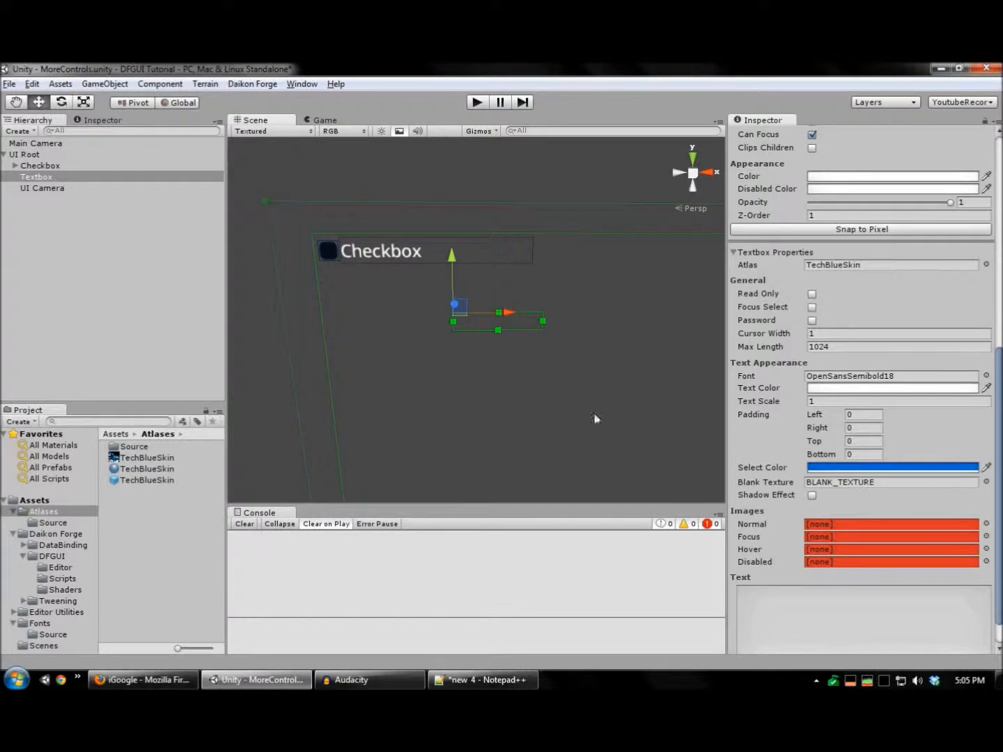
scroll(down, 3)
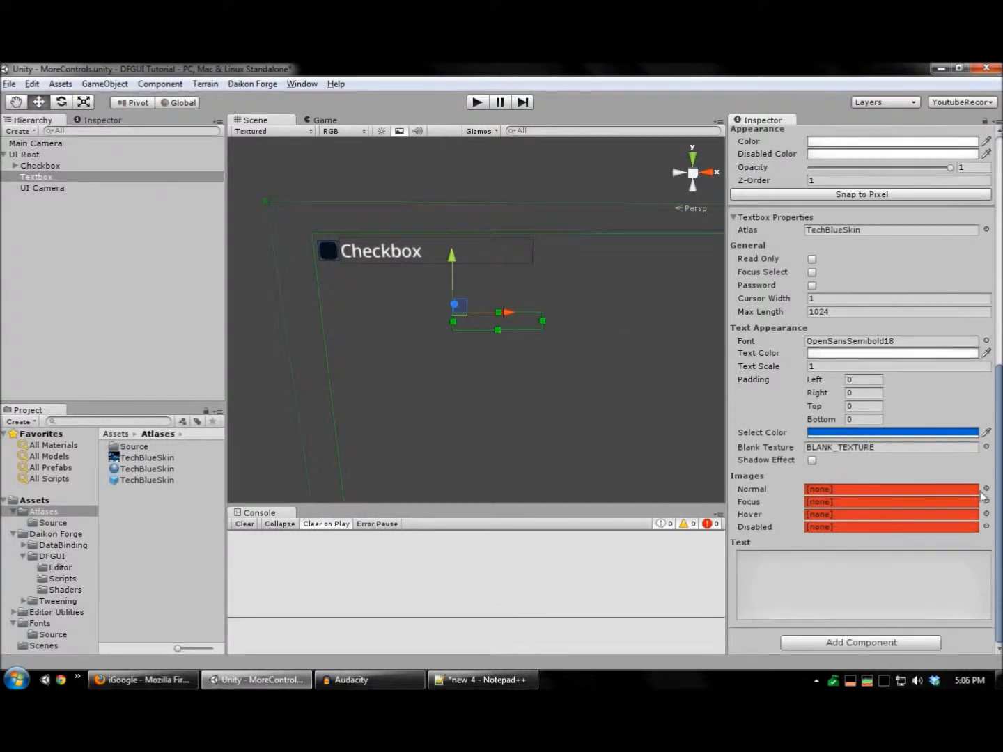
click(983, 489)
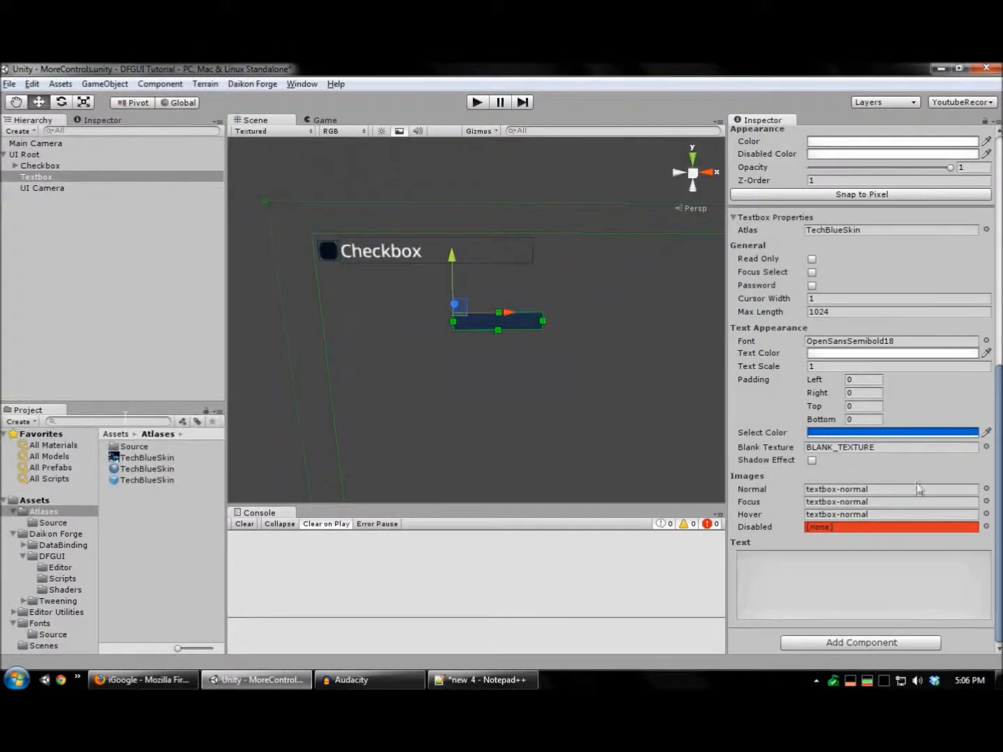
click(986, 527)
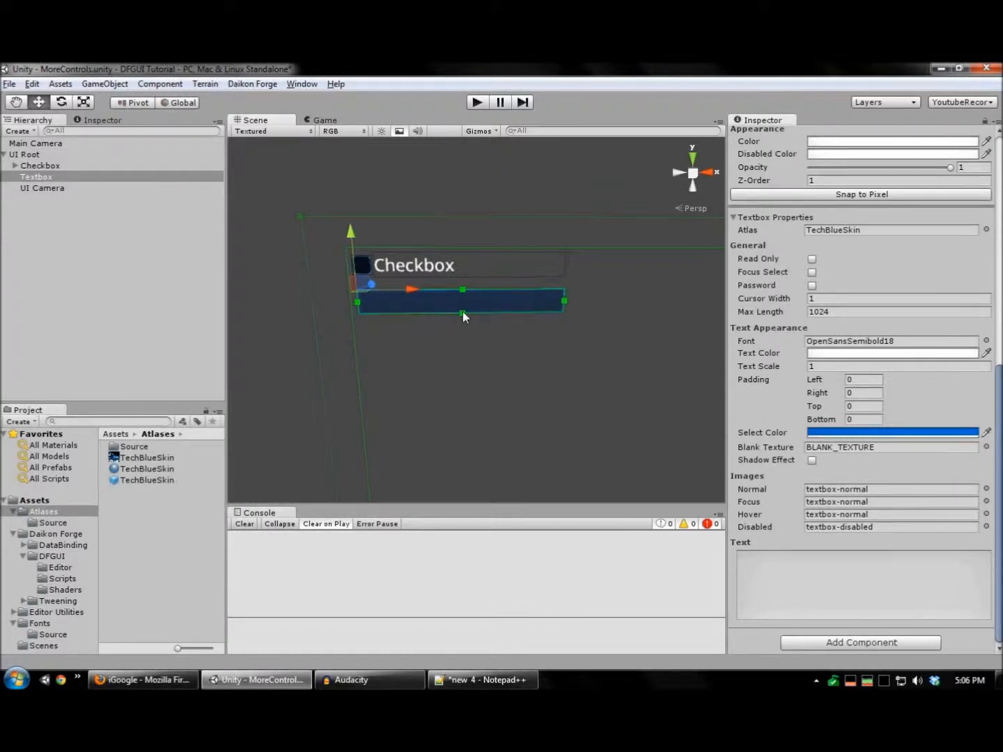
text(Text box)
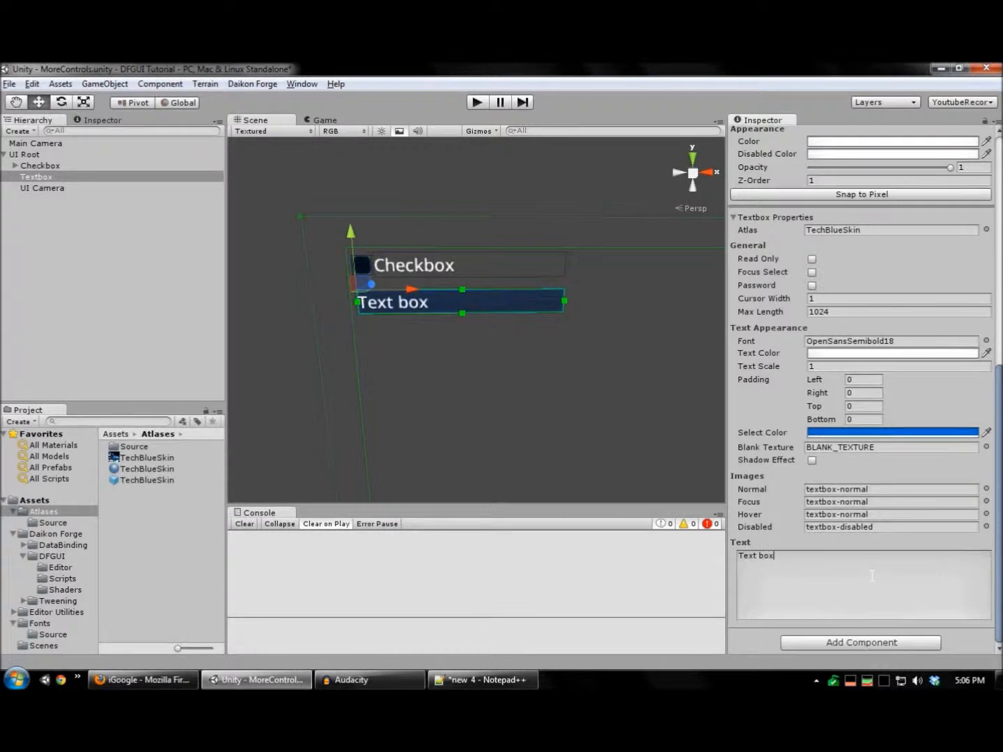
text(text)
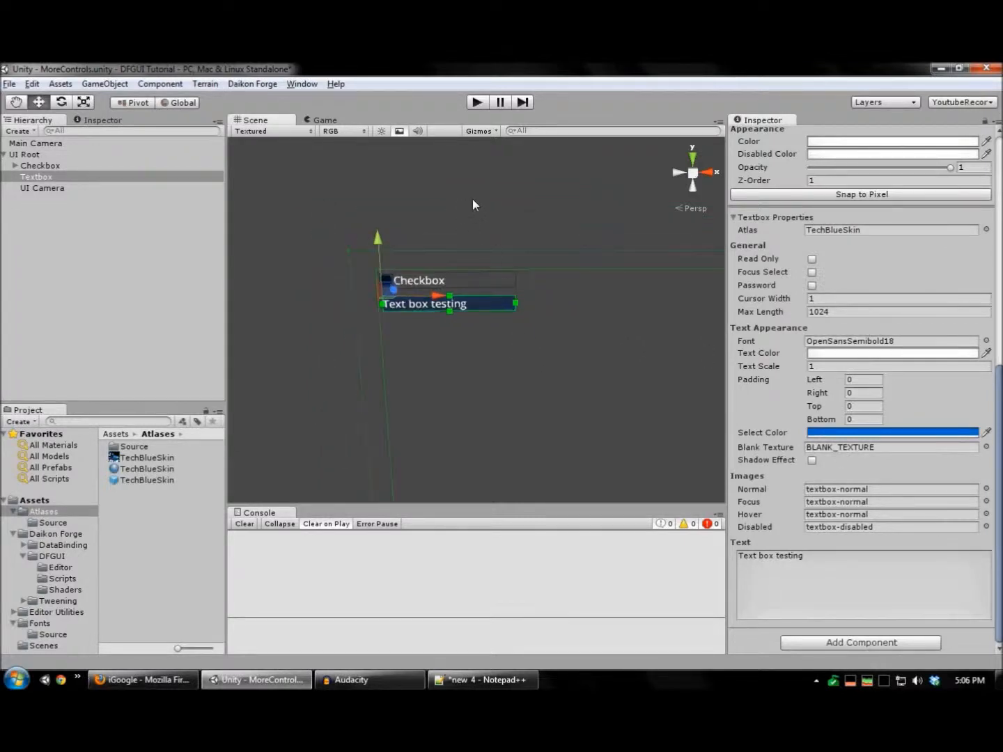
In play mode, type 'This is a text' into the textbox and select it.
click(477, 101)
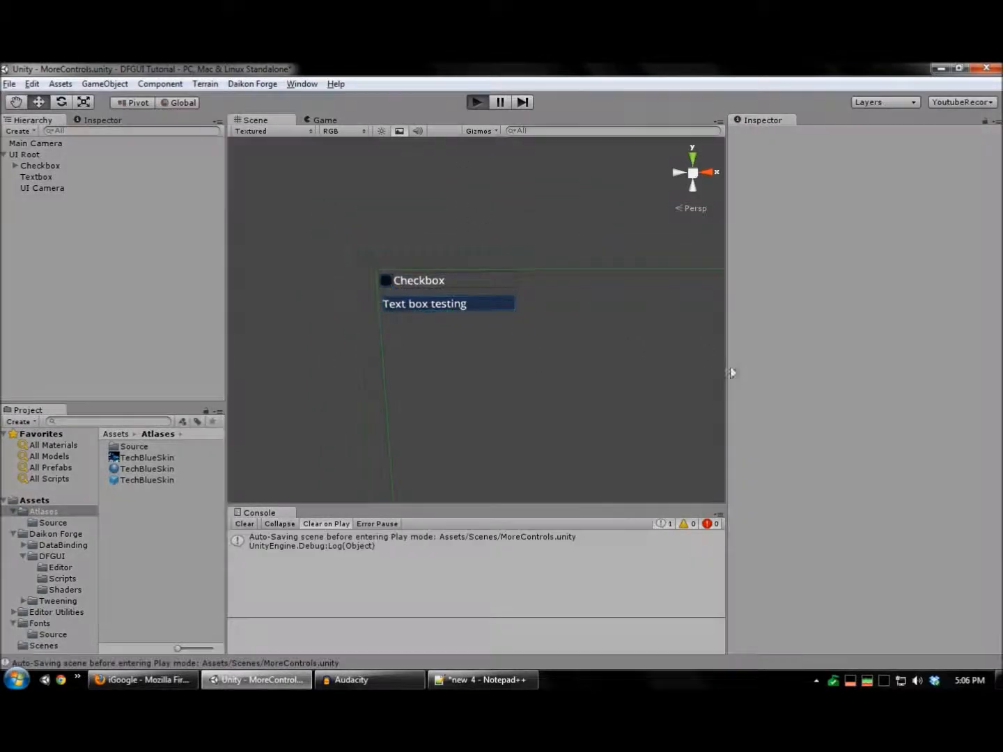
click(477, 102)
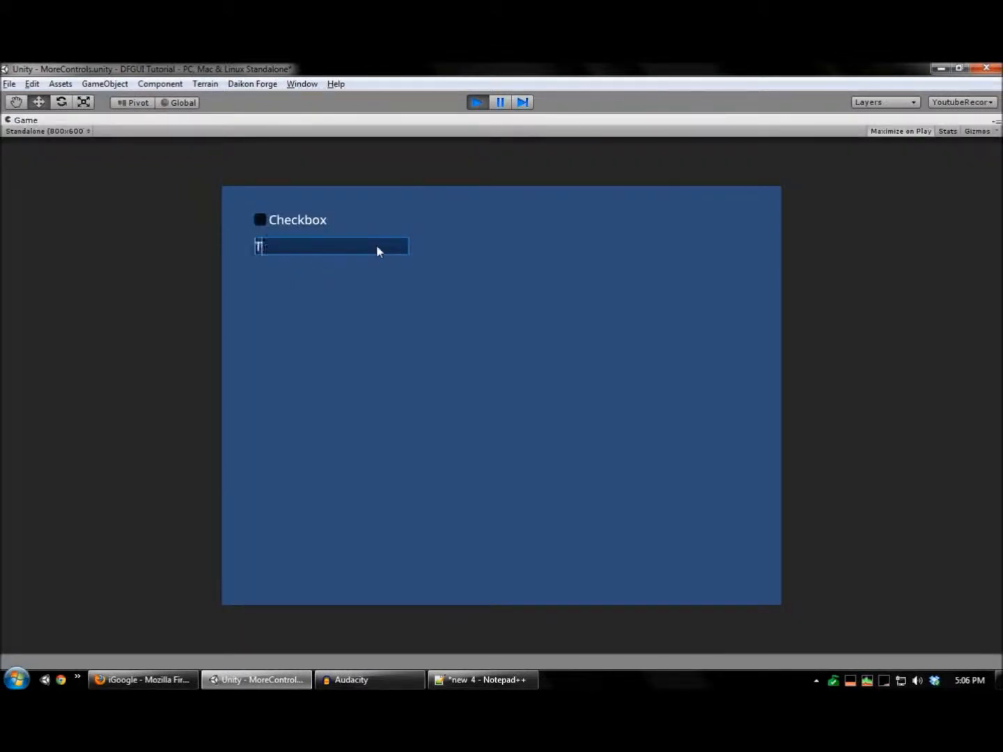
text(This is a t)
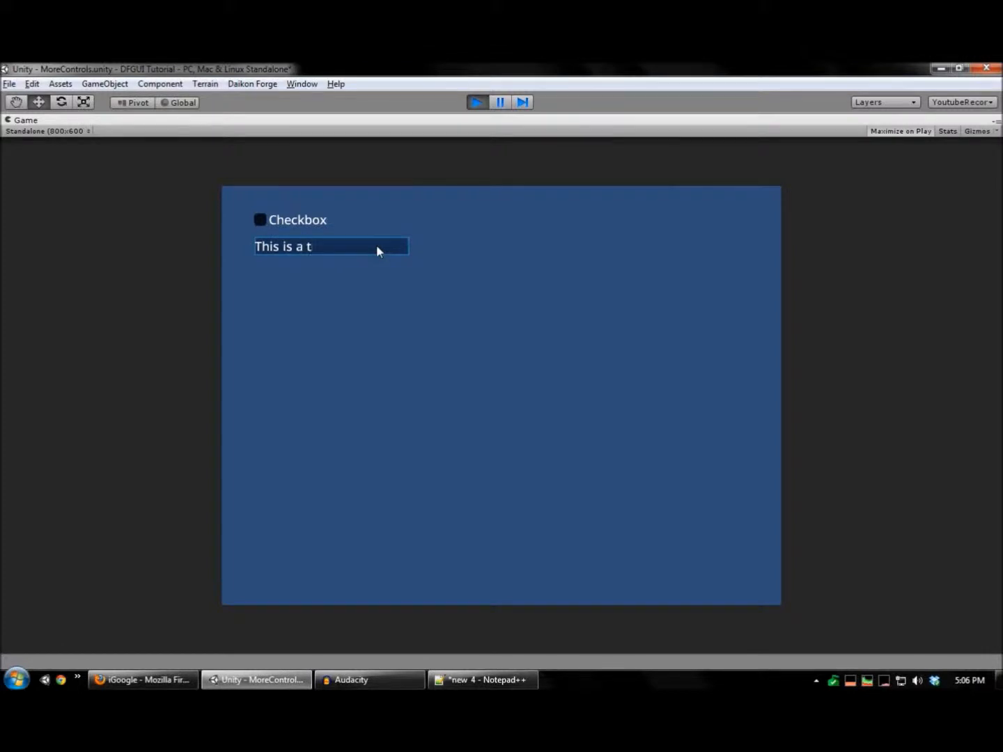
text(ext)
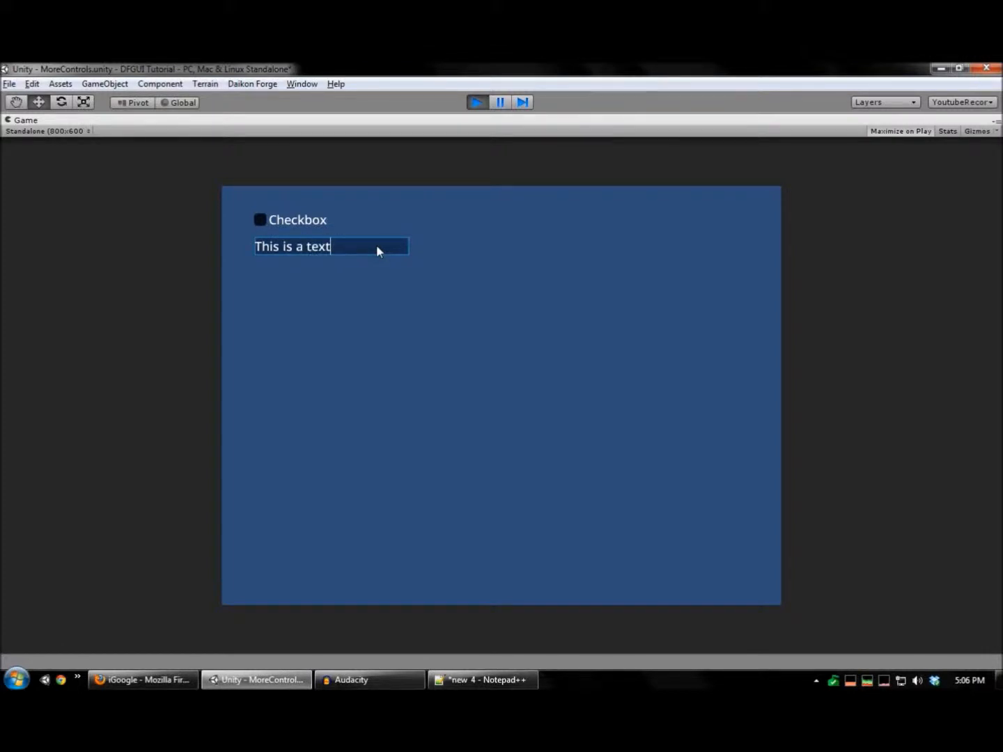
double_click(292, 246)
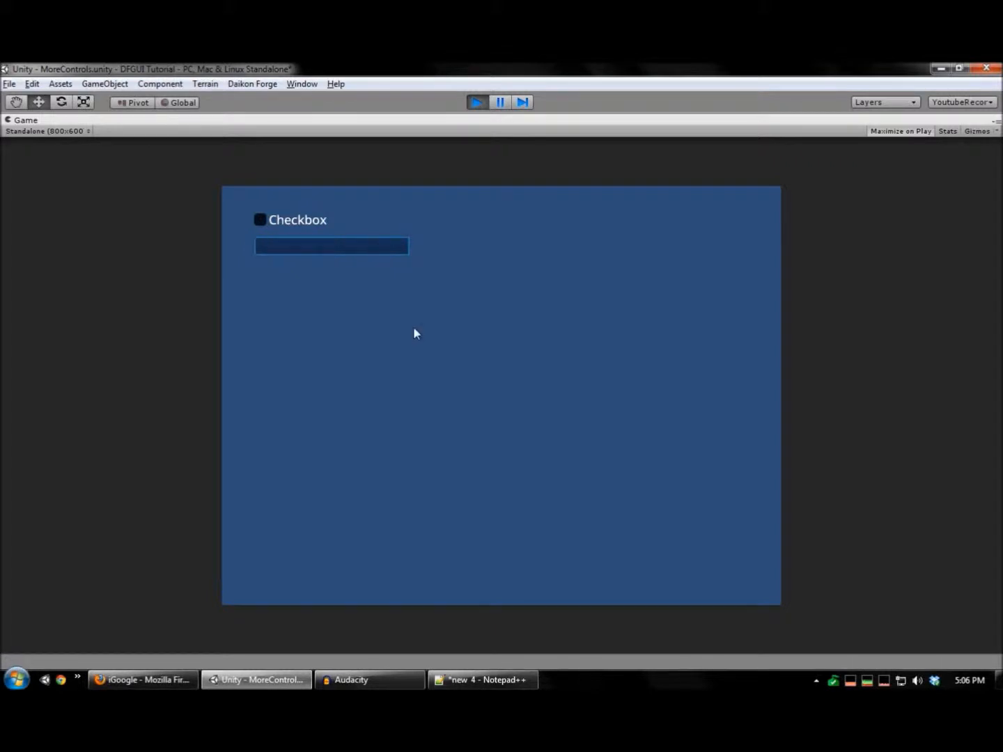
Bring 'Testing copy-paste' from the Notepad++ note into the running textbox.
click(481, 680)
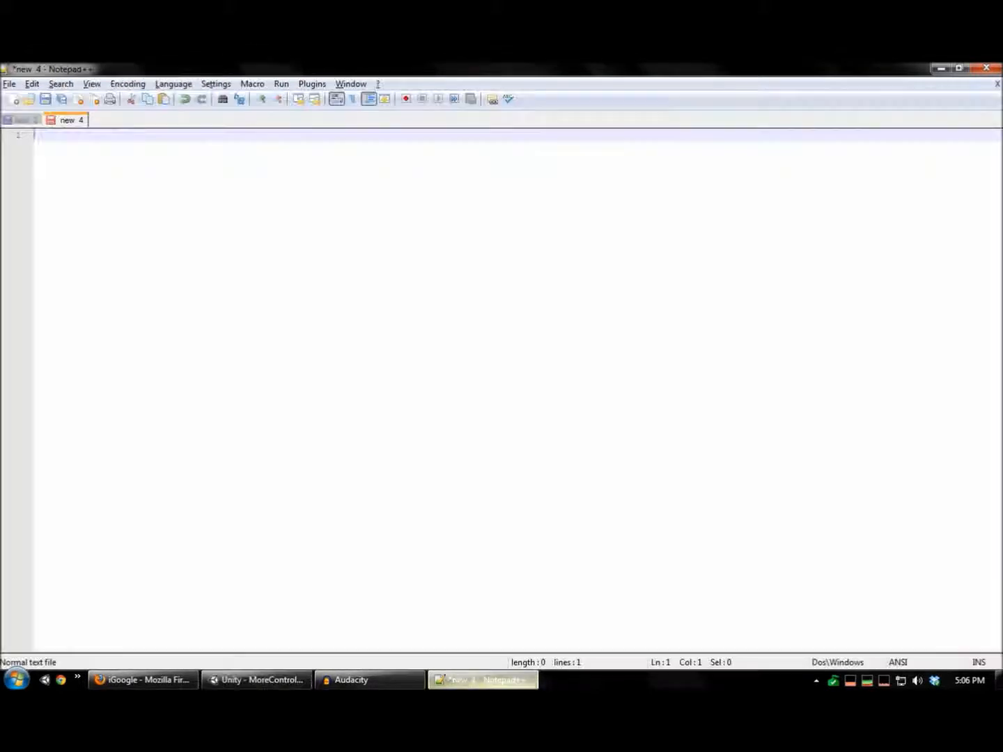
click(27, 120)
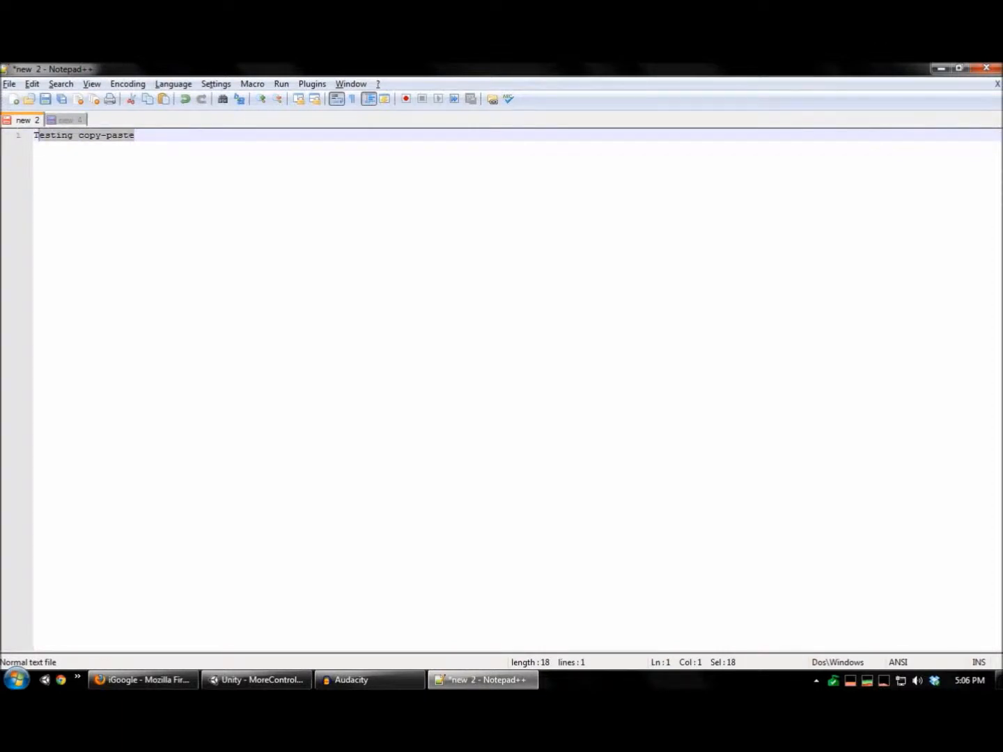
click(256, 680)
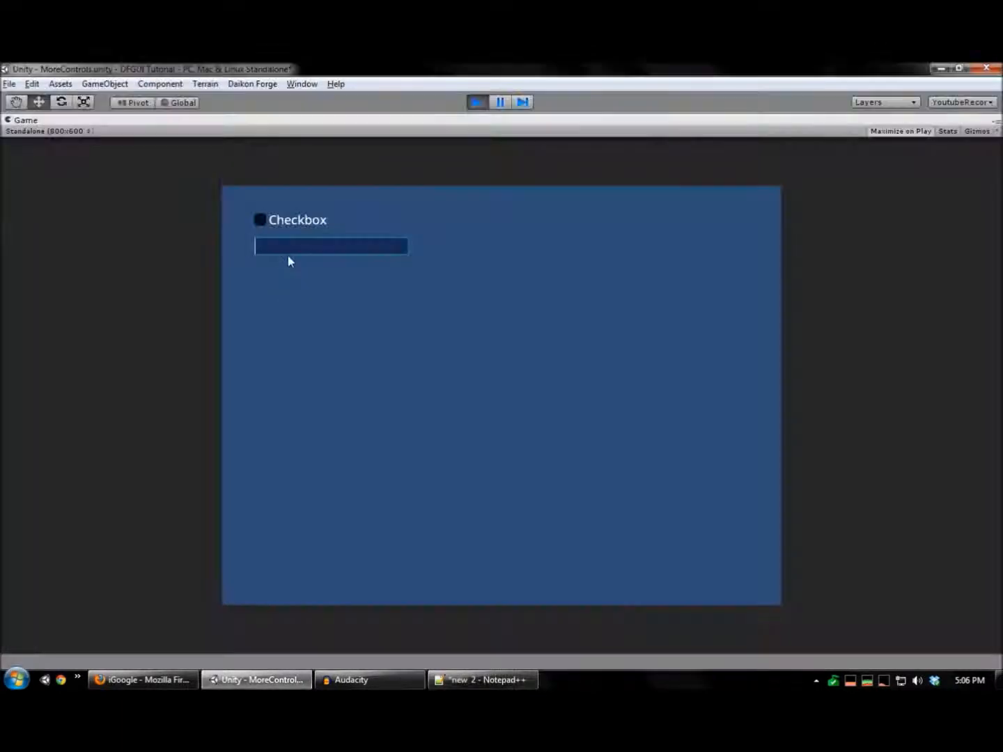
text(Testing copy-paste)
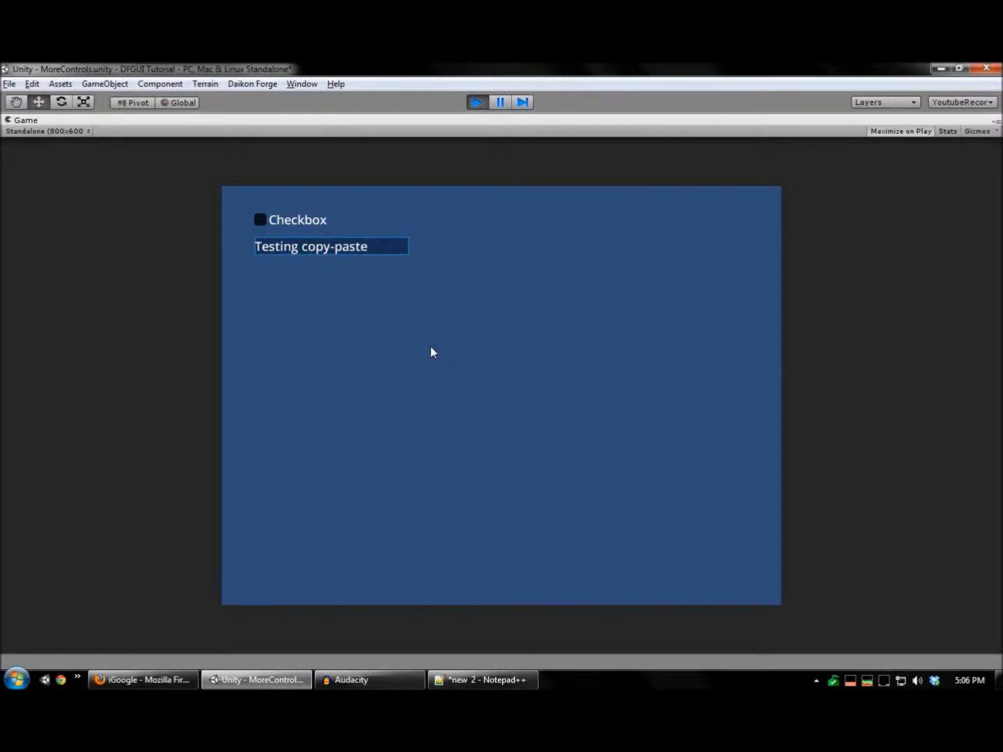
mouse_move(498, 153)
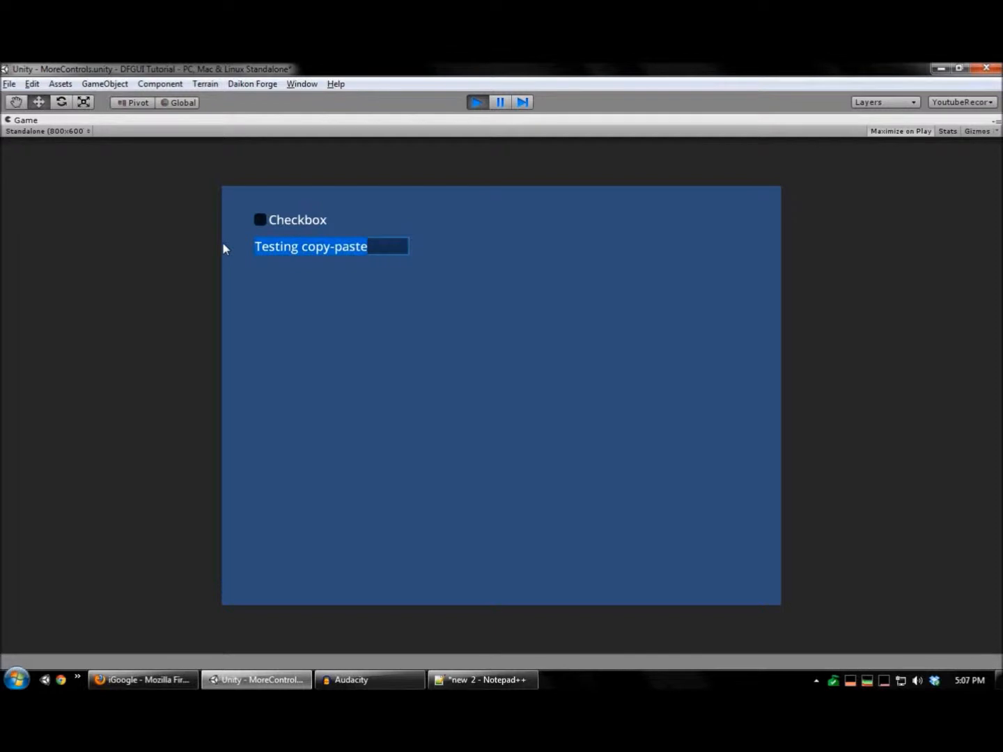
Copy textbox text into Notepad++, try editing the textbox again, then stop play mode.
click(481, 679)
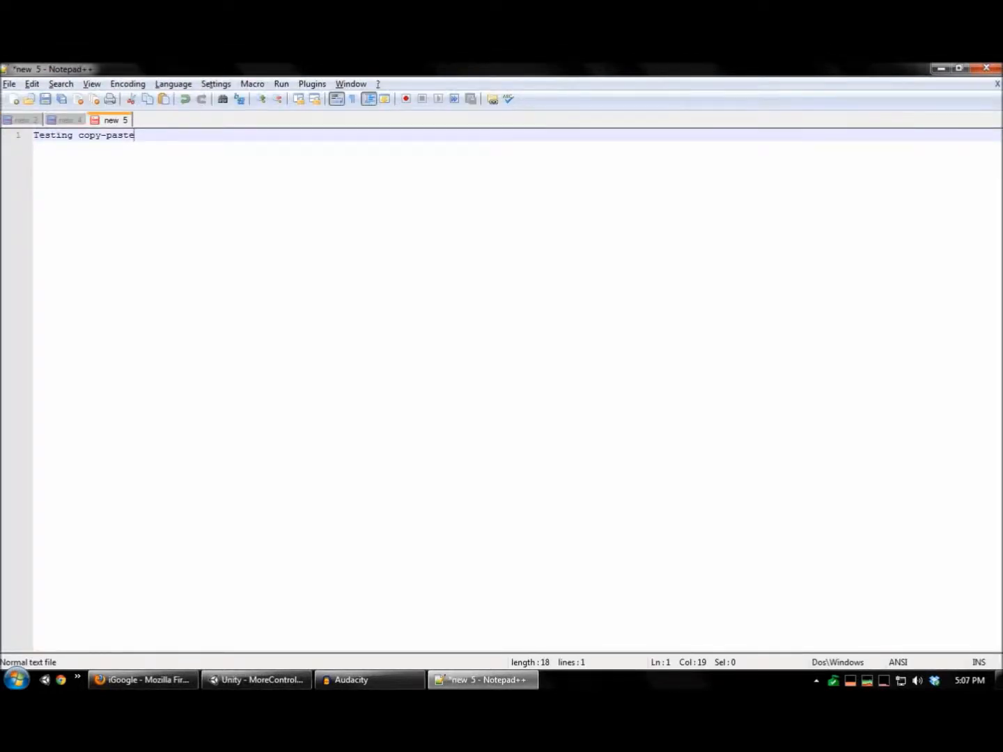
click(256, 679)
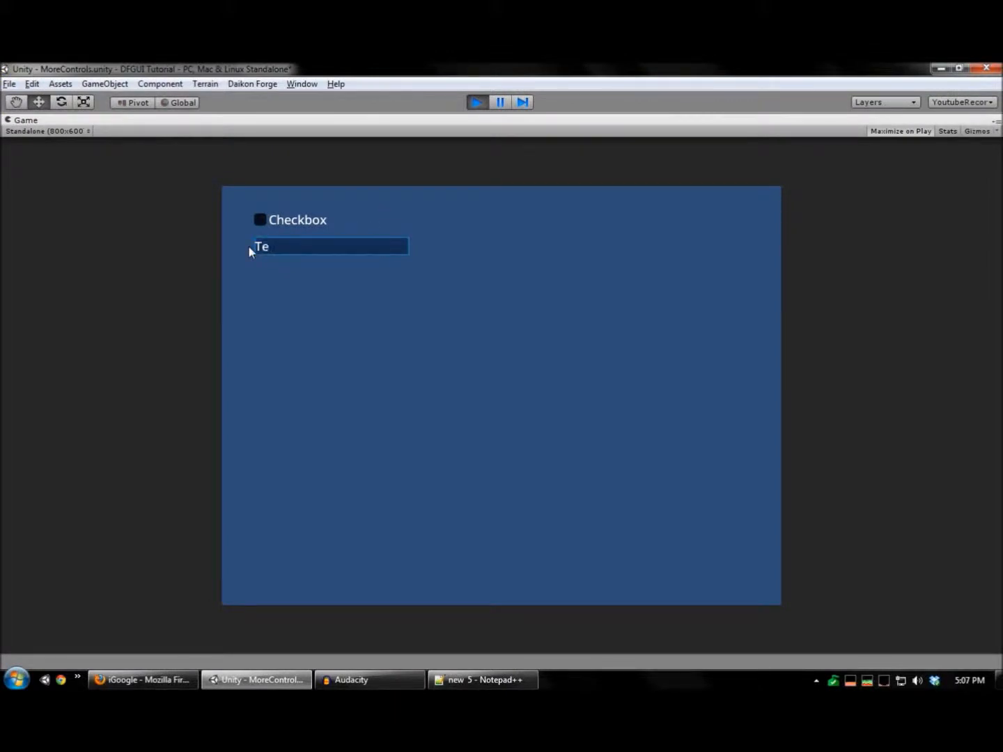
text(st)
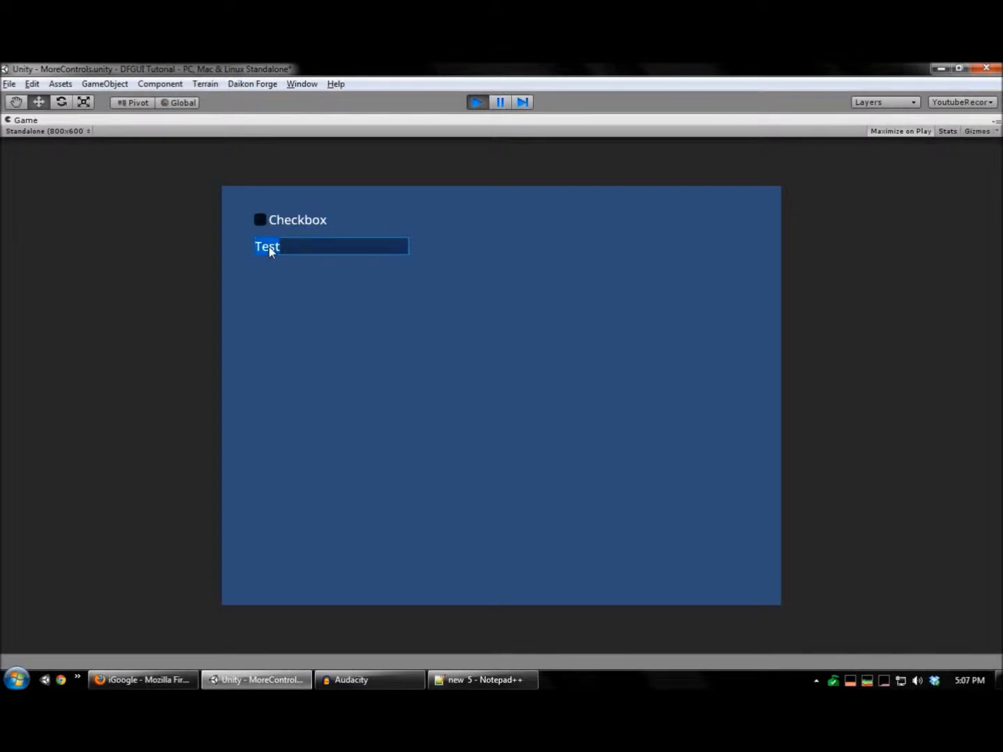
click(482, 679)
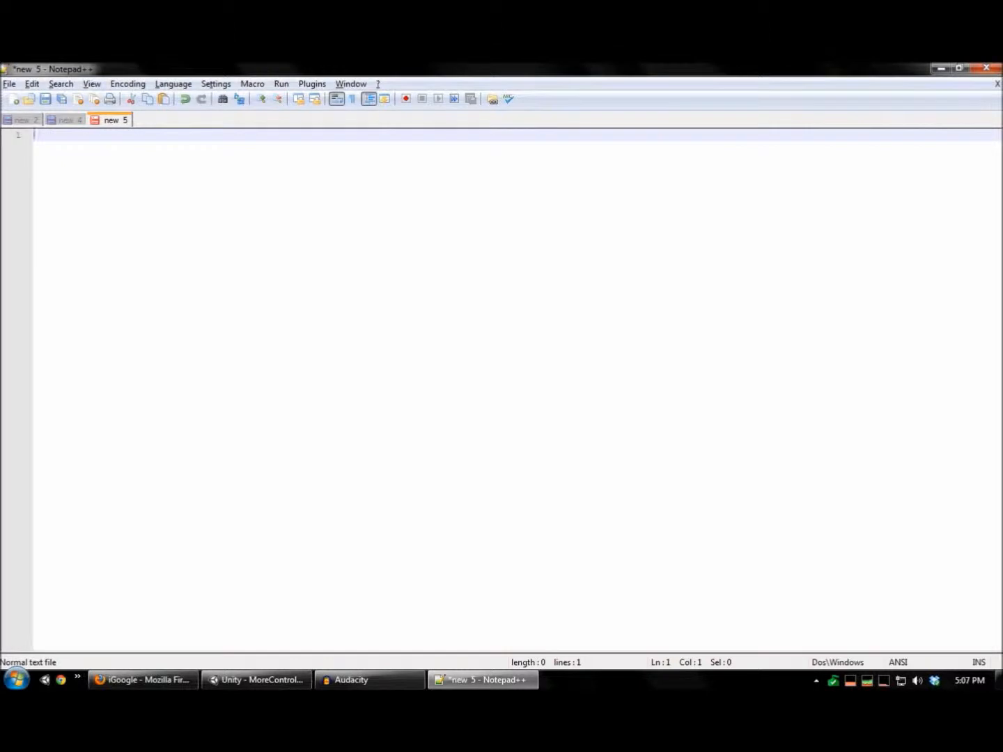
click(256, 679)
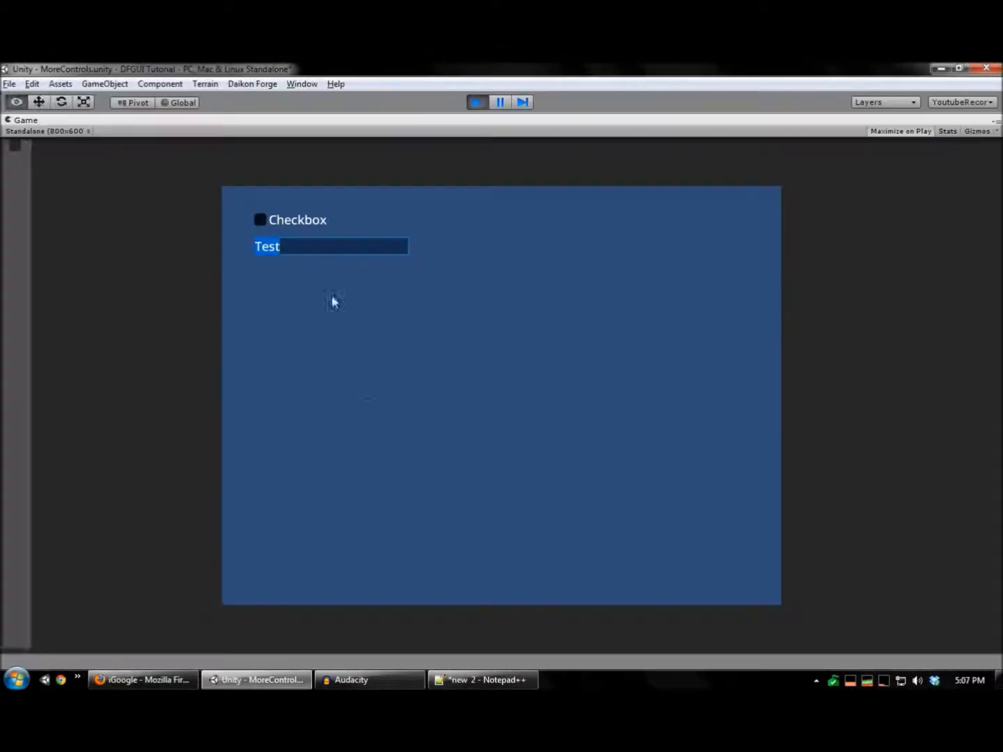
click(476, 102)
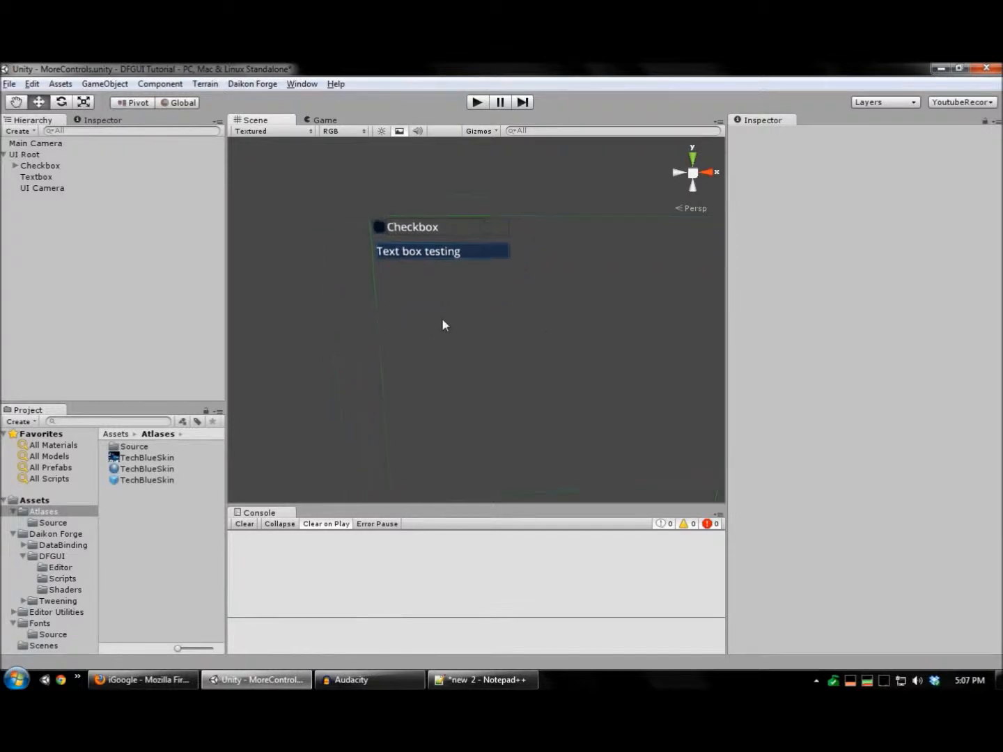
Add a Slider below the textbox and set its Track sprite to progress-frame.
right_click(442, 324)
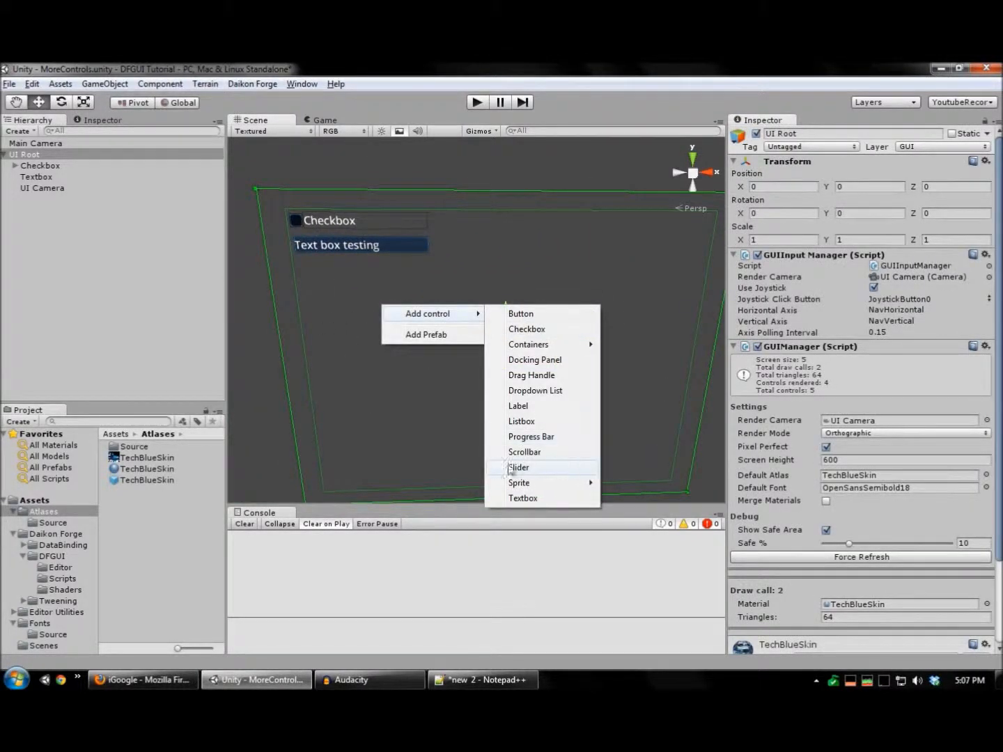
click(518, 467)
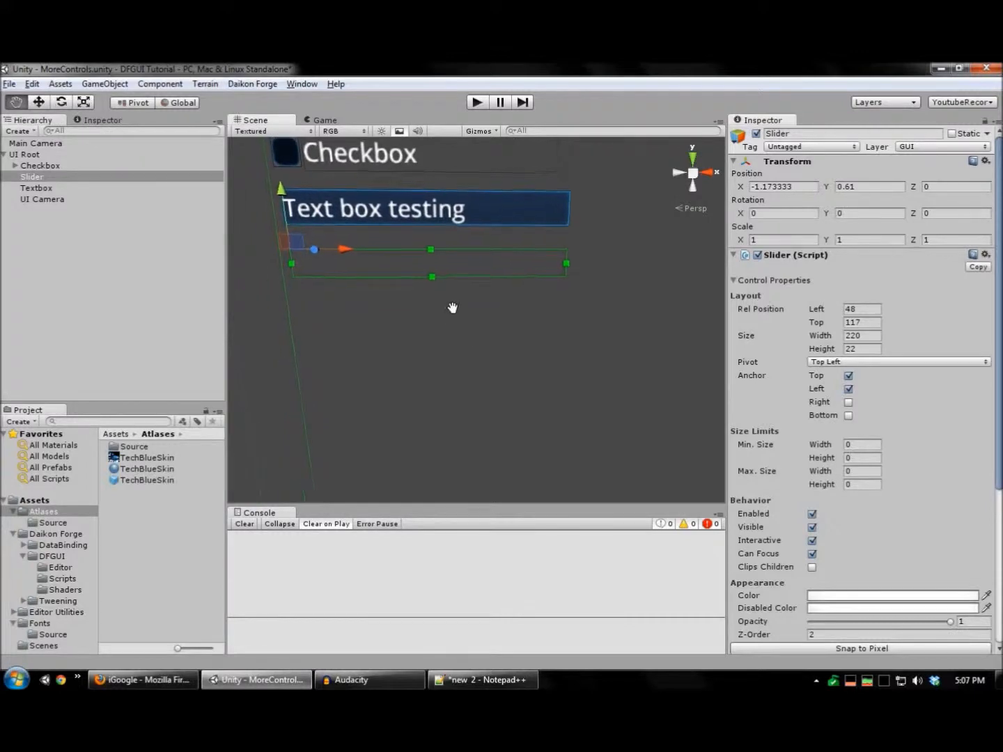
scroll(down, 3)
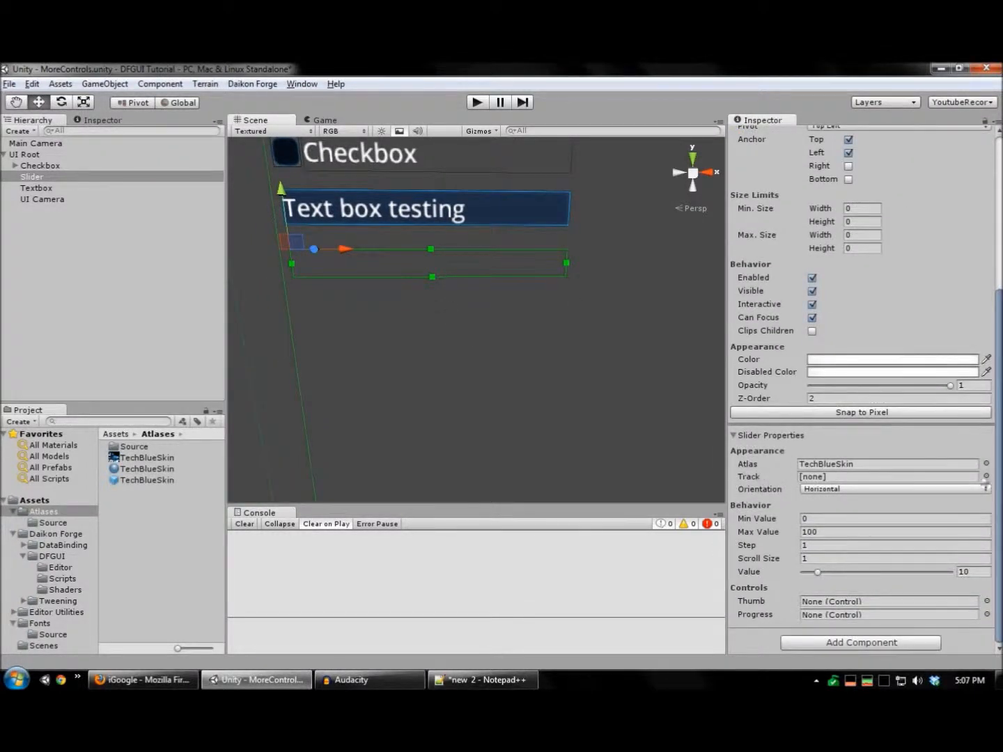
click(985, 476)
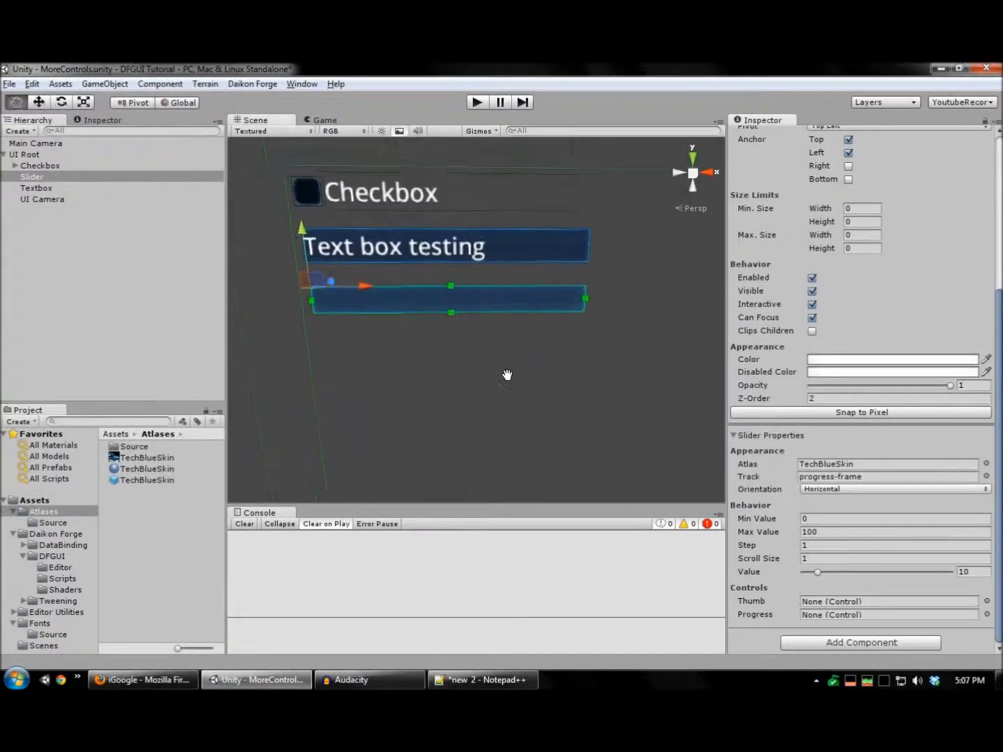
right_click(445, 300)
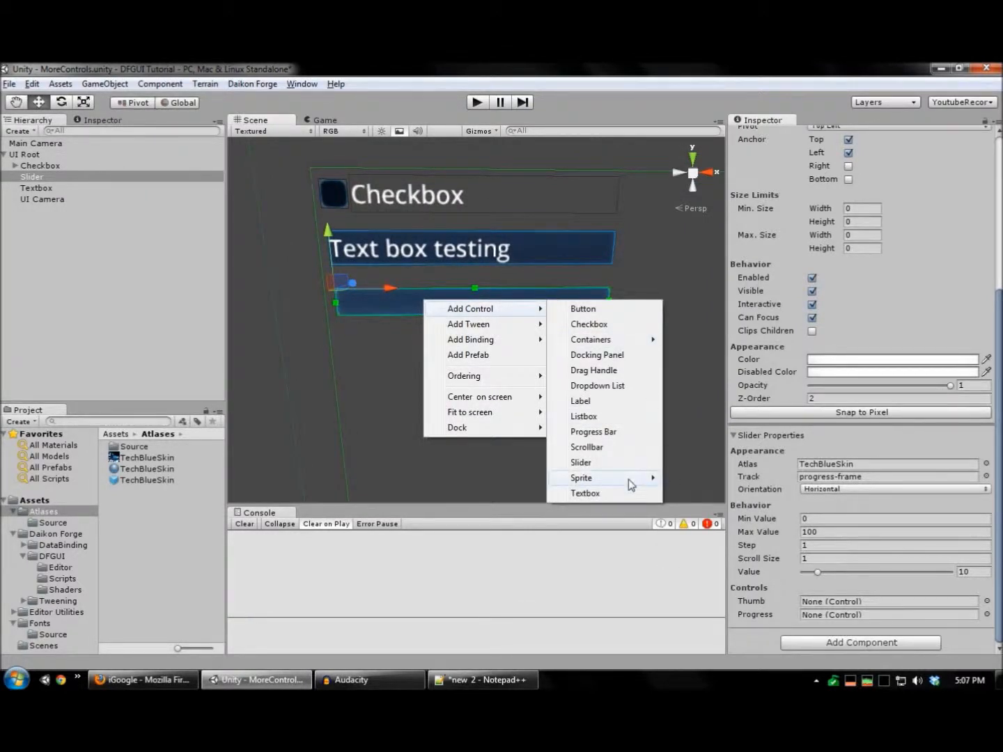
Add a blue sliced sprite as a child of the slider and rename it progress.
click(581, 477)
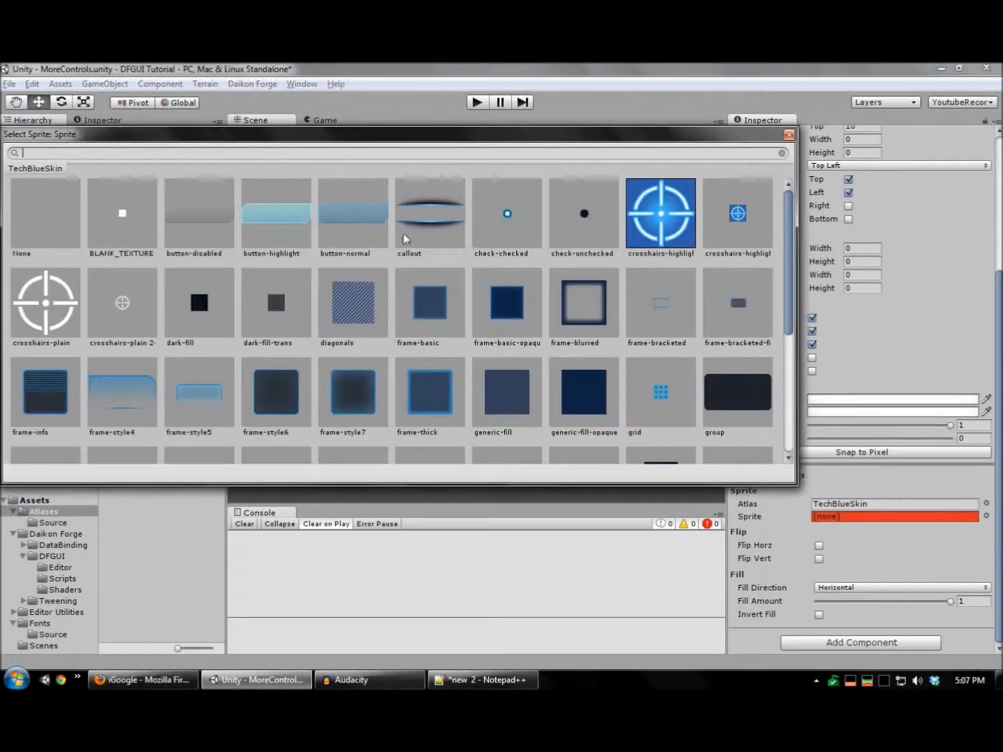
scroll(down, 3)
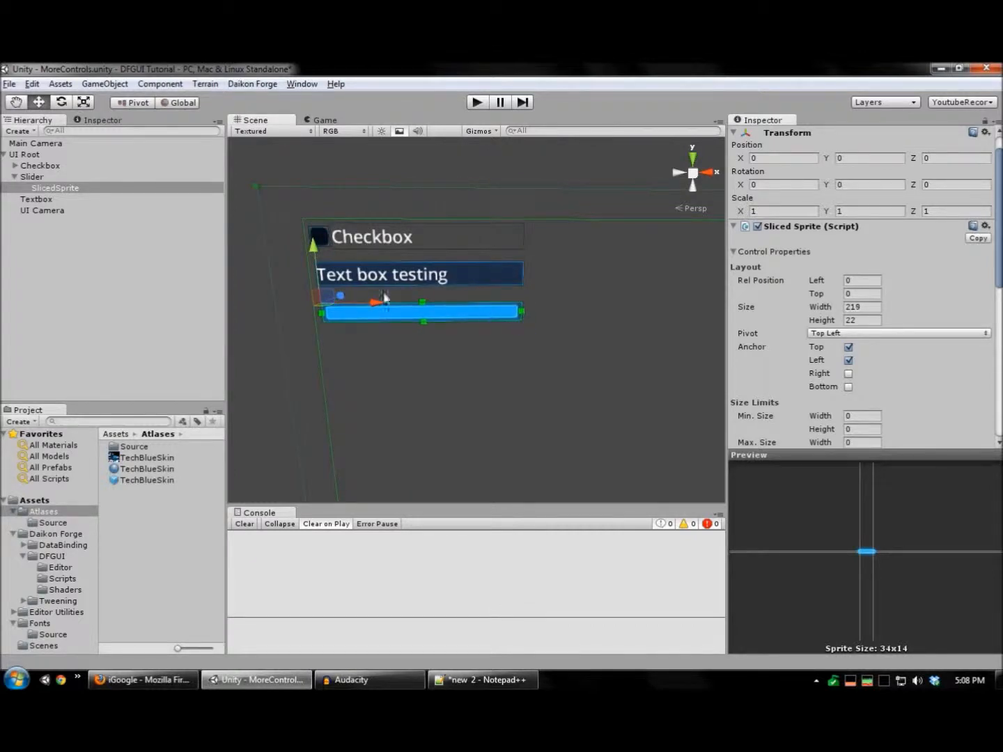
click(31, 176)
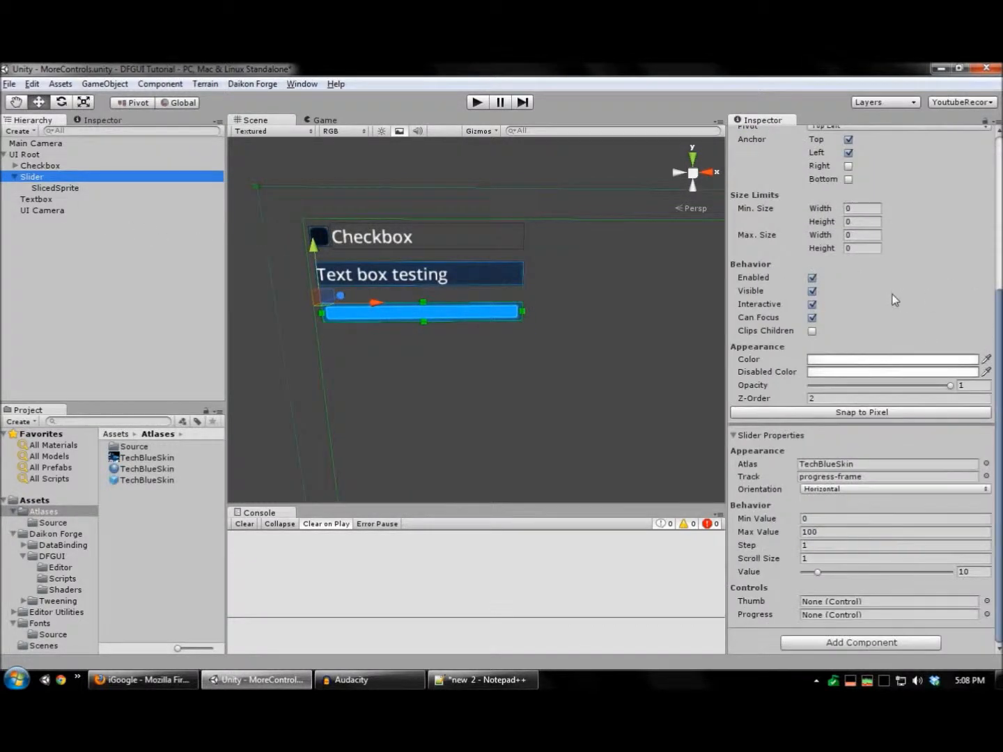
click(55, 188)
text(progress)
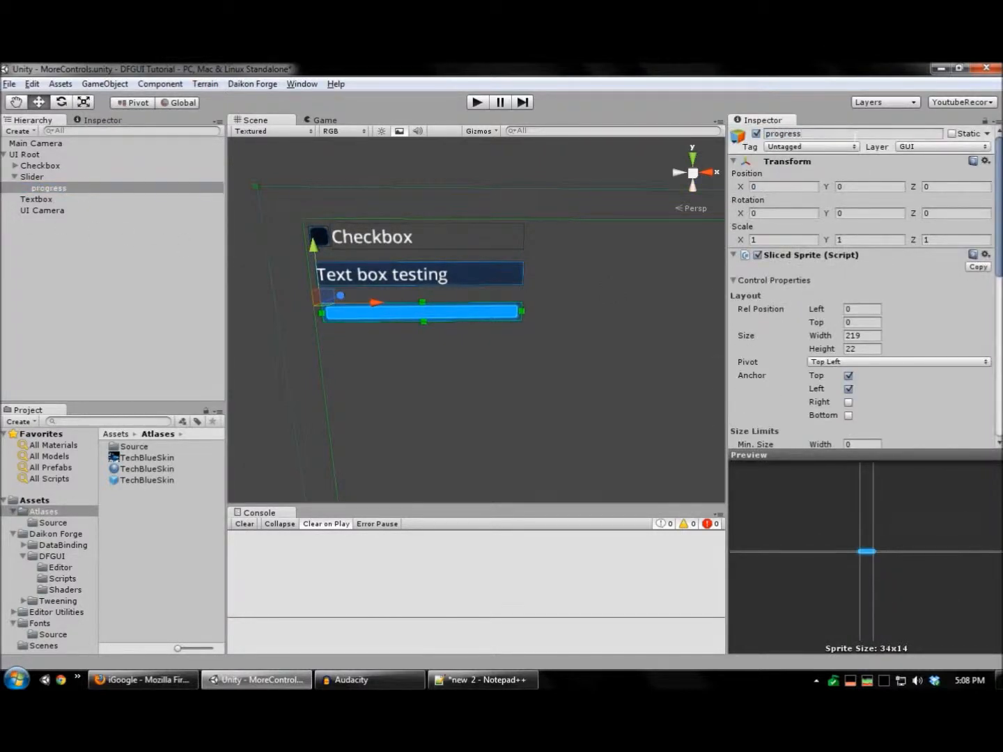
click(32, 176)
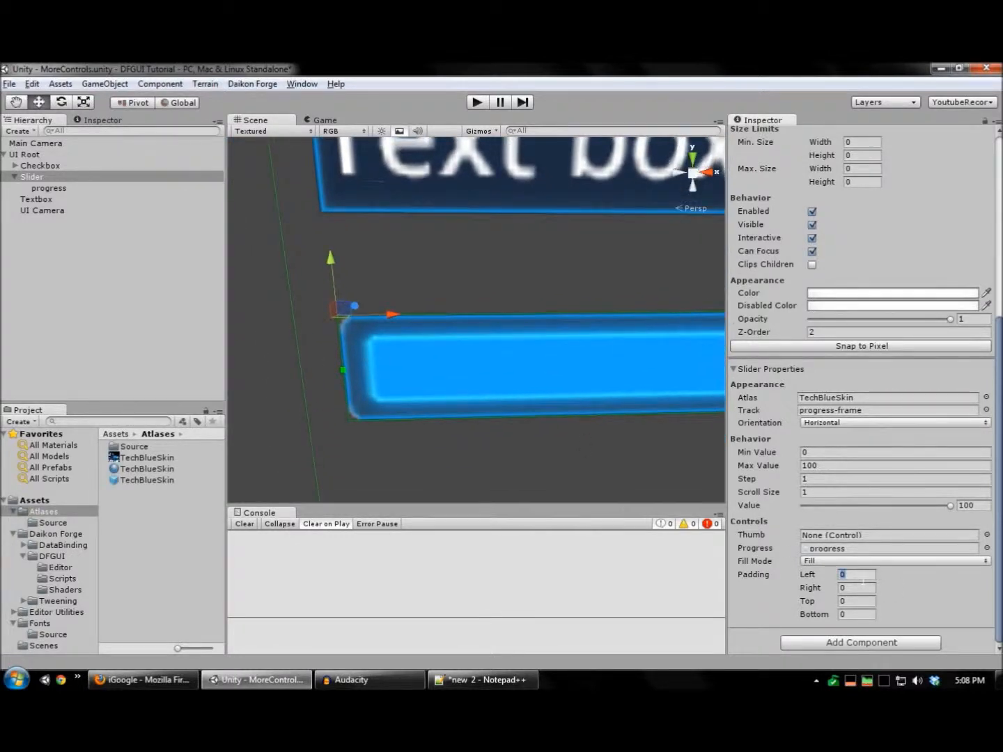
Set the progress fill padding to -4 on all four sides and switch fill mode to Stretch.
text(-5)
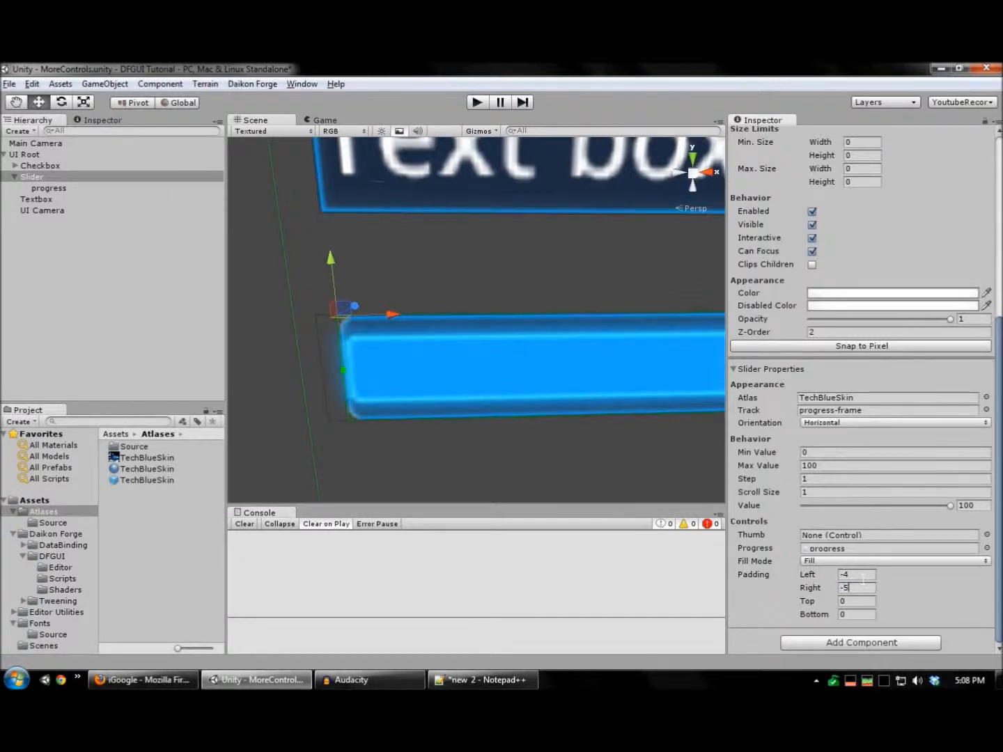
text(-4)
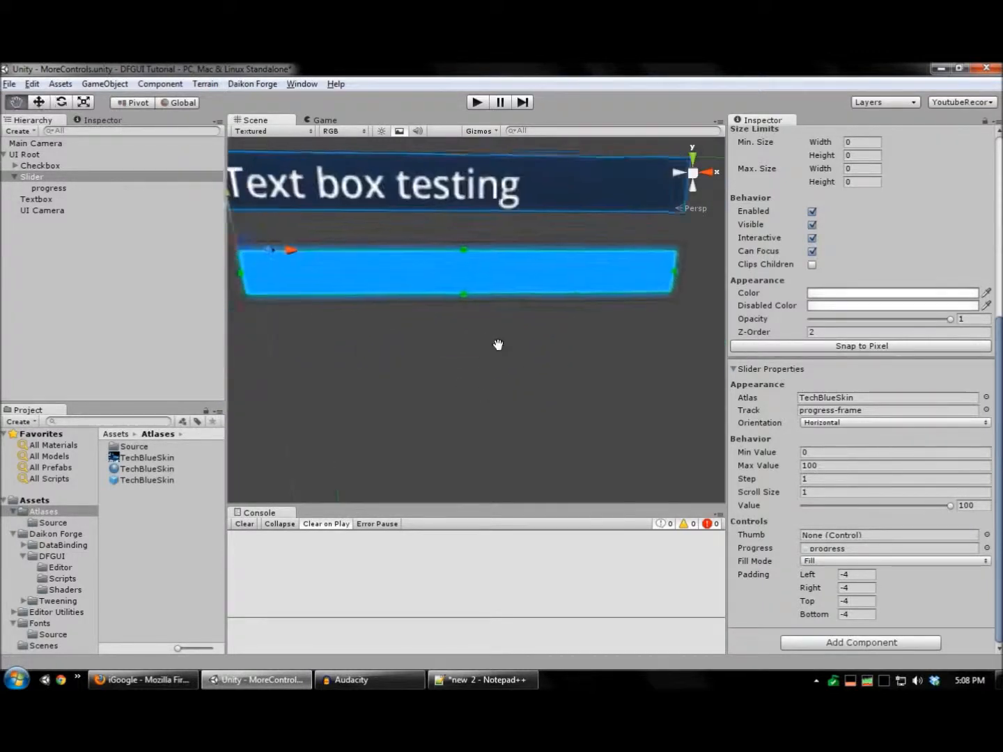
click(894, 560)
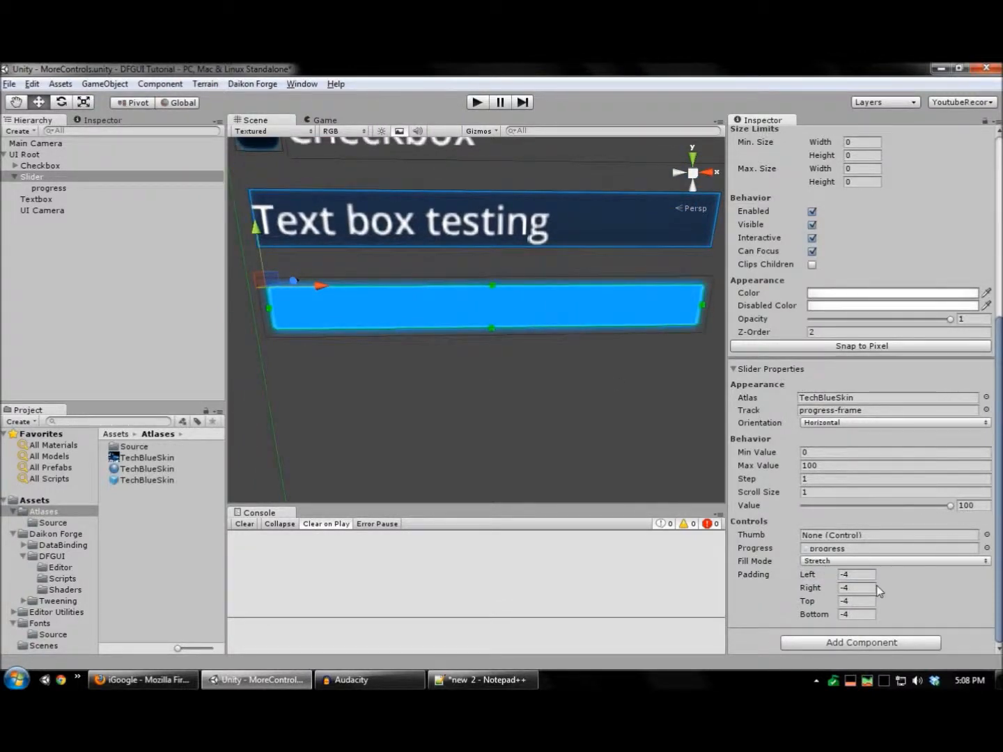
Add a sliced sprite named thumb under the slider and assign it as the slider's thumb.
click(895, 561)
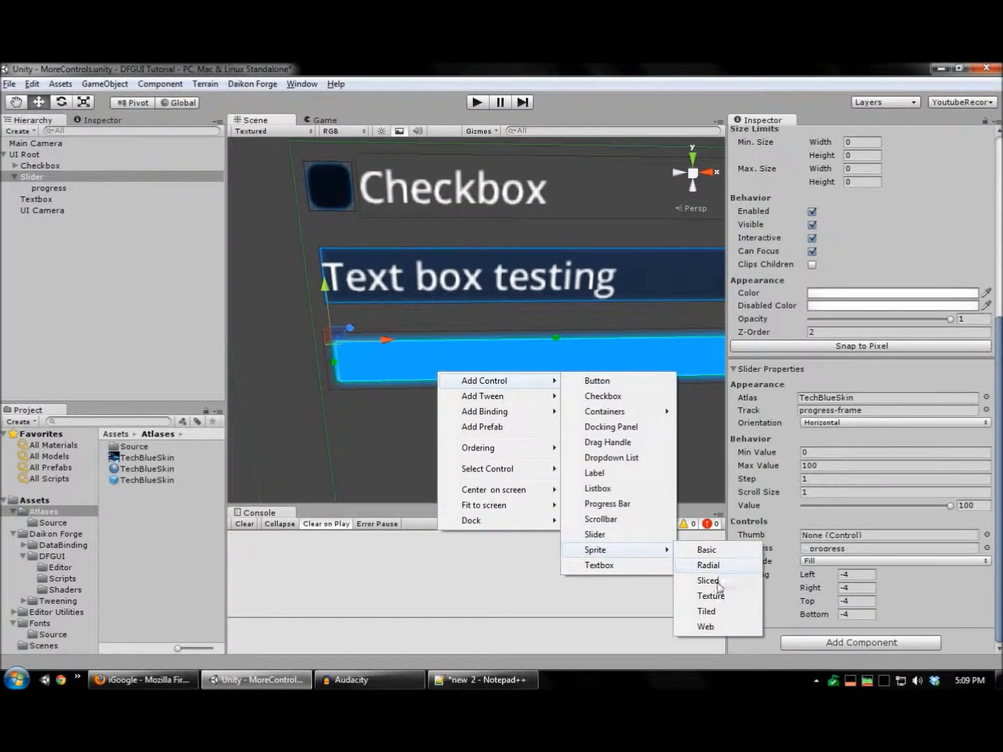
click(708, 580)
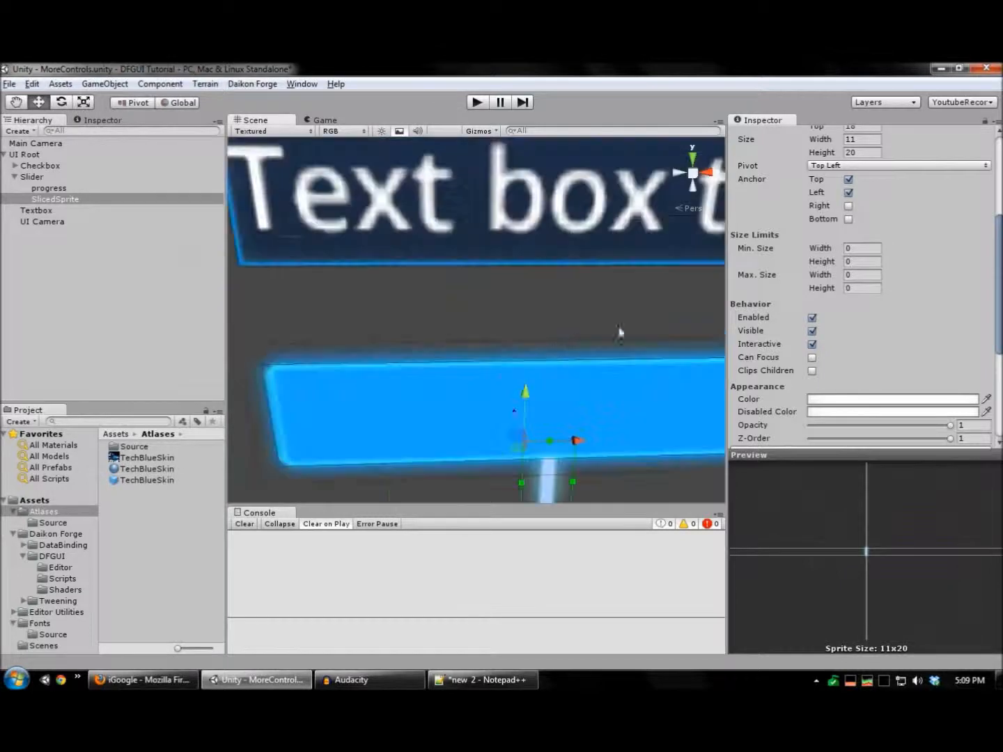
scroll(up, 3)
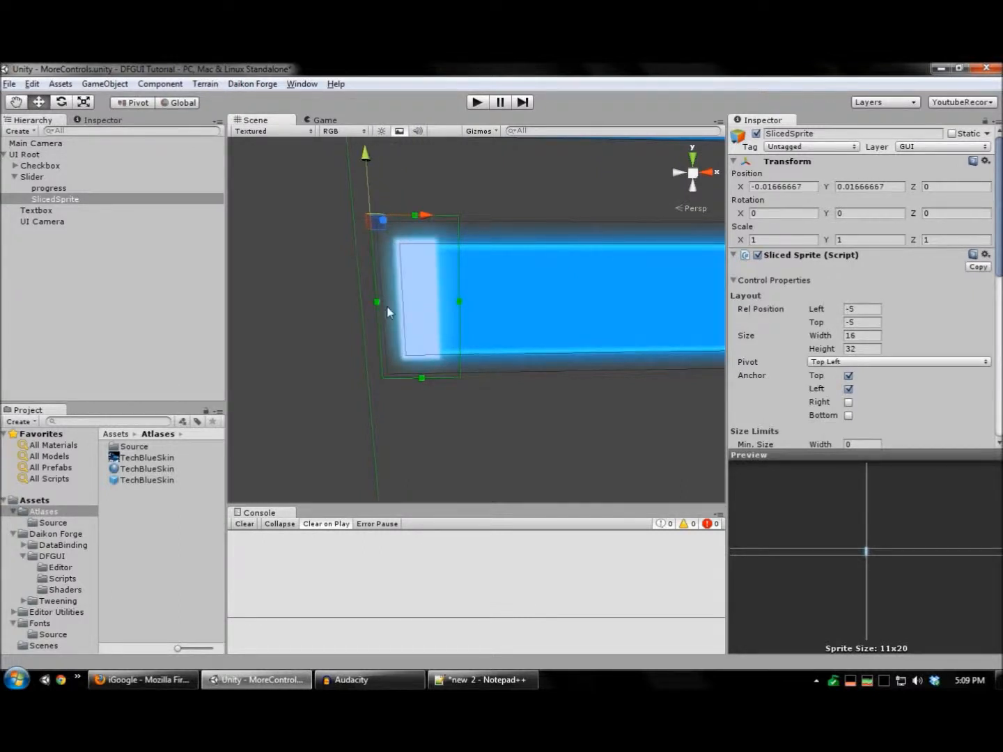
mouse_move(460, 308)
text(tgy)
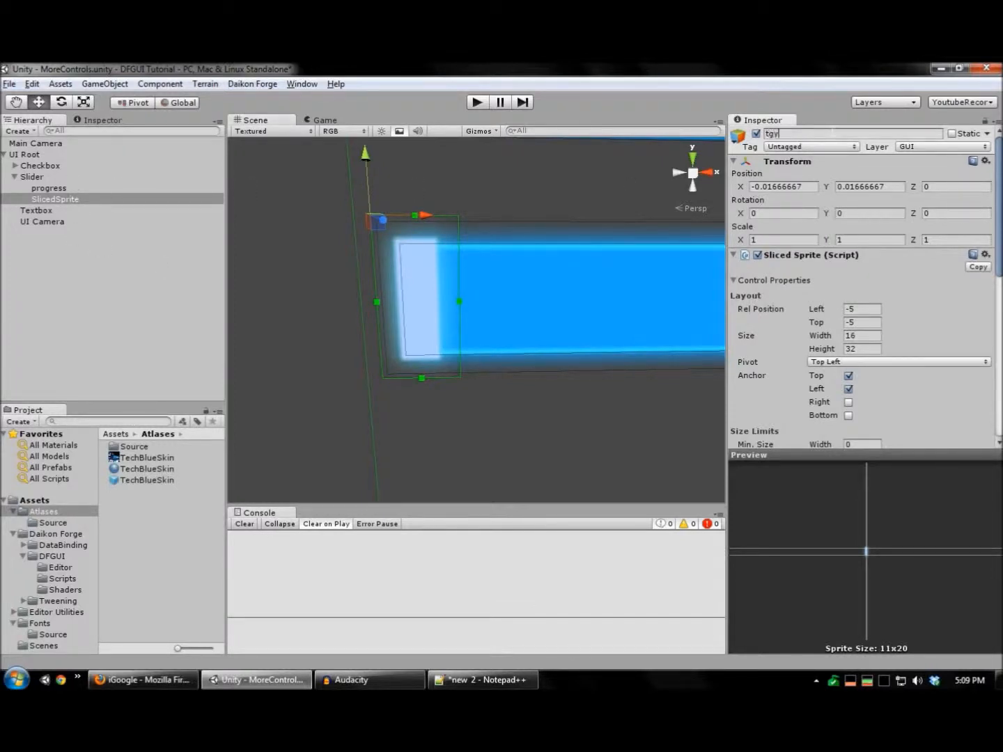
text(thu)
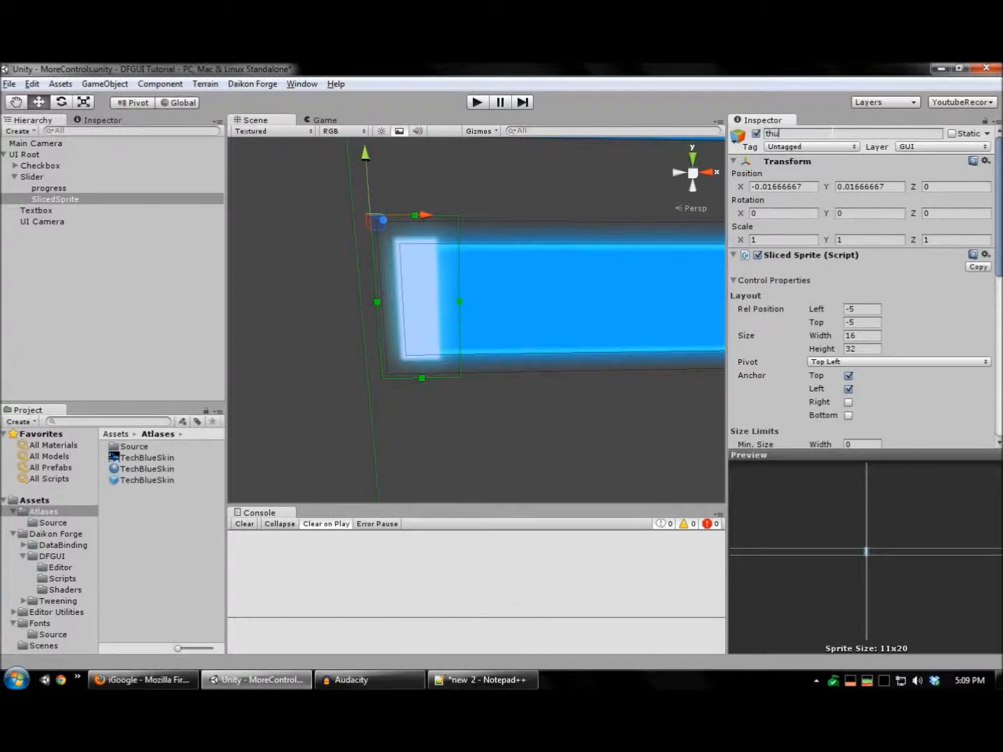
click(32, 176)
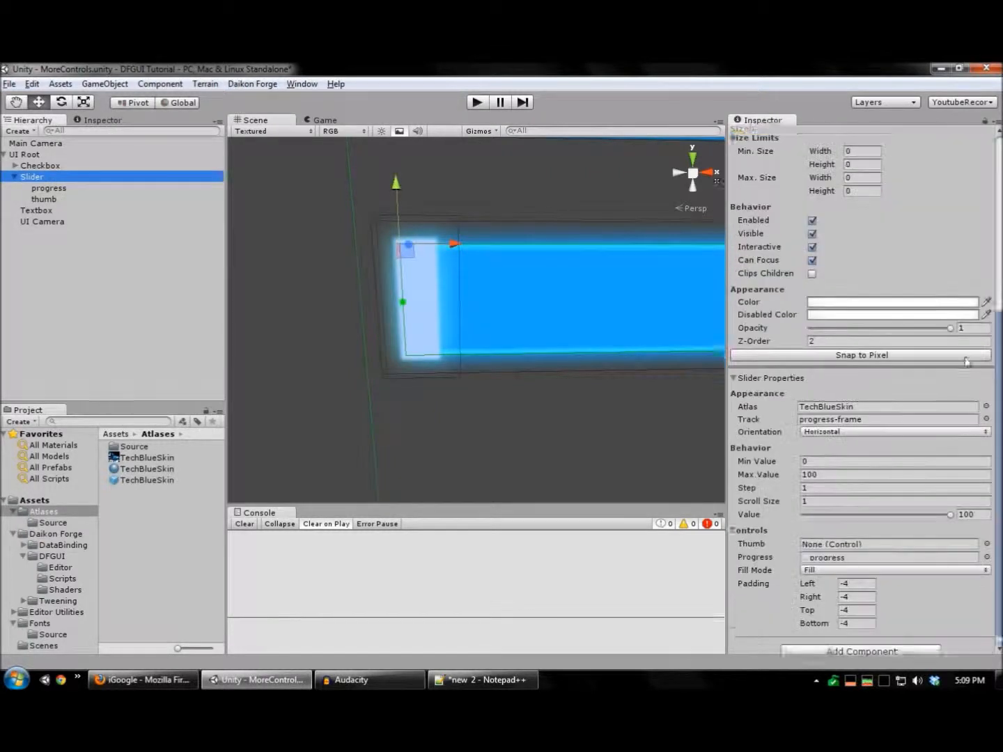
click(43, 199)
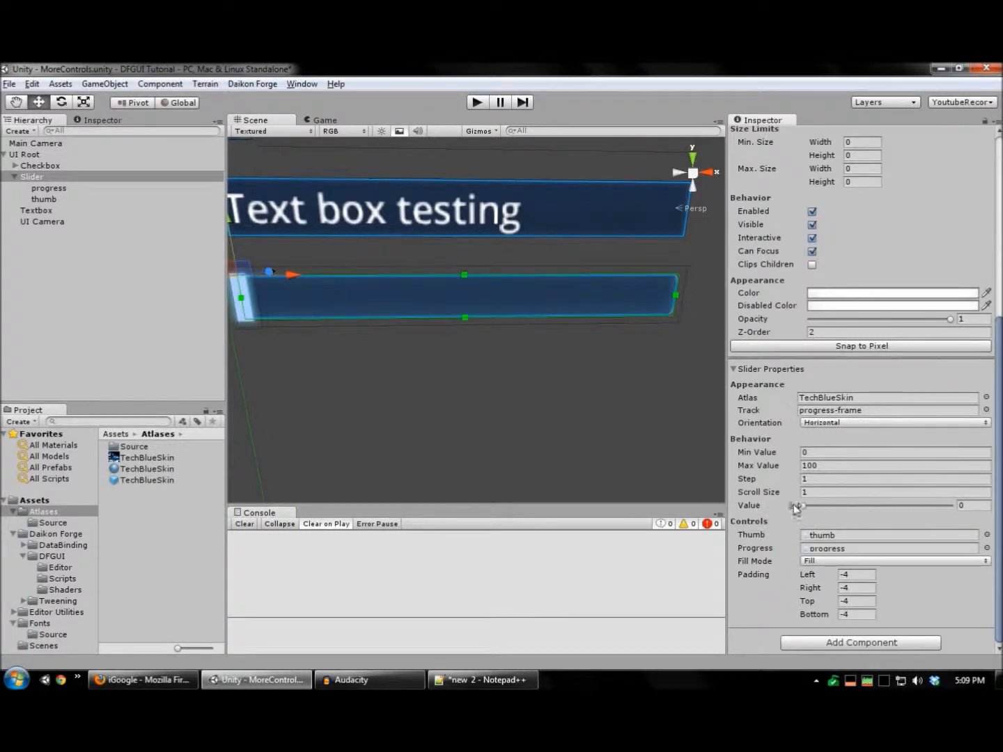
click(24, 153)
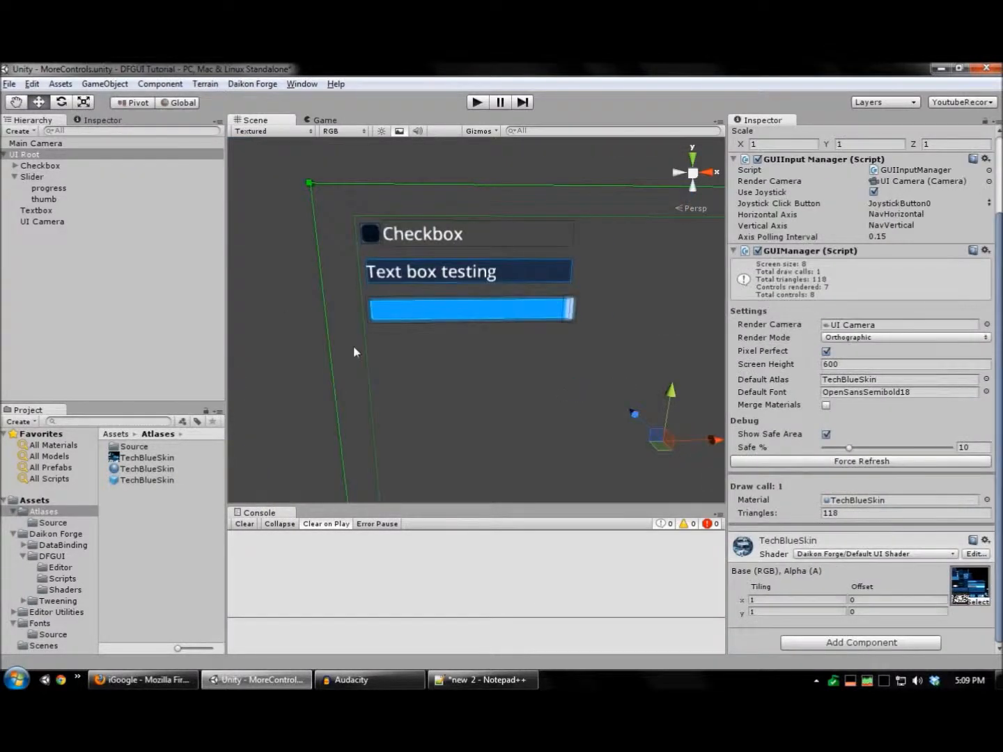
click(477, 102)
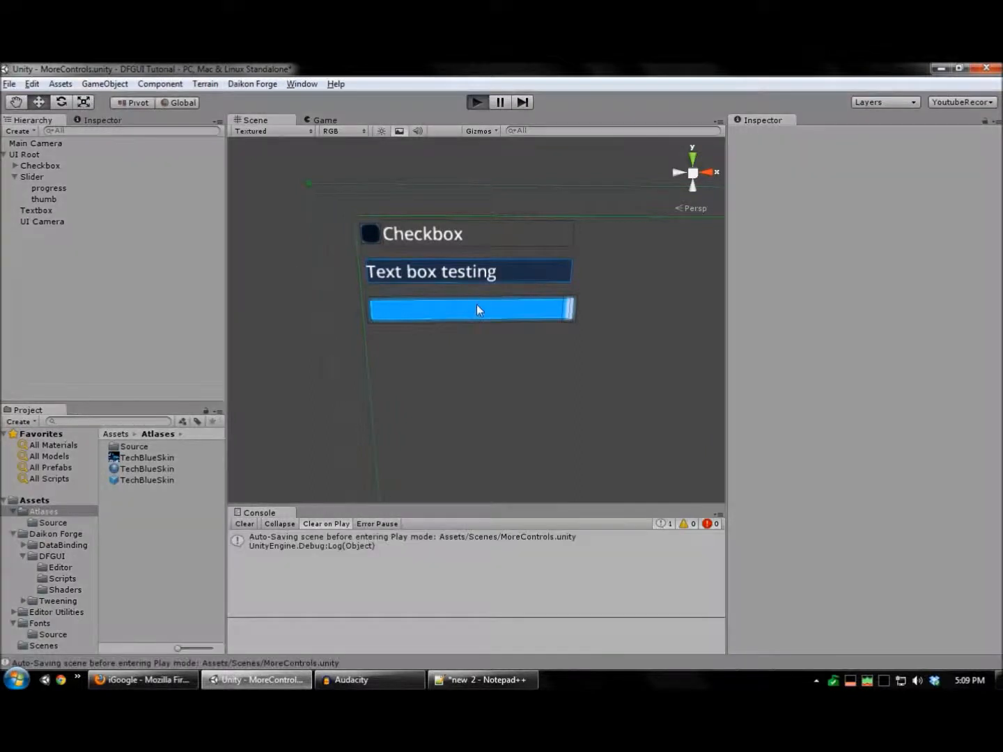
click(476, 102)
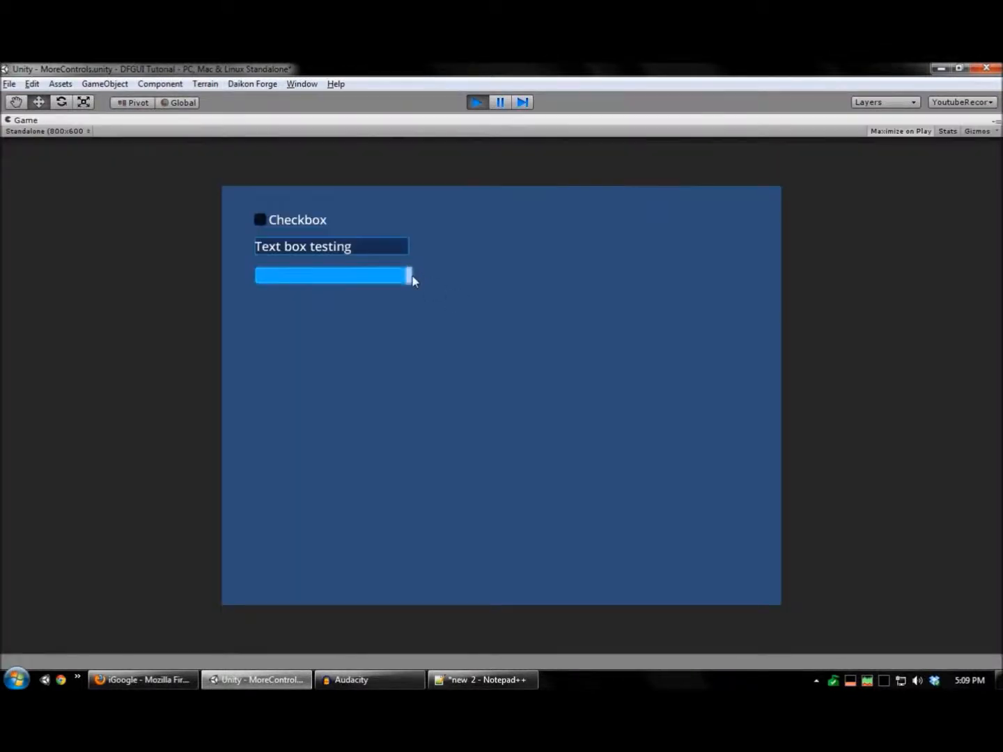
mouse_move(426, 283)
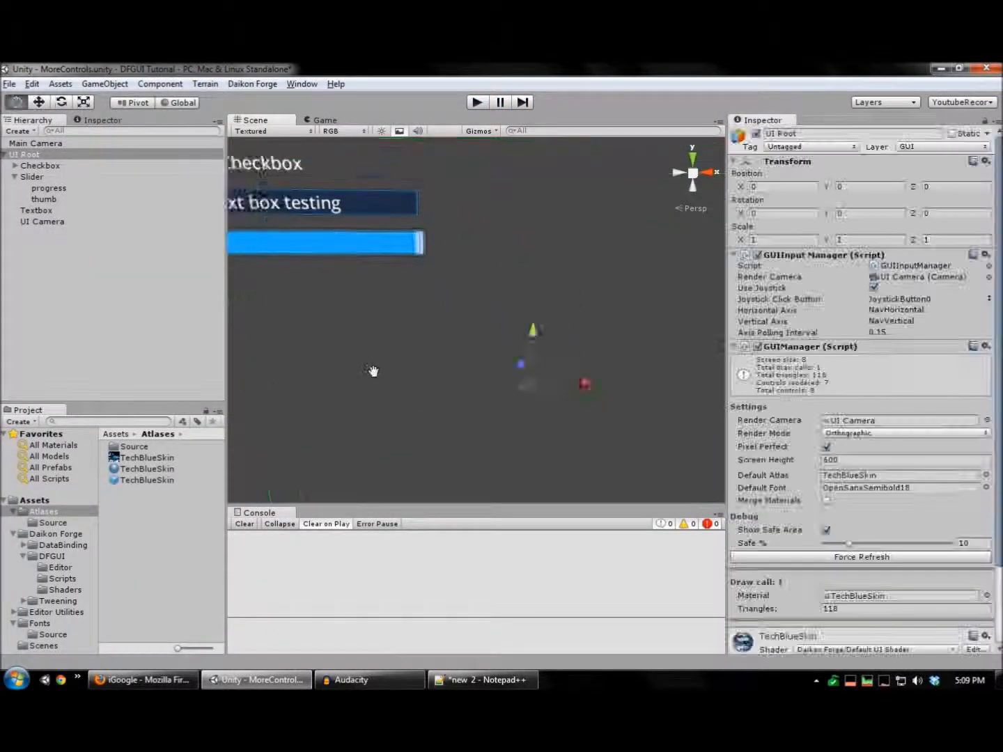
Add a ProgressBar to UI Root using progress-frame background and a progress fill sprite.
right_click(372, 370)
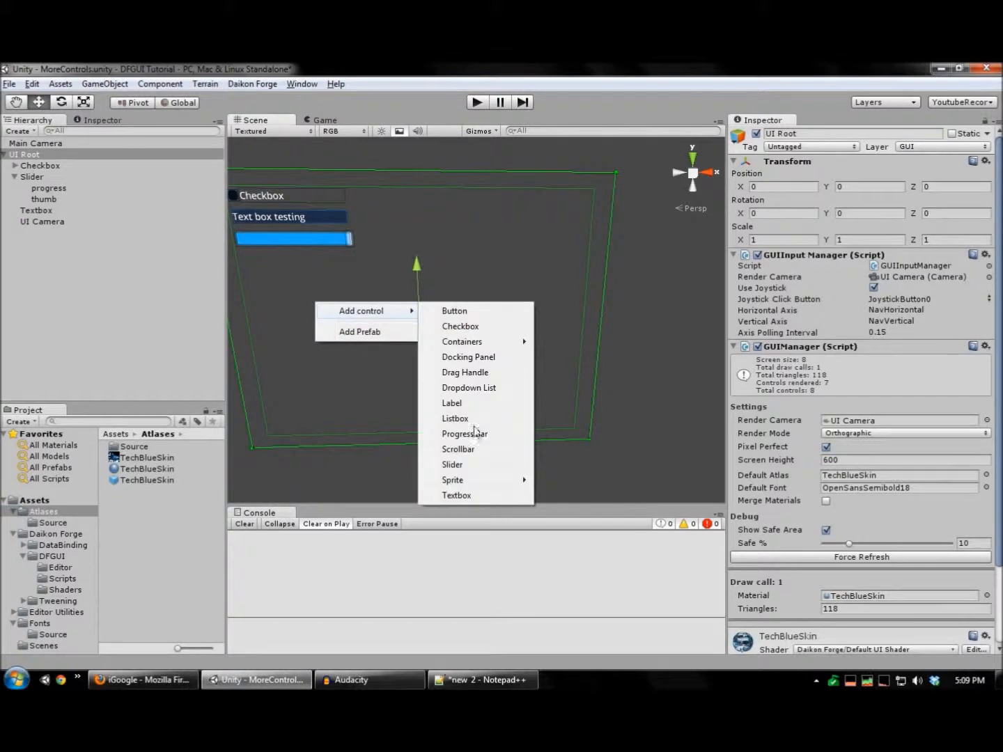
click(464, 433)
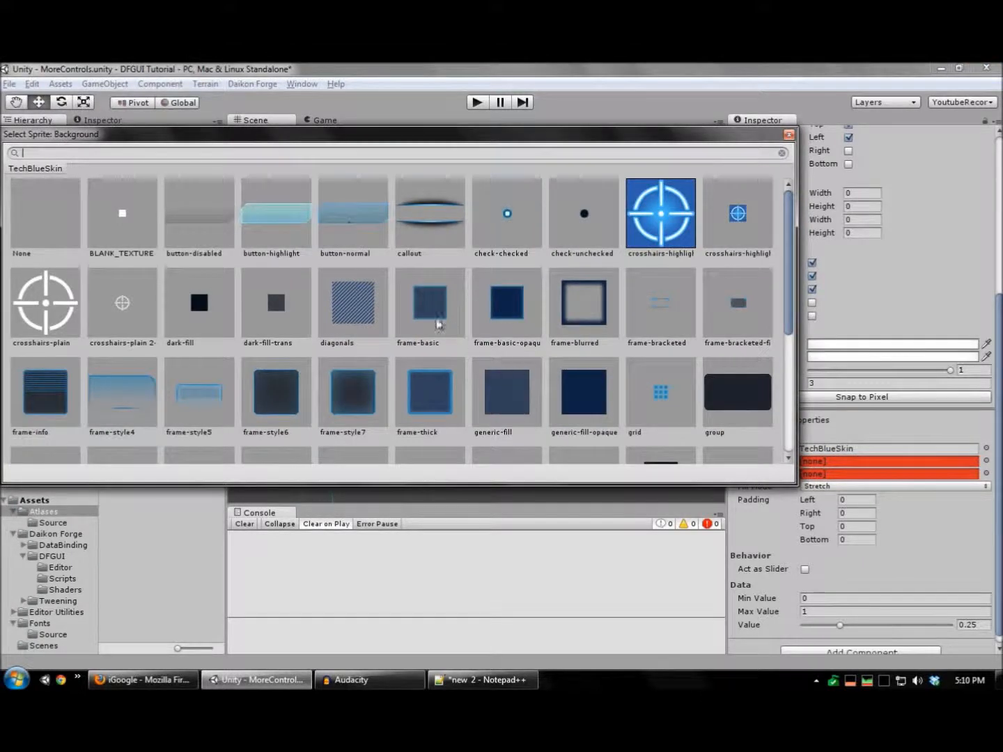
scroll(down, 3)
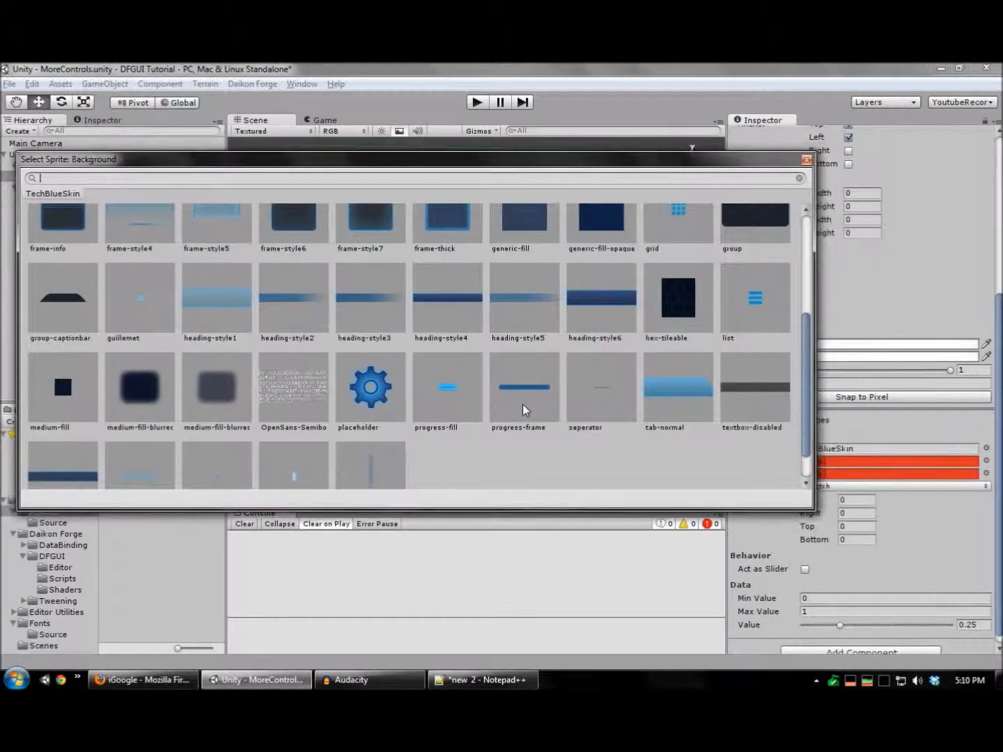
click(524, 385)
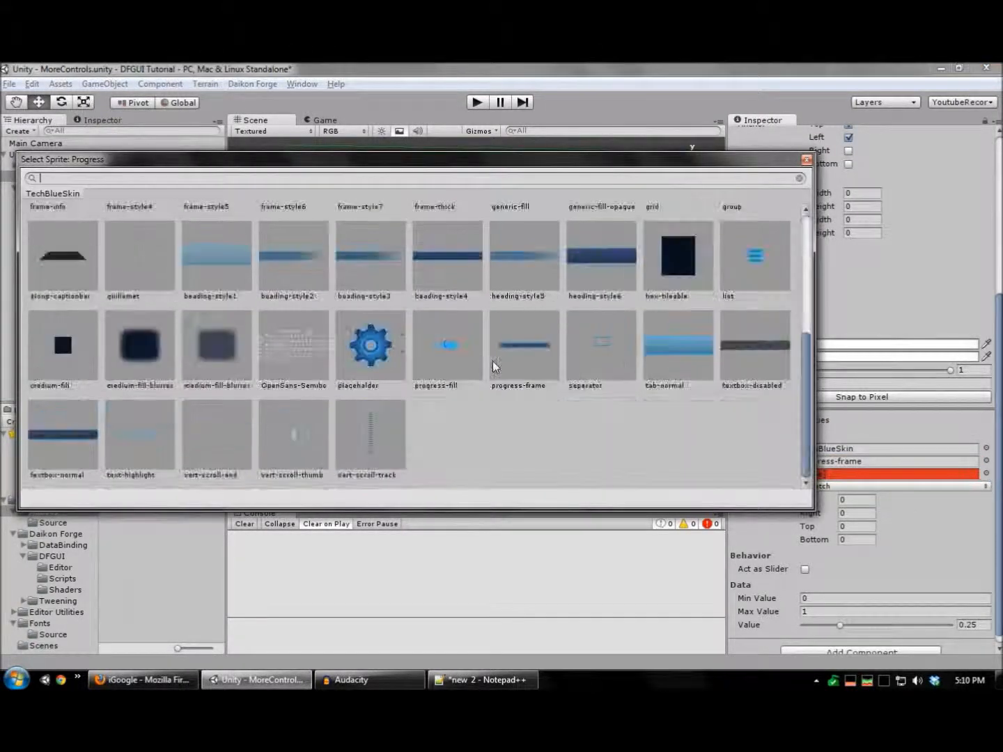
click(447, 346)
text(-4)
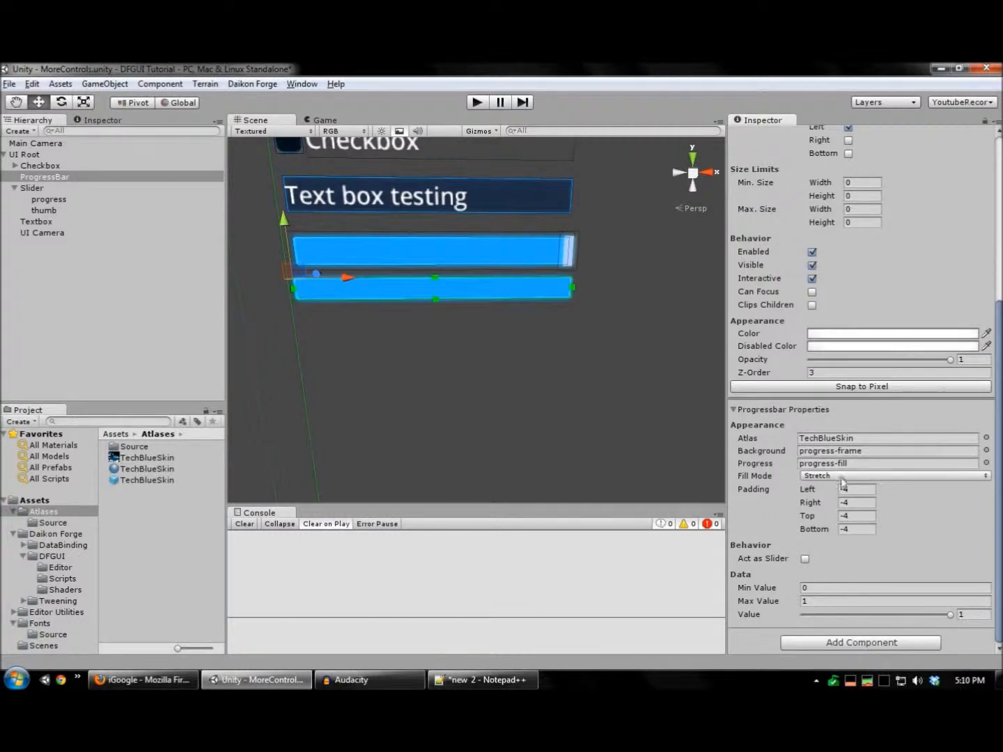
Set the progress bar's fill mode to Fill, then deselect it and collapse Slider.
click(892, 475)
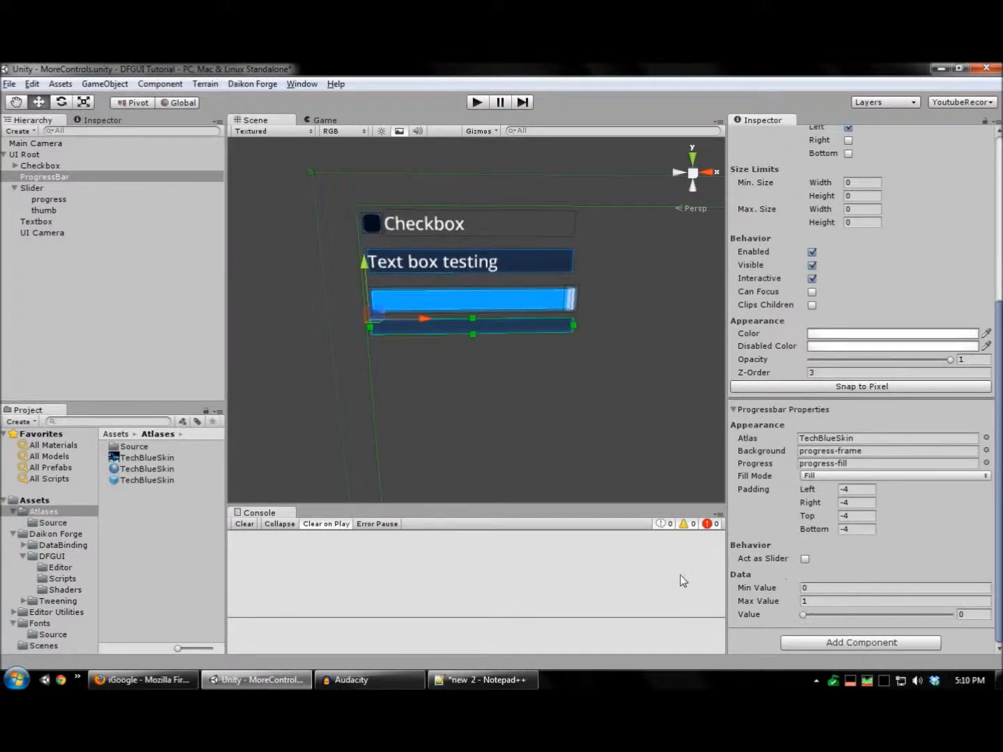
click(443, 218)
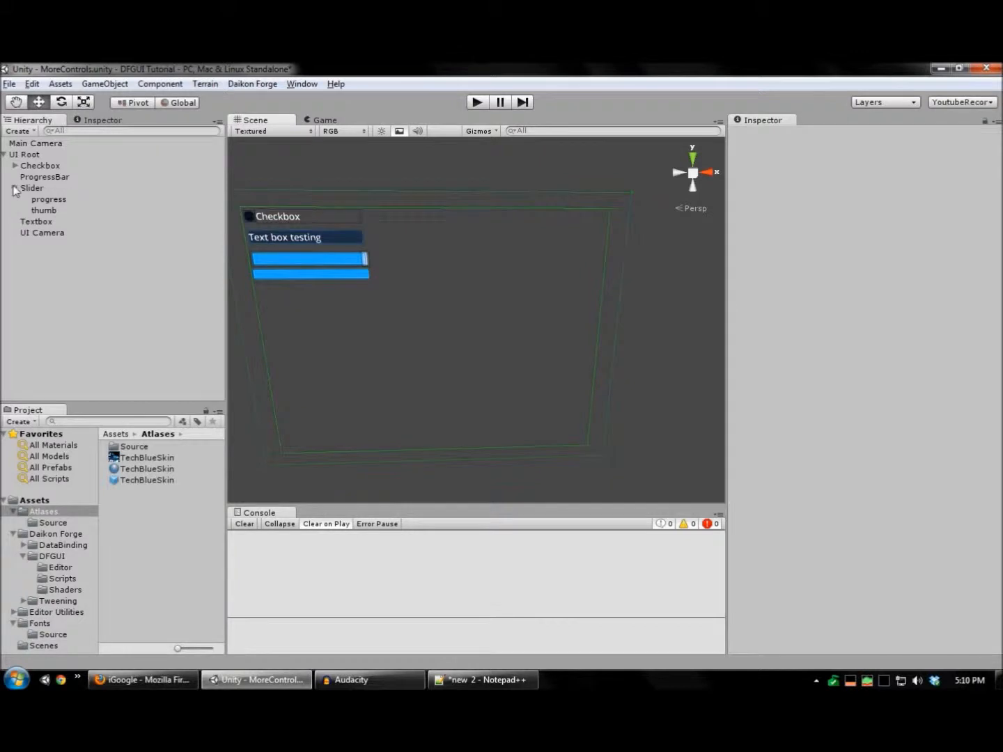
click(24, 154)
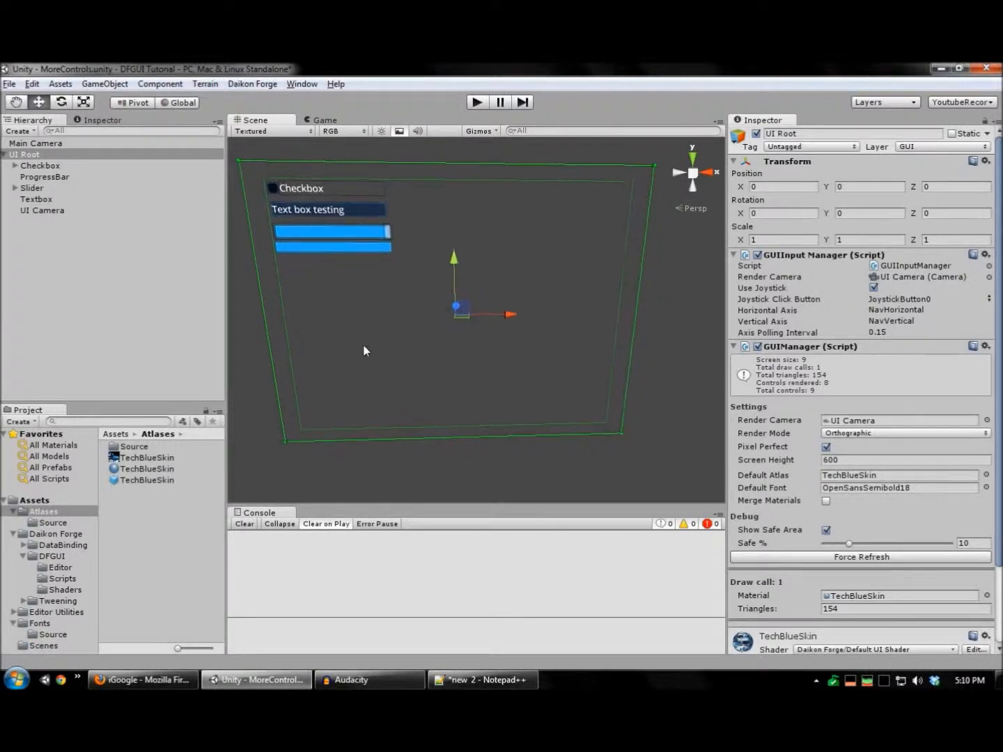
Add a Dropdown List control and choose its normal button image.
right_click(365, 350)
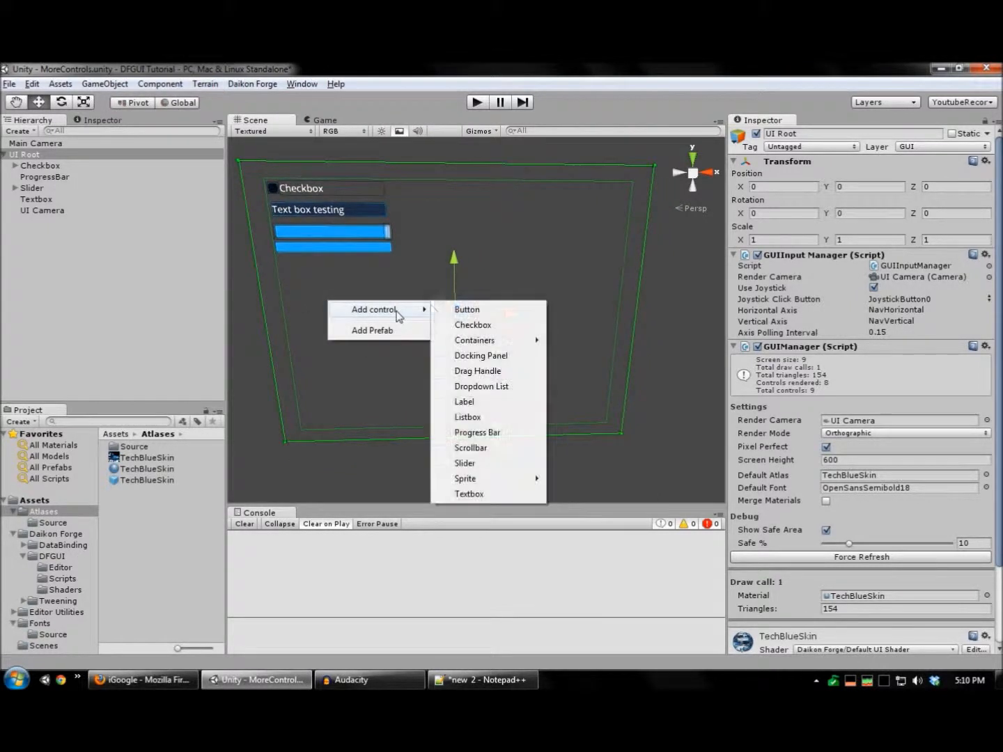
click(481, 386)
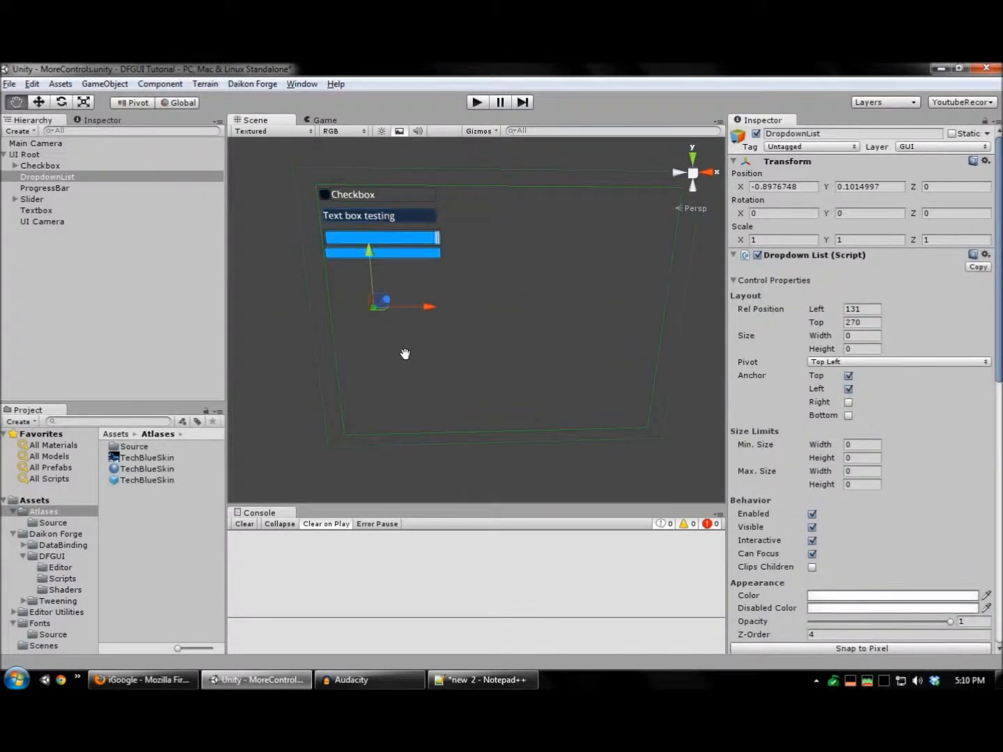
scroll(down, 3)
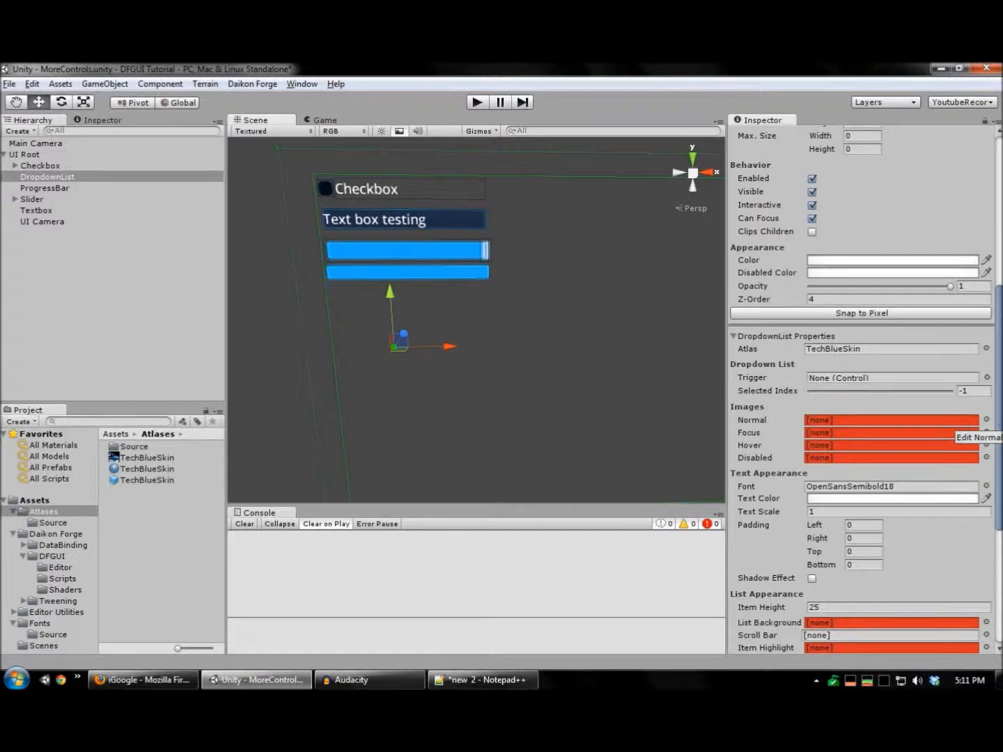
click(985, 420)
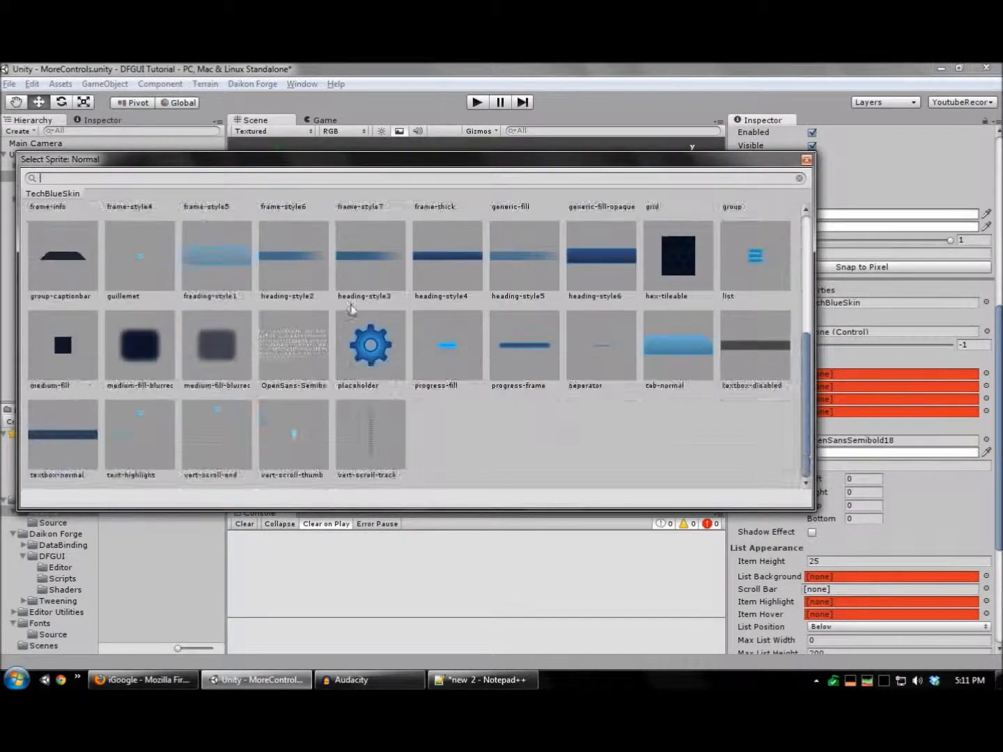
Use frame-basic-opaque as the dropdown's list background.
scroll(up, 3)
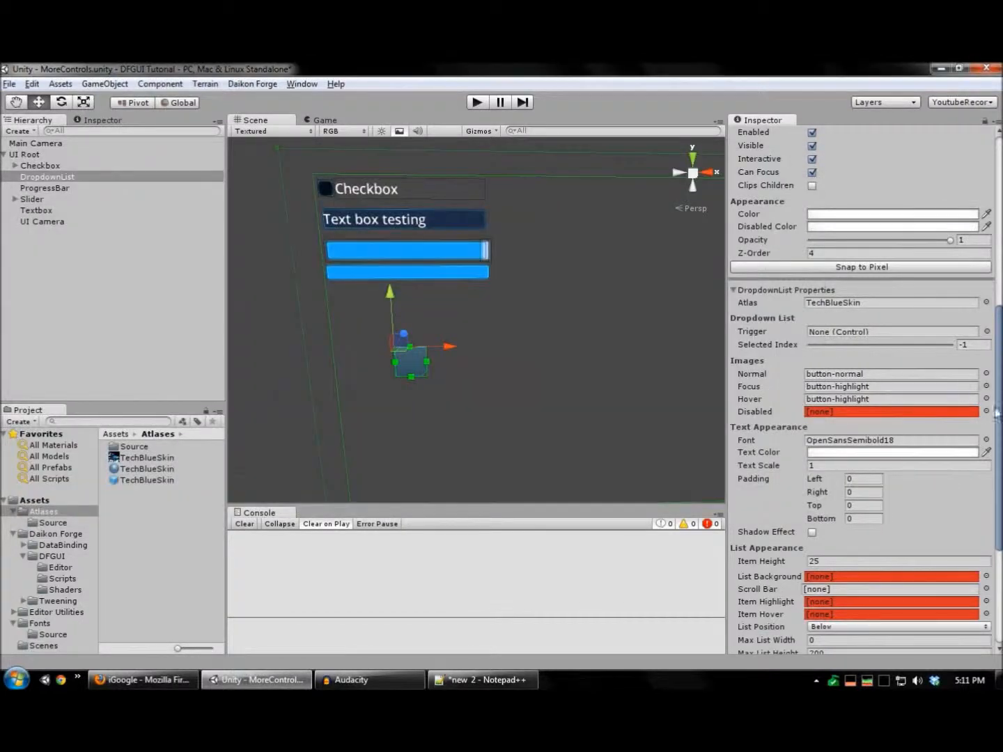
scroll(down, 3)
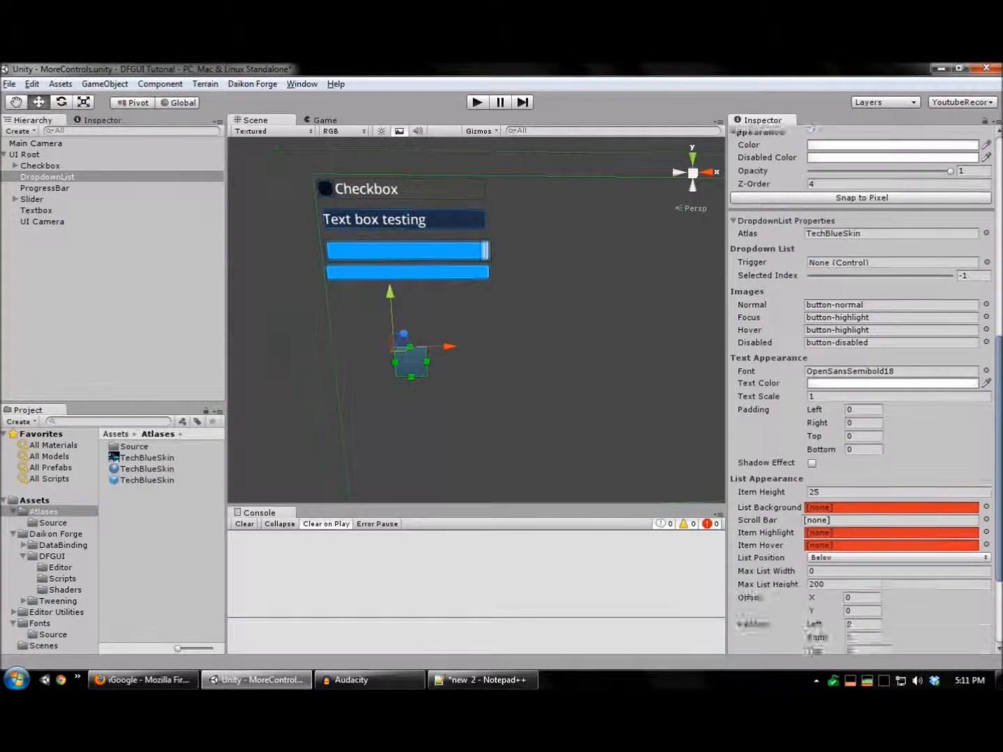
scroll(down, 3)
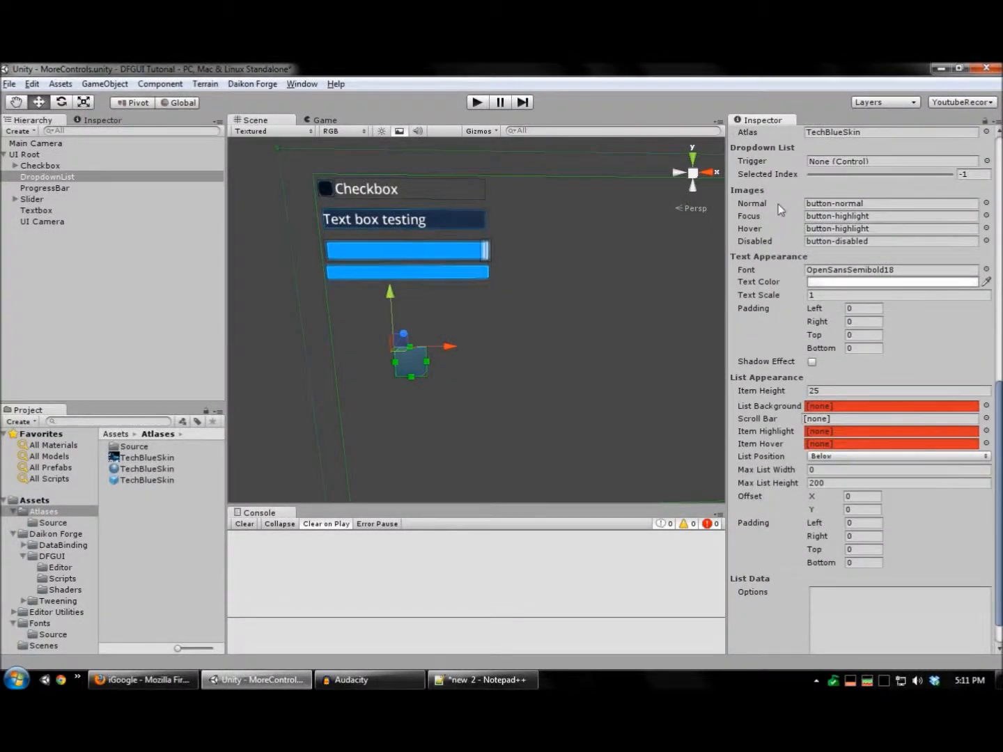
scroll(down, 3)
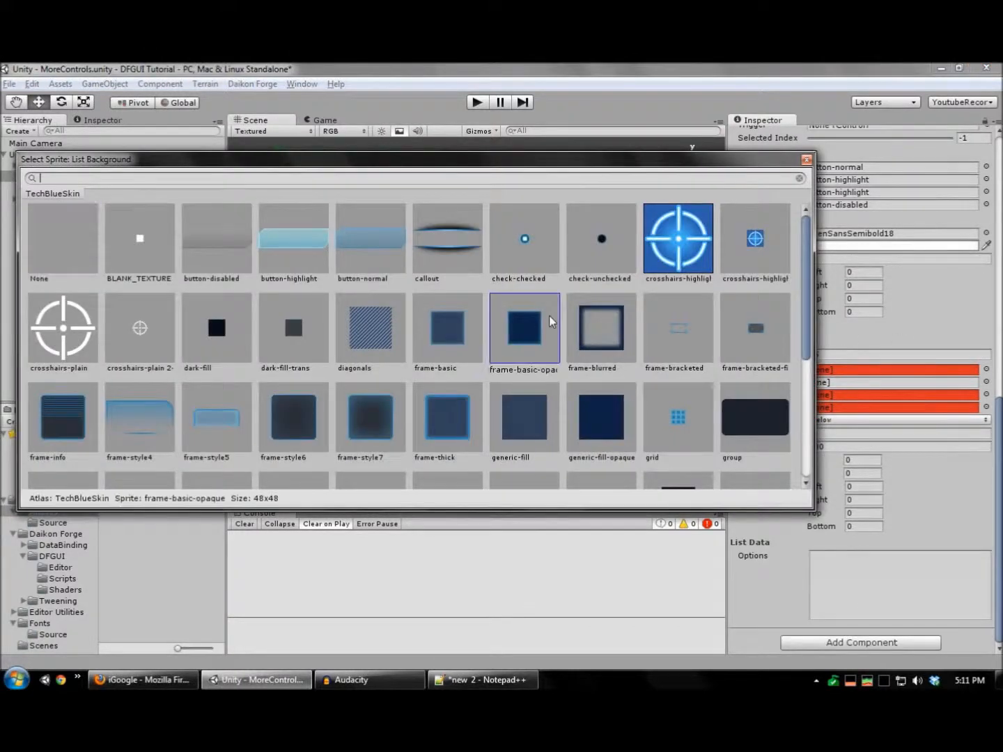
double_click(524, 327)
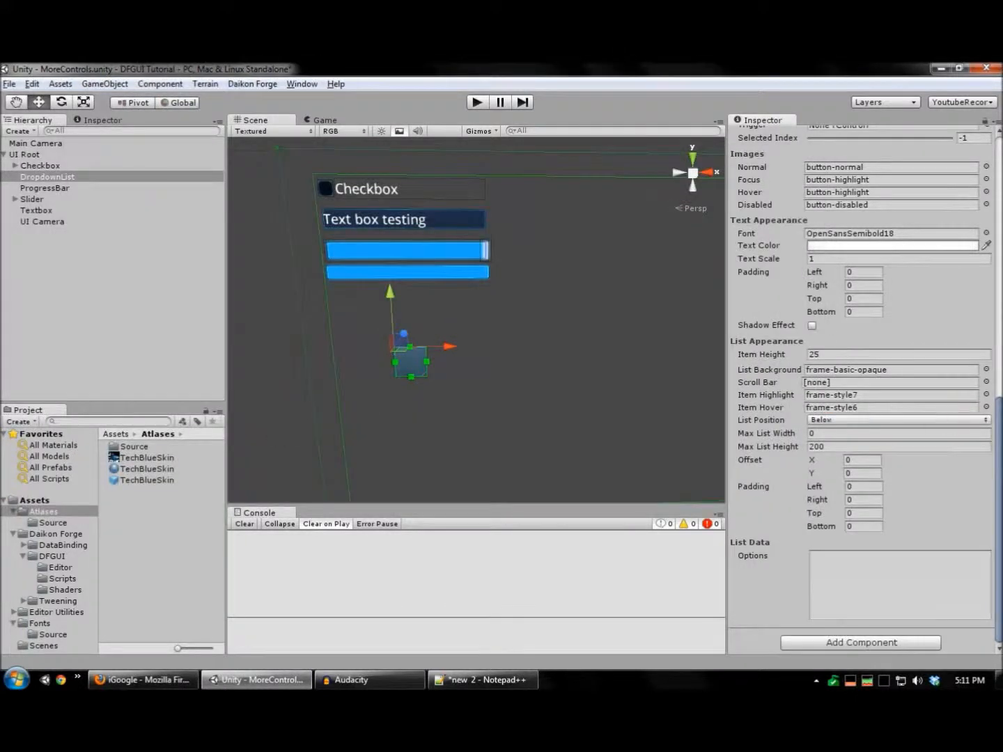
click(898, 557)
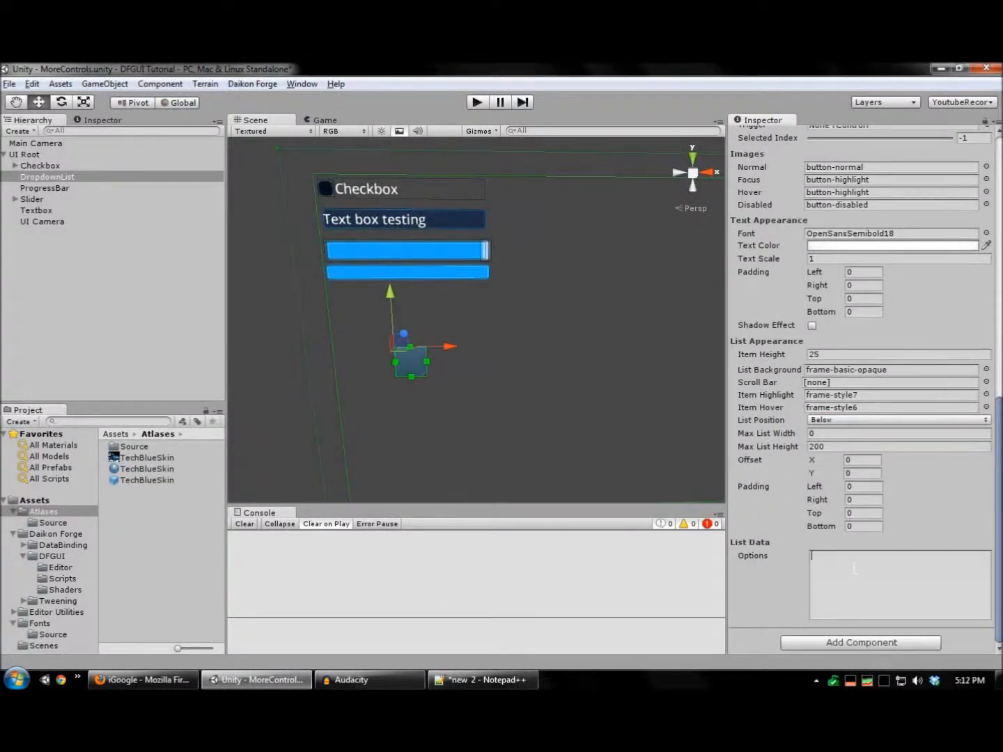
Enter the dropdown options Option 1 through Option 5.
text(Option 3)
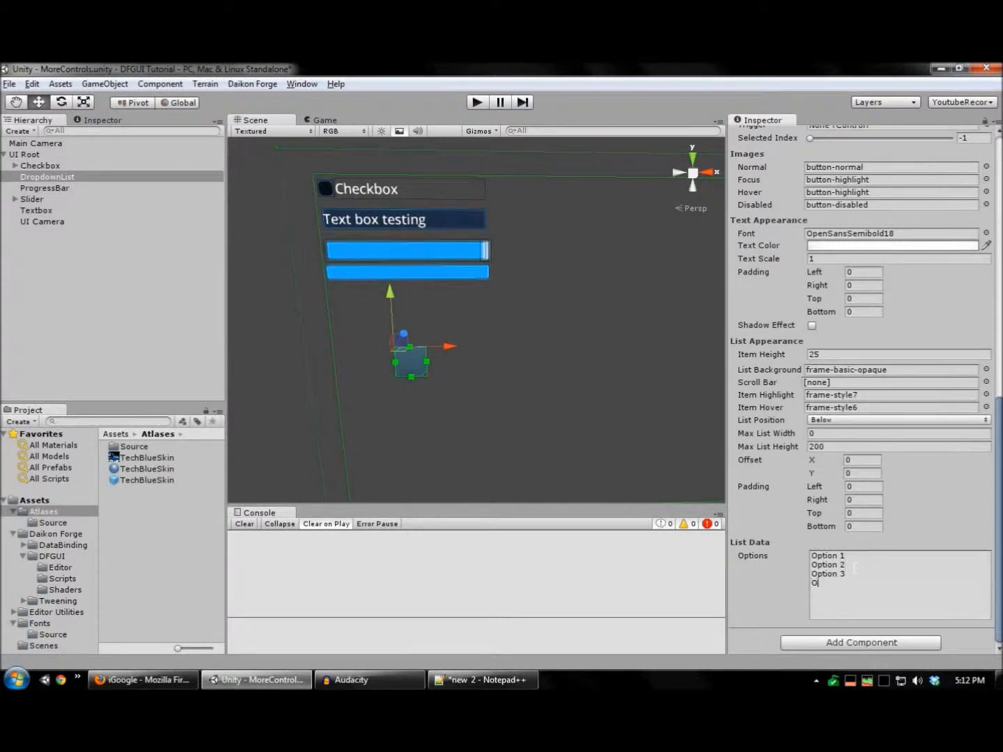
text(Option 4)
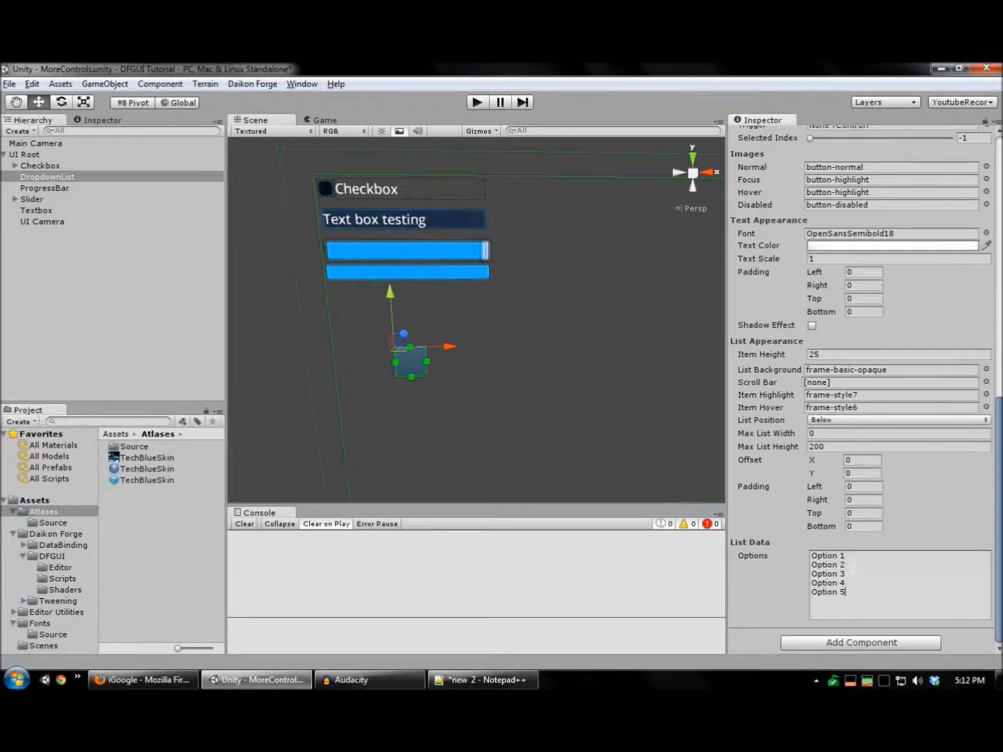
scroll(up, 3)
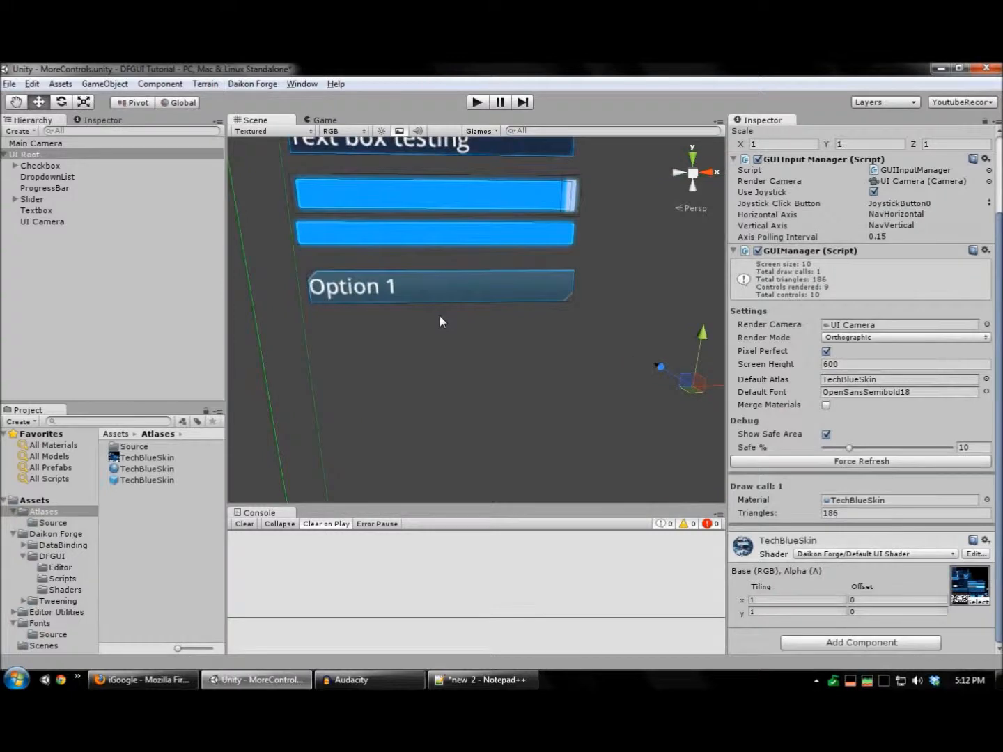
Set the dropdown's text padding left to 5.
click(47, 176)
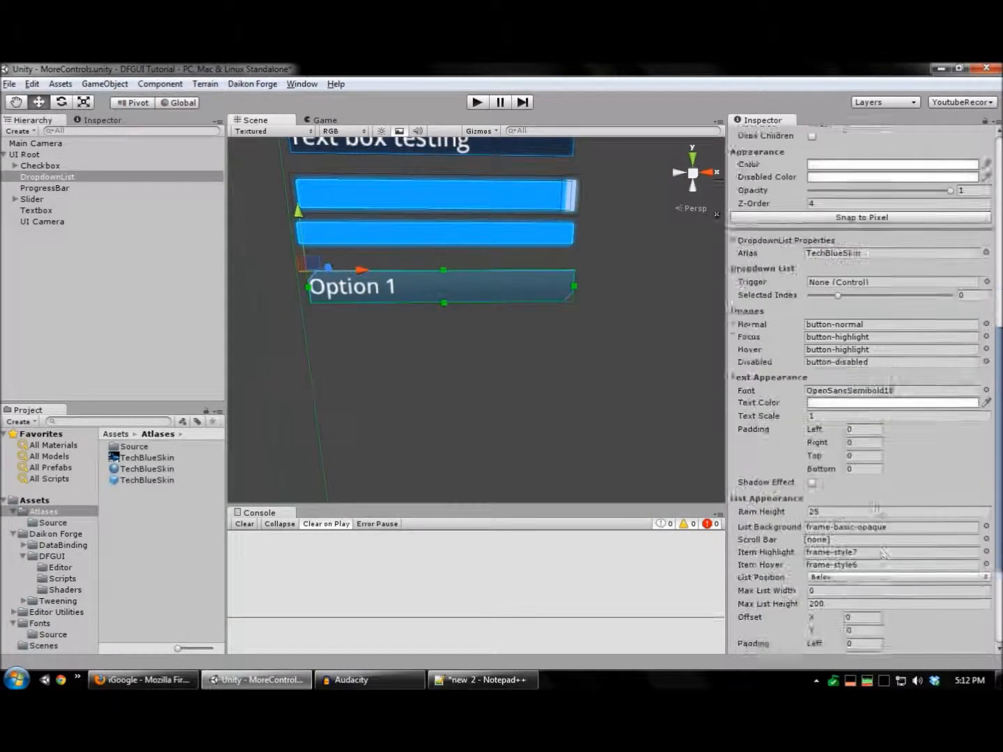
scroll(down, 3)
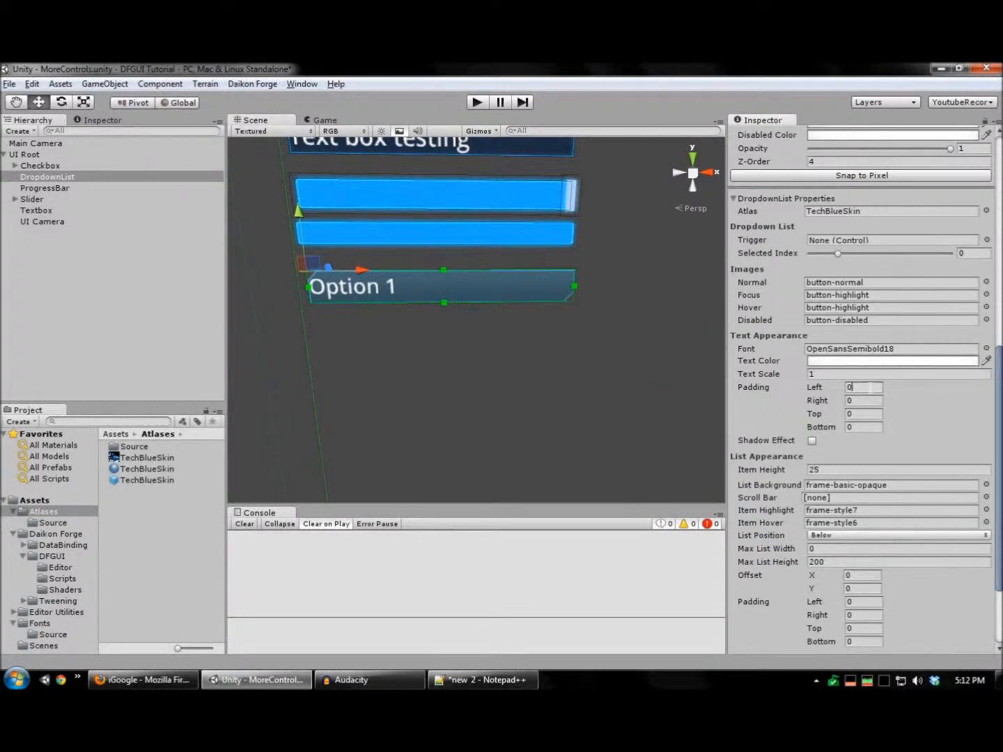
text(5)
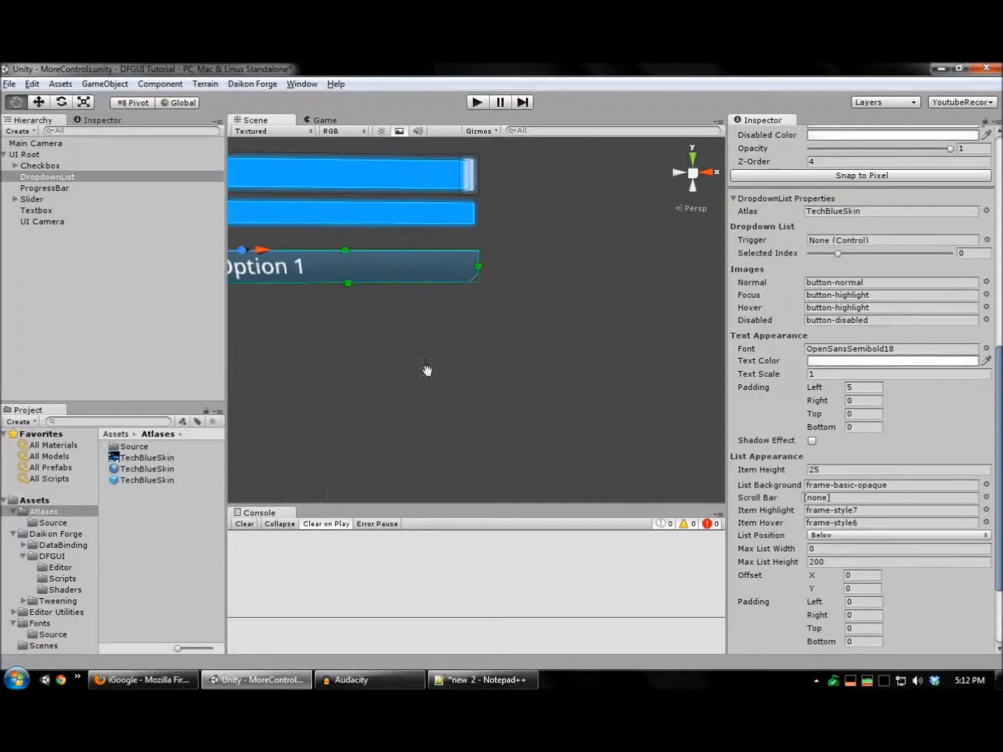
Add a Button under DropdownList and assign its hover, pressed and disabled images.
click(25, 154)
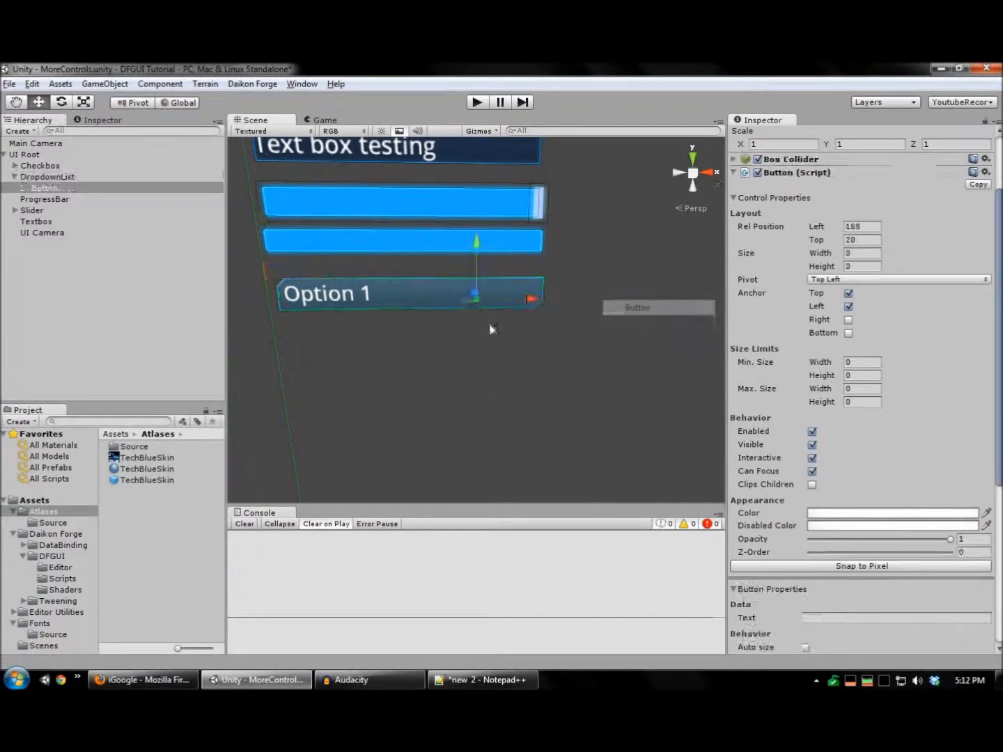
scroll(down, 3)
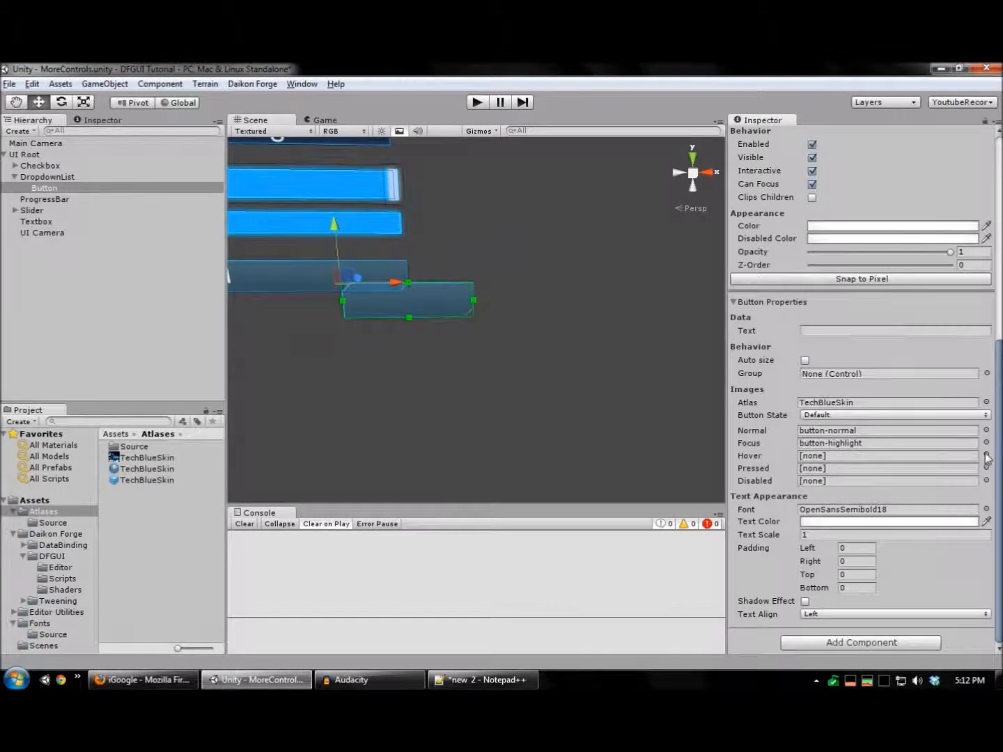
click(986, 467)
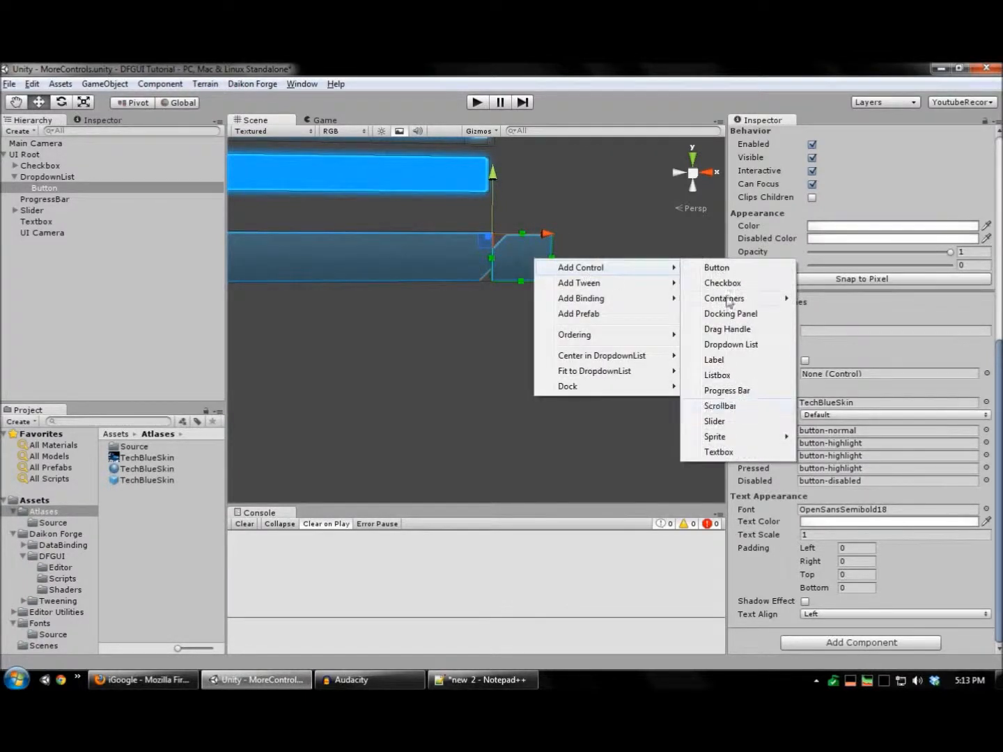
Add a down-chevron sprite inside the button and select the arrow button.
click(715, 437)
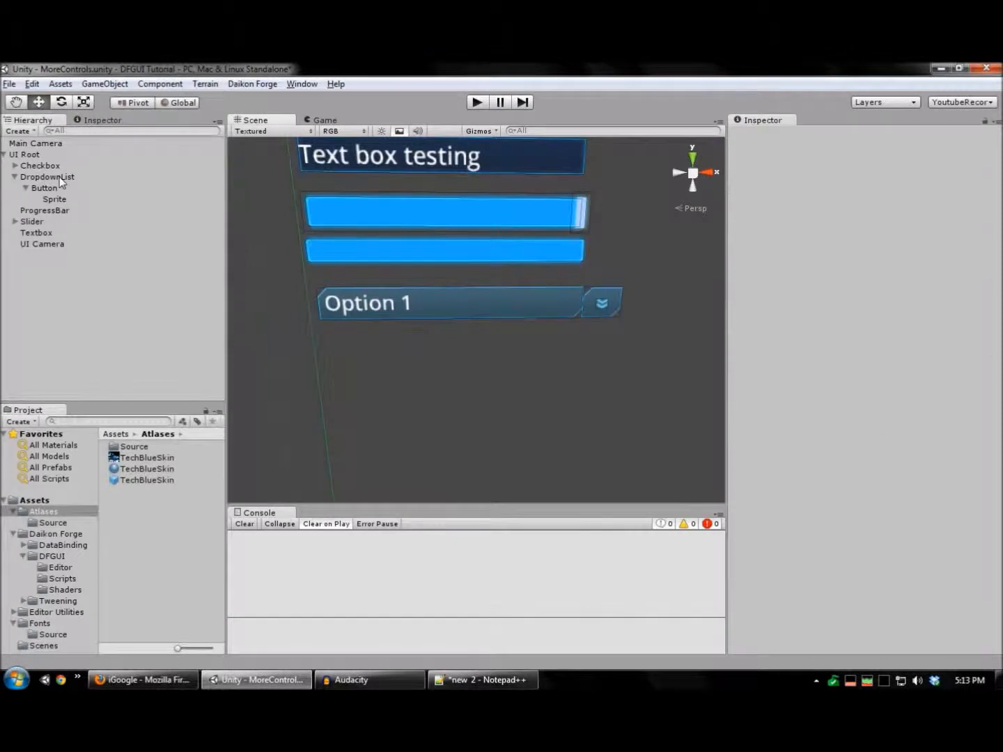
click(45, 187)
text(drop)
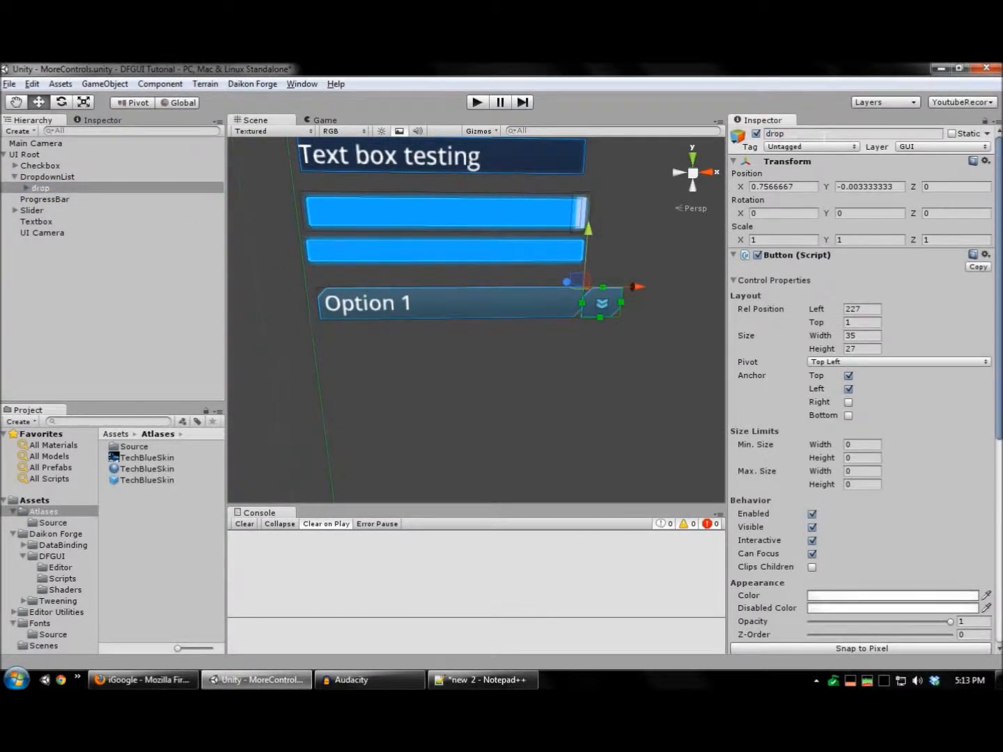
click(48, 177)
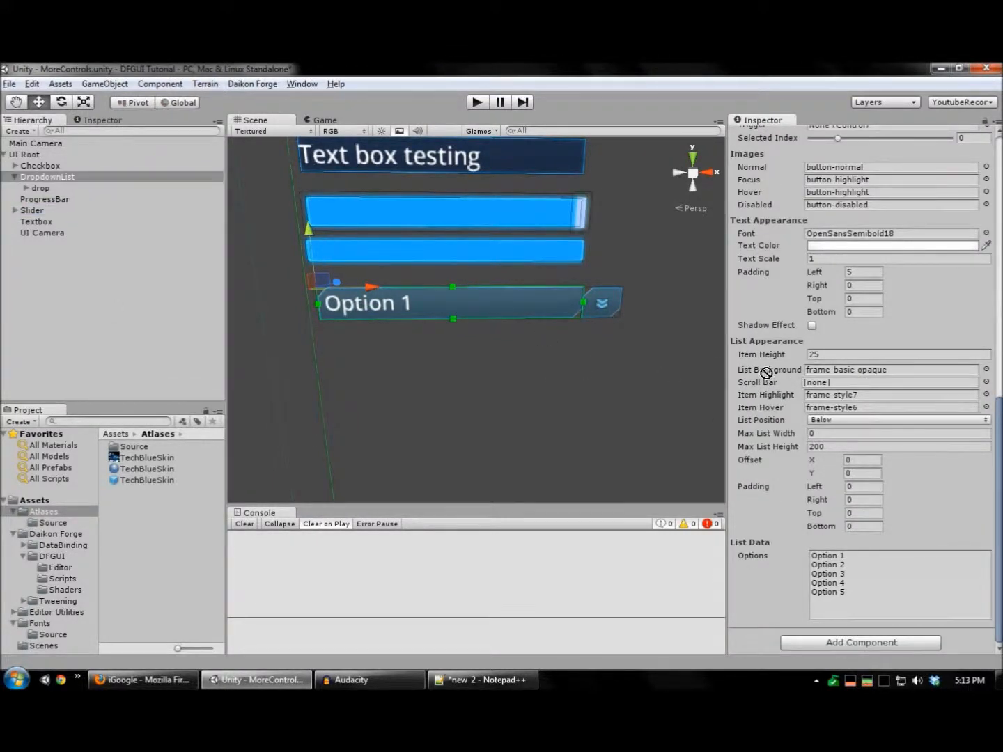
scroll(up, 3)
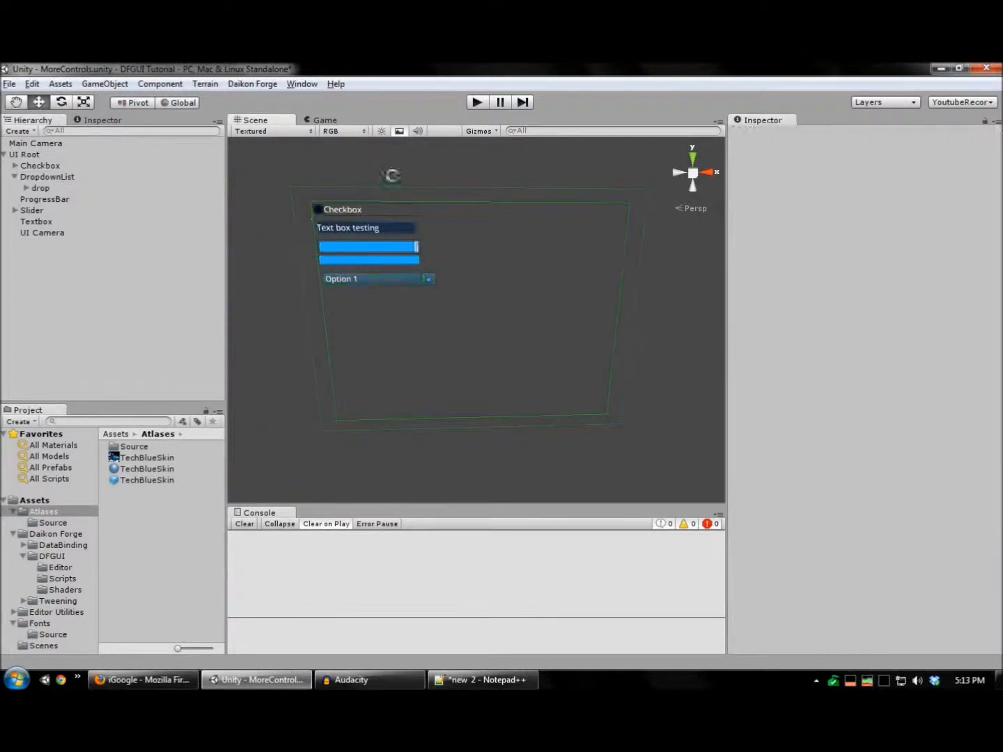
Run the scene, open the dropdown to pick an option, then stop play mode.
click(477, 102)
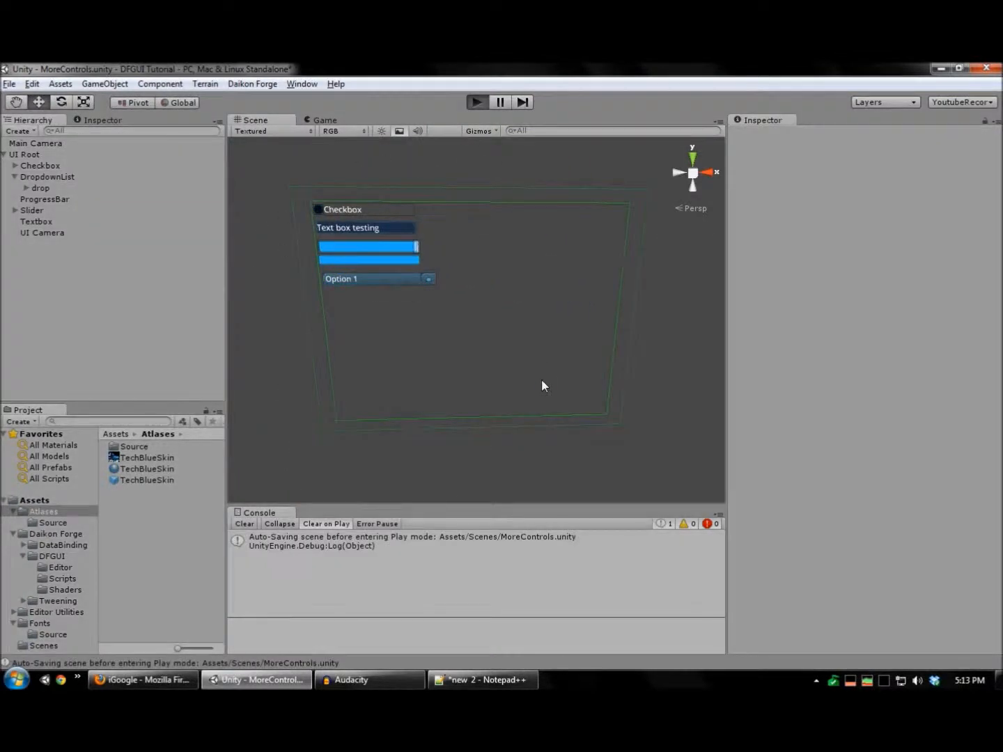
click(476, 101)
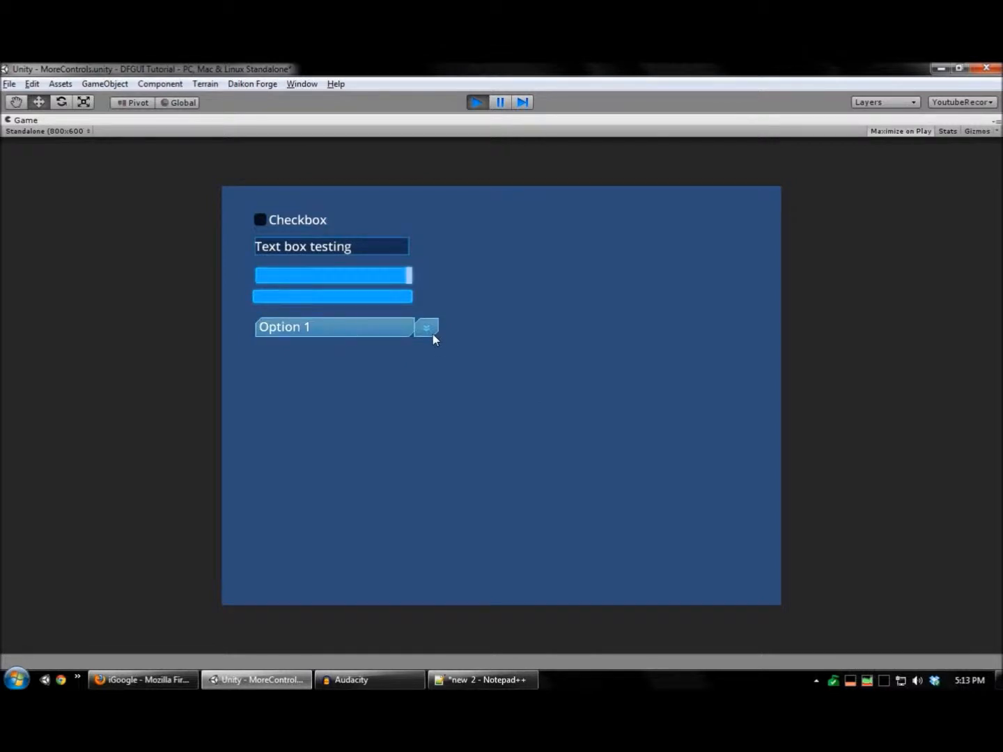
click(426, 327)
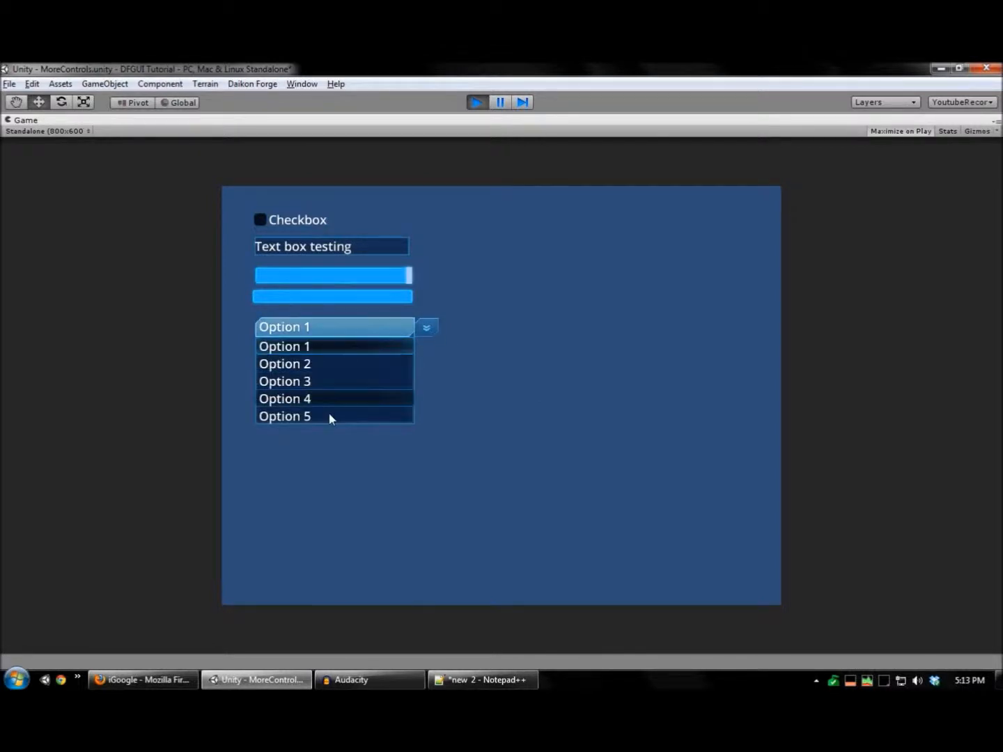
click(284, 381)
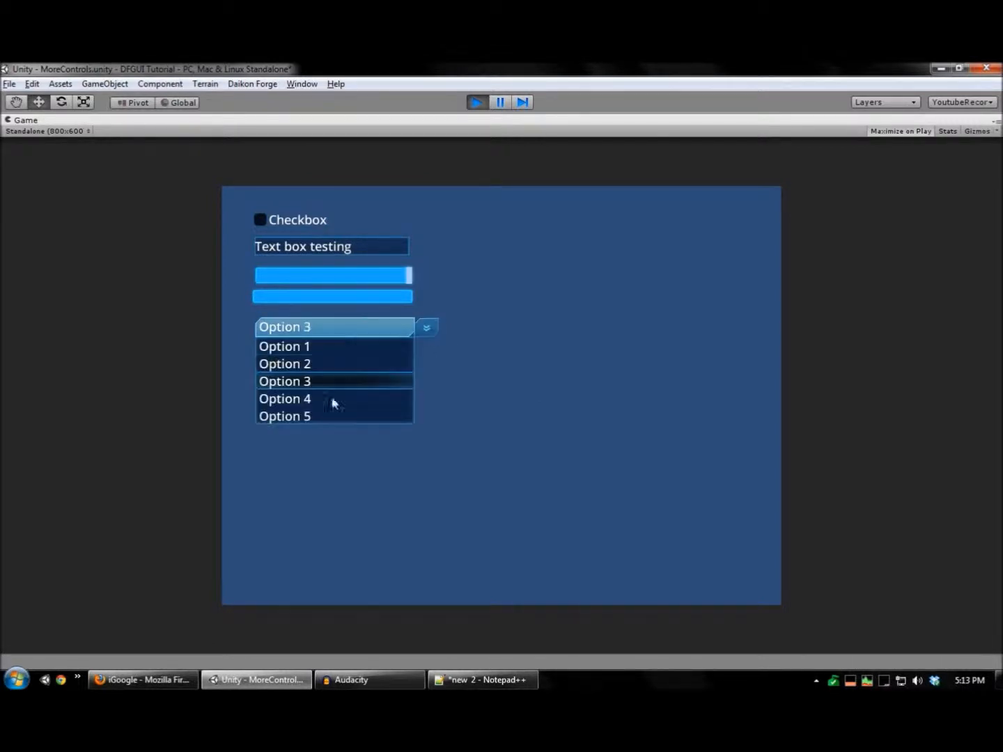
click(477, 102)
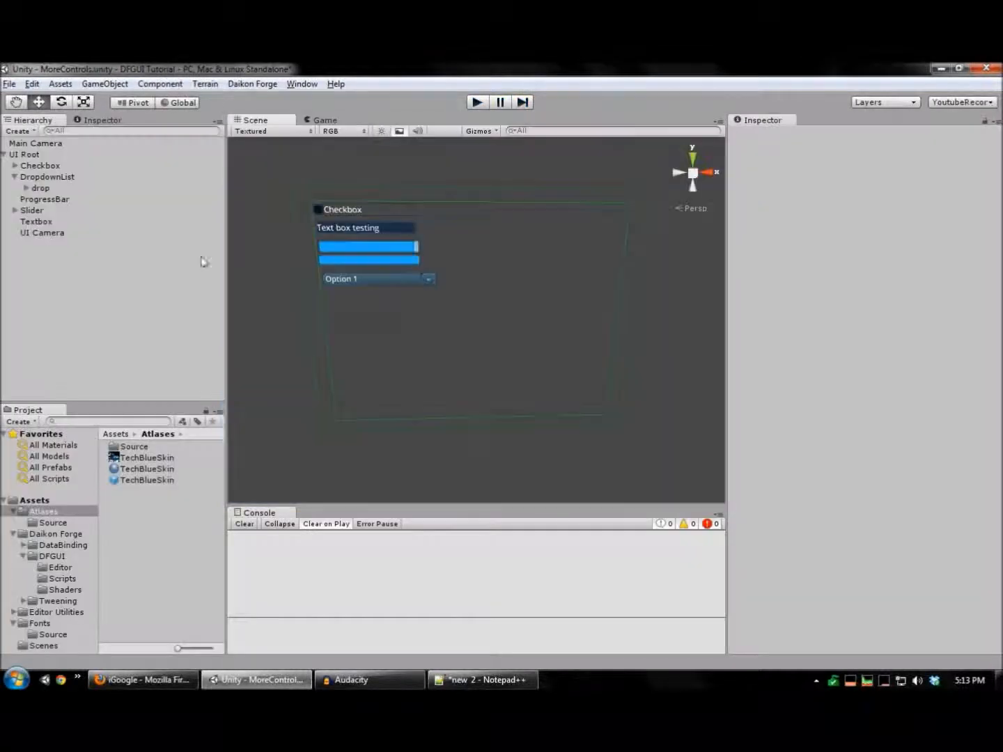
click(48, 176)
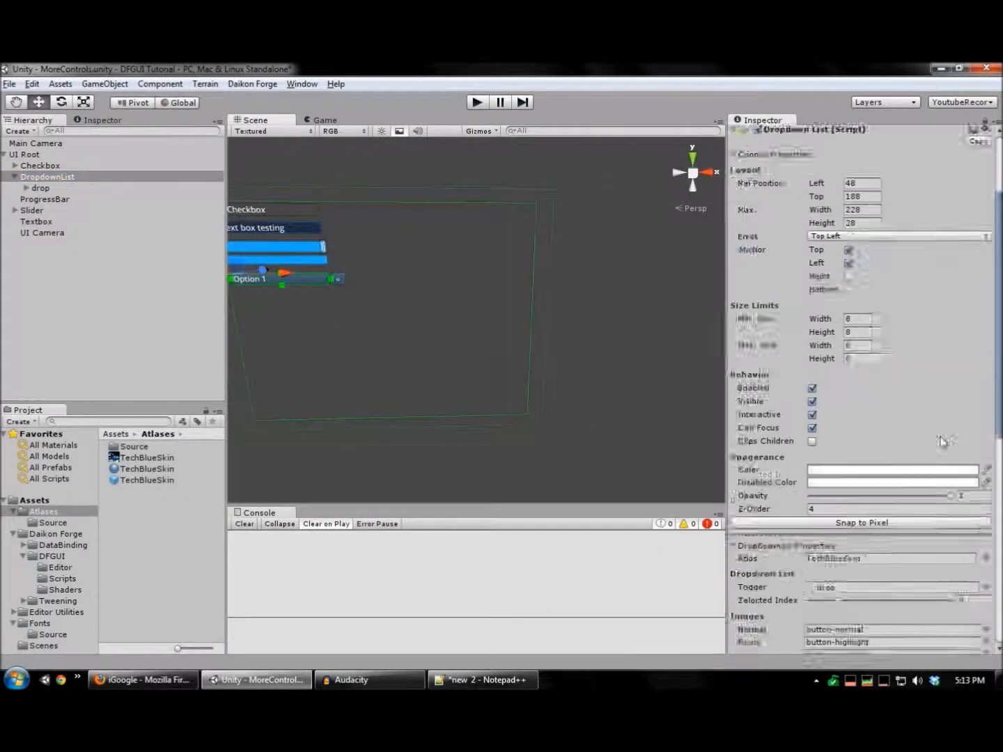
scroll(down, 3)
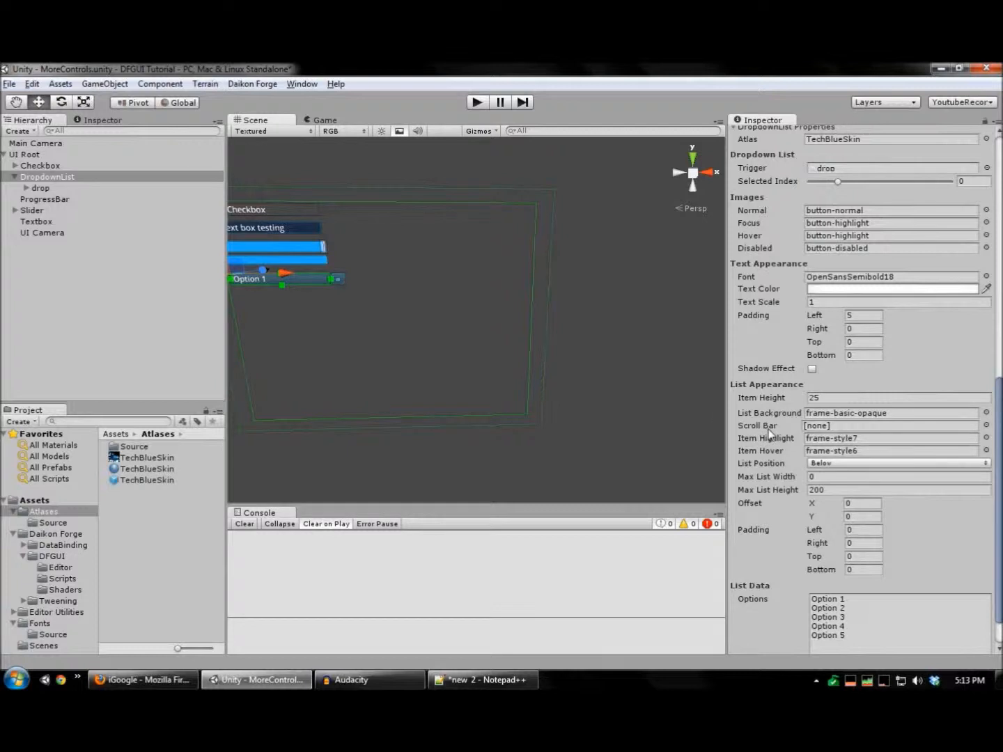
mouse_move(595, 397)
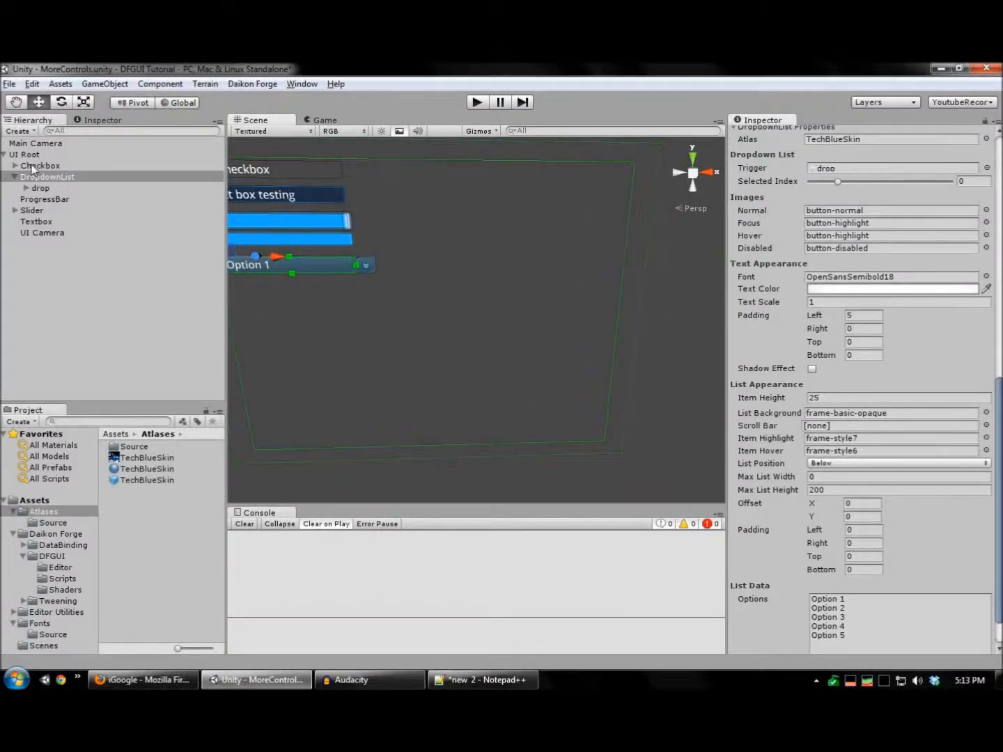
click(25, 154)
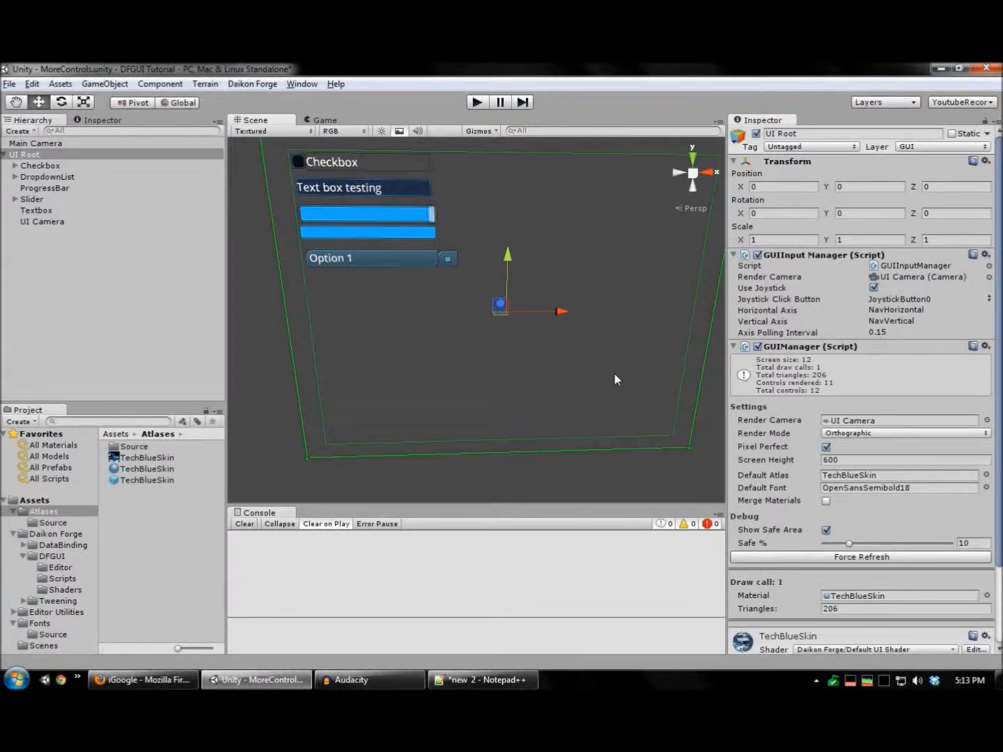
mouse_move(604, 376)
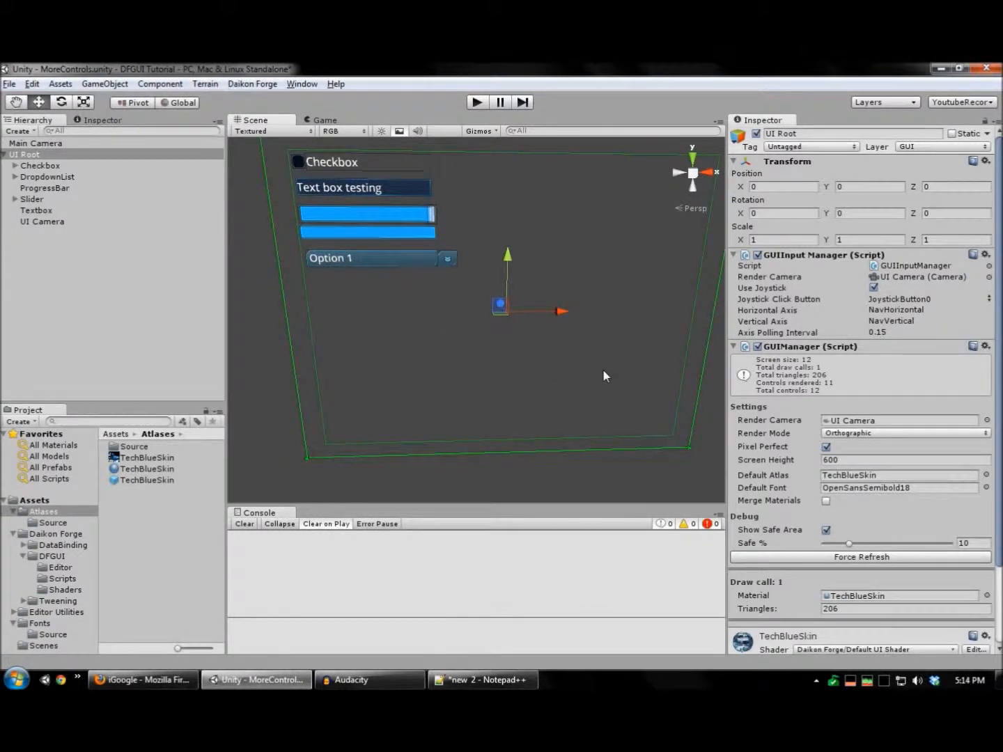
scroll(down, 3)
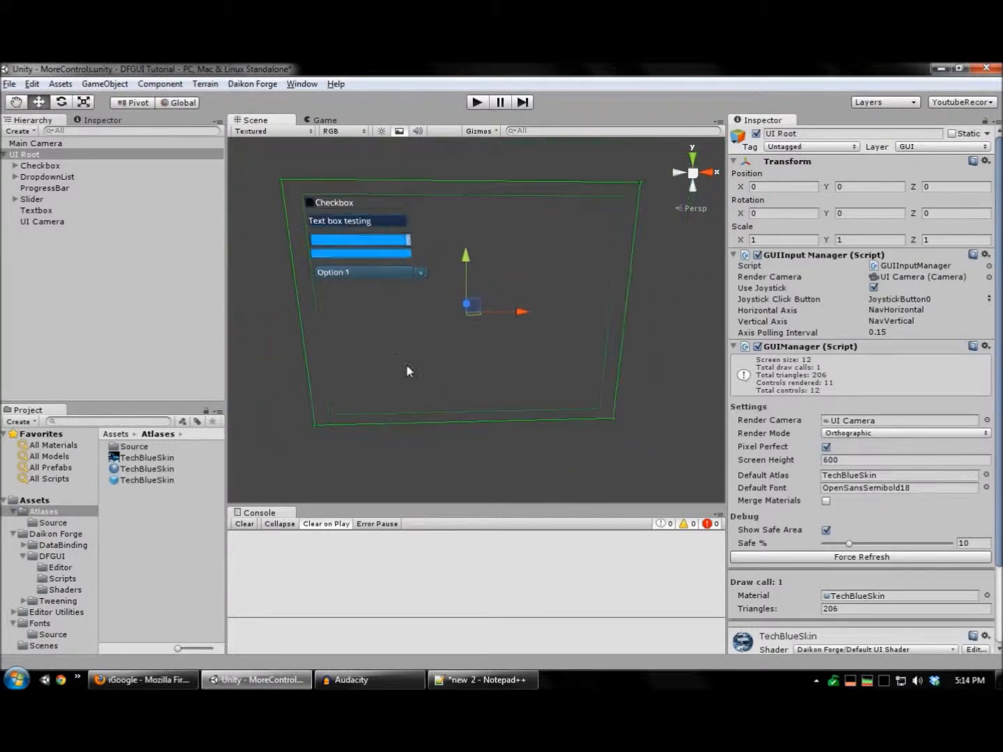
Add a Listbox control to UI Root with frame-style6 as its hover image.
right_click(408, 371)
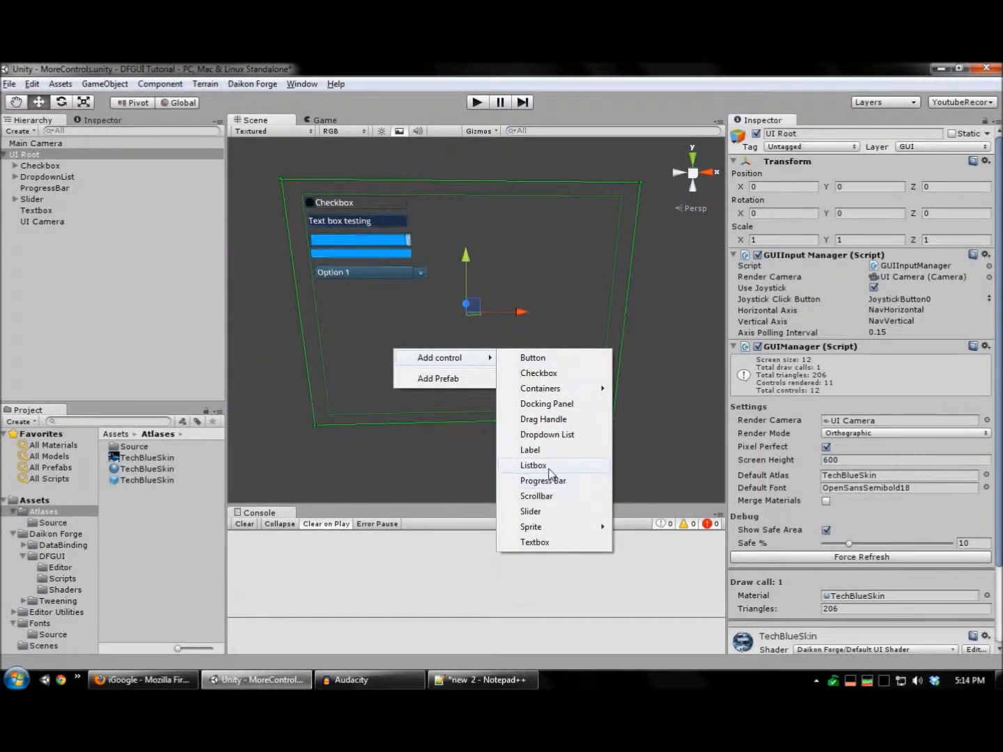
click(532, 465)
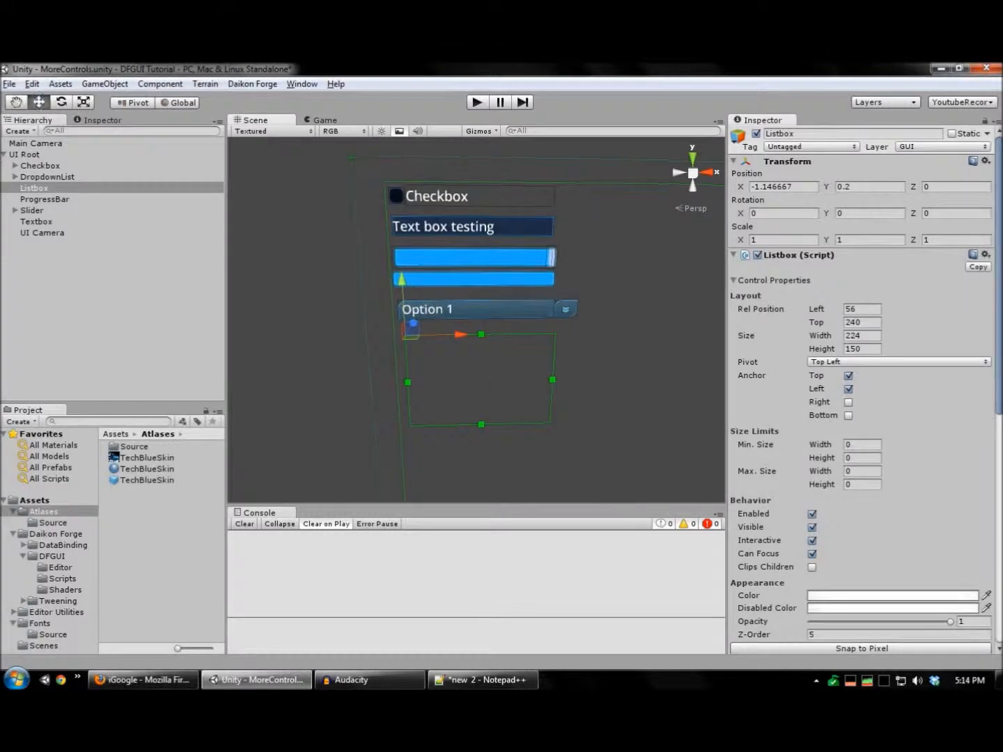
scroll(down, 3)
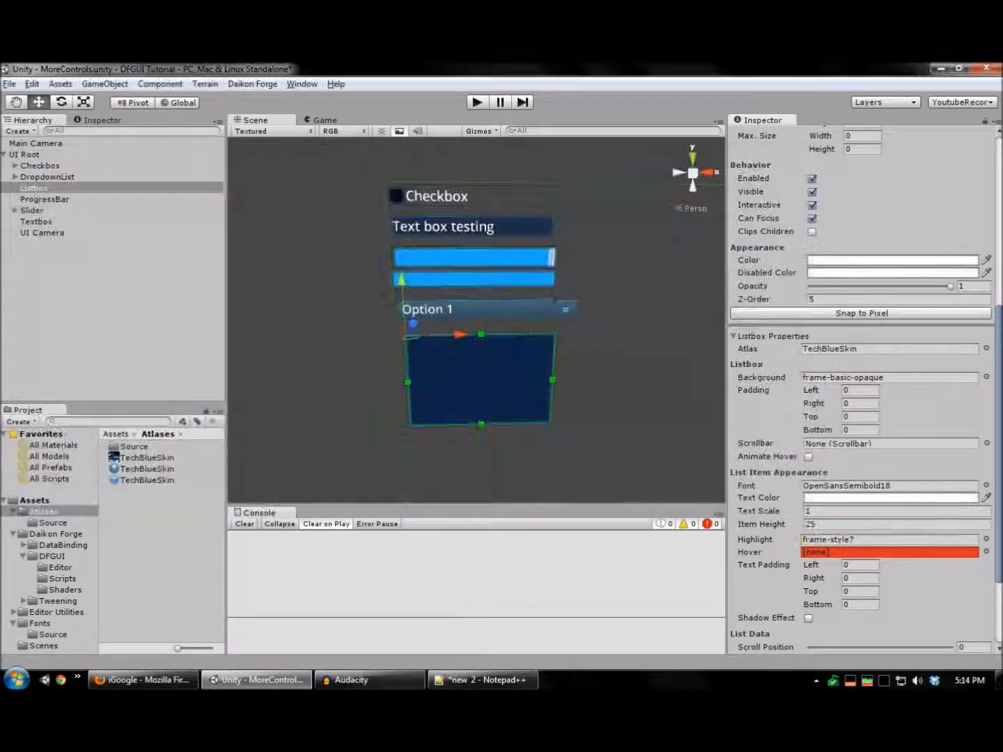
click(888, 552)
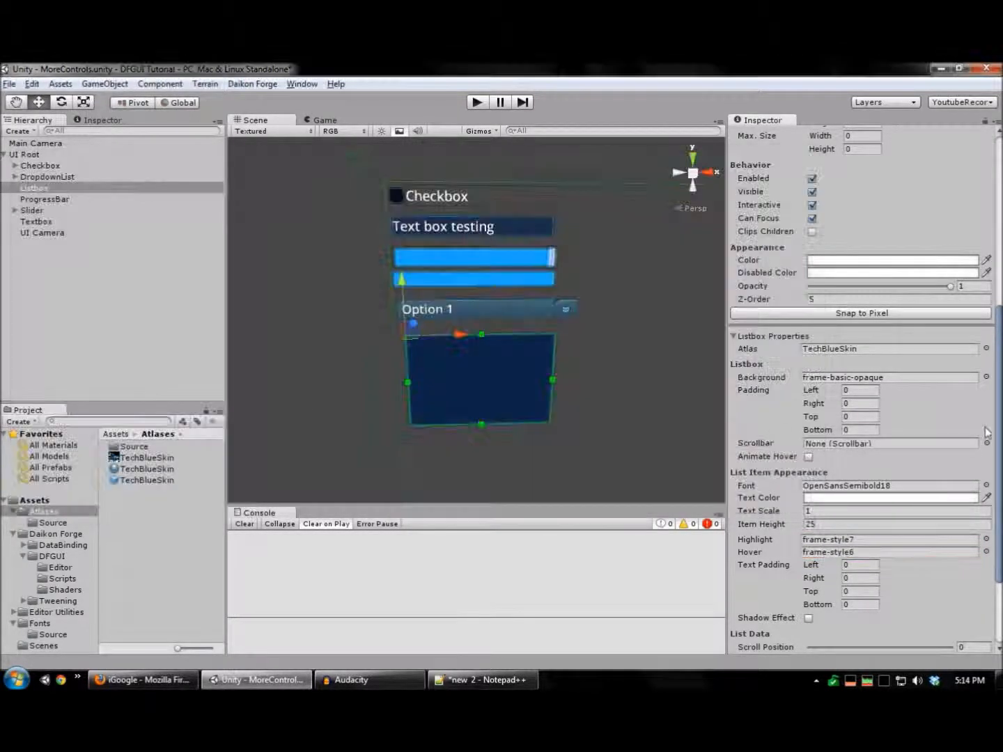
scroll(down, 3)
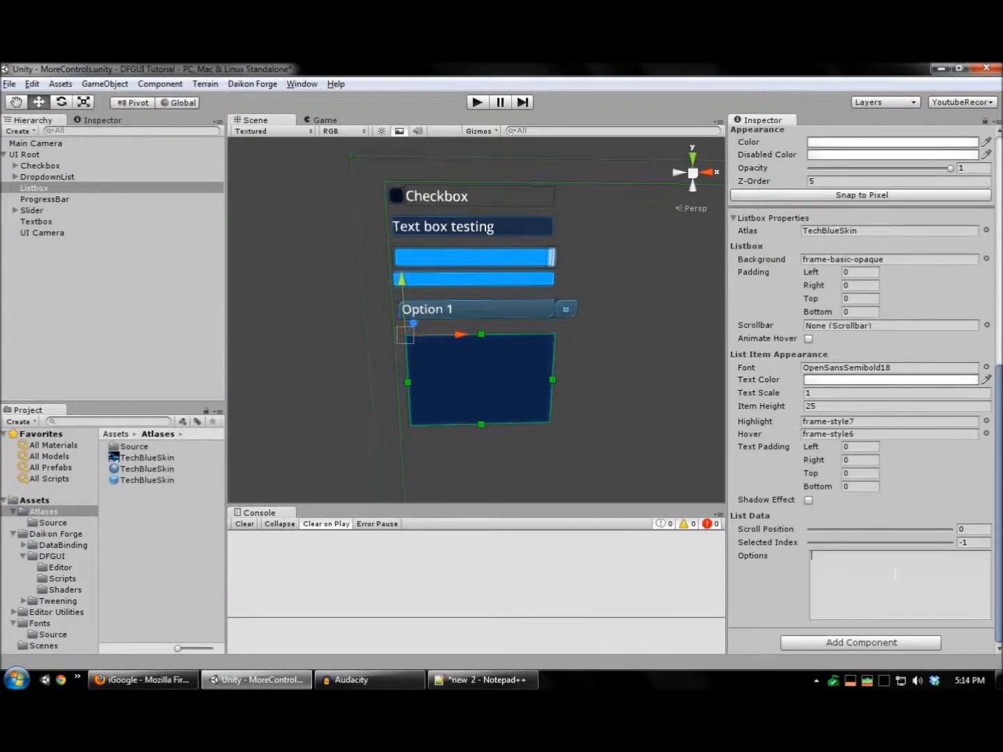
Enter 'Option 1' through 'Option 5' as listbox options and start play mode.
text(Option 1)
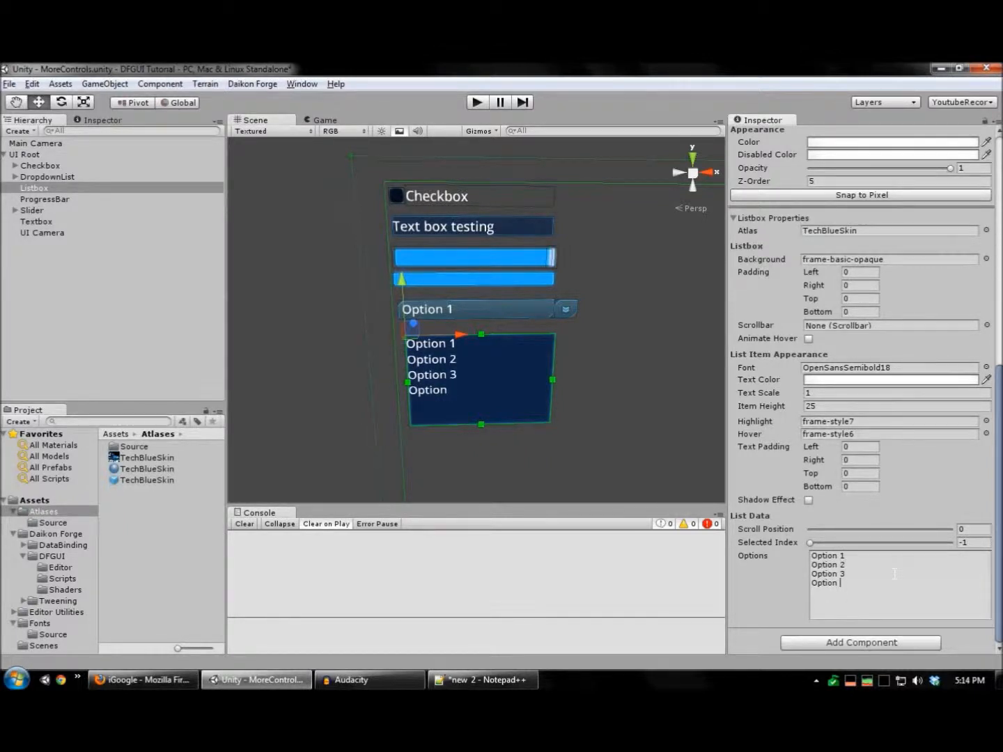
text(4)
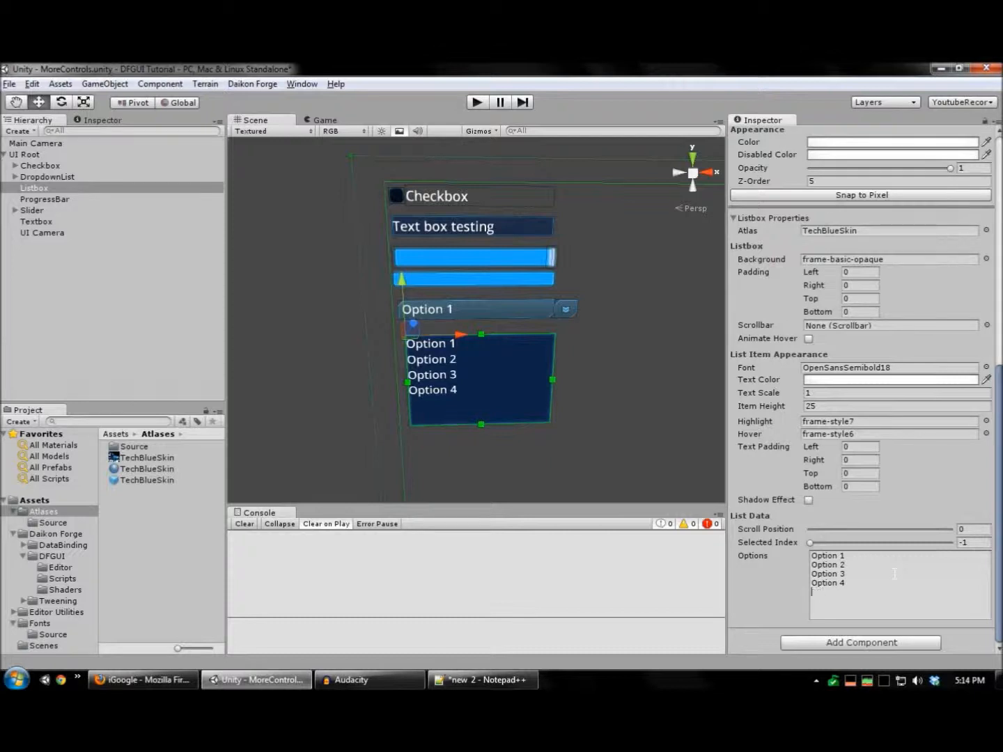
text(Optio)
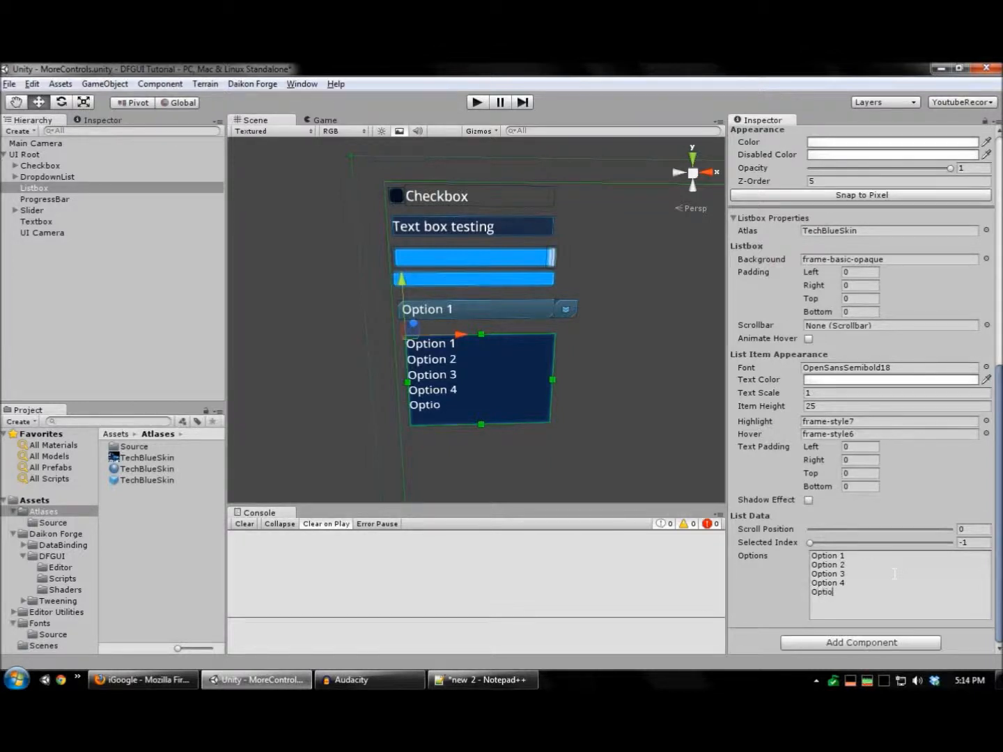
text(n 5)
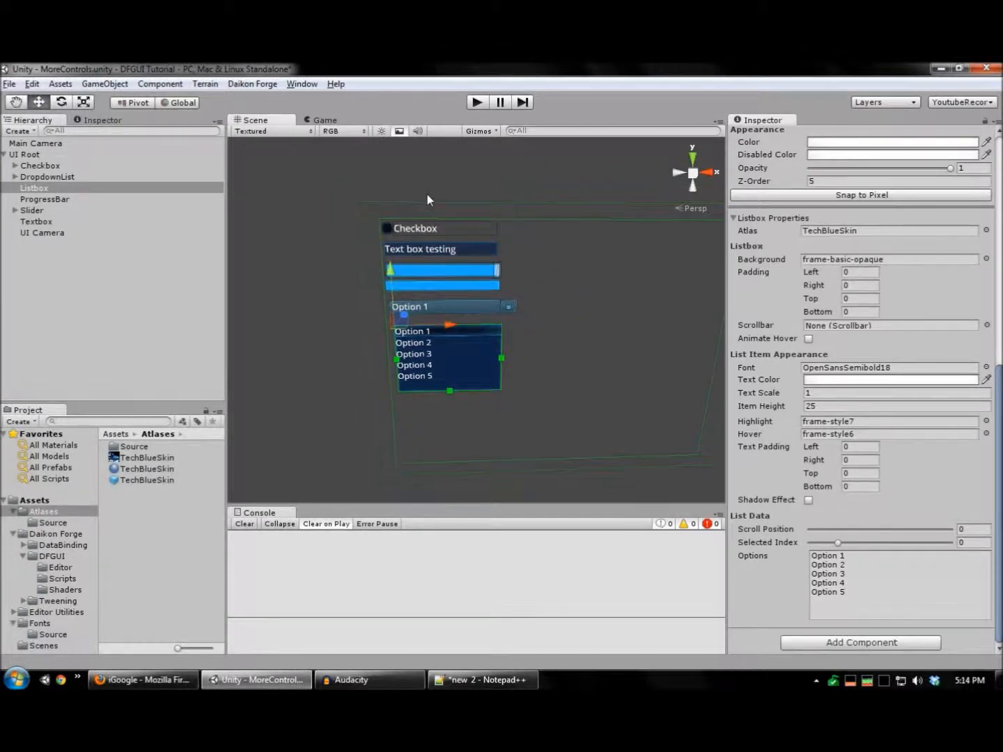
click(477, 102)
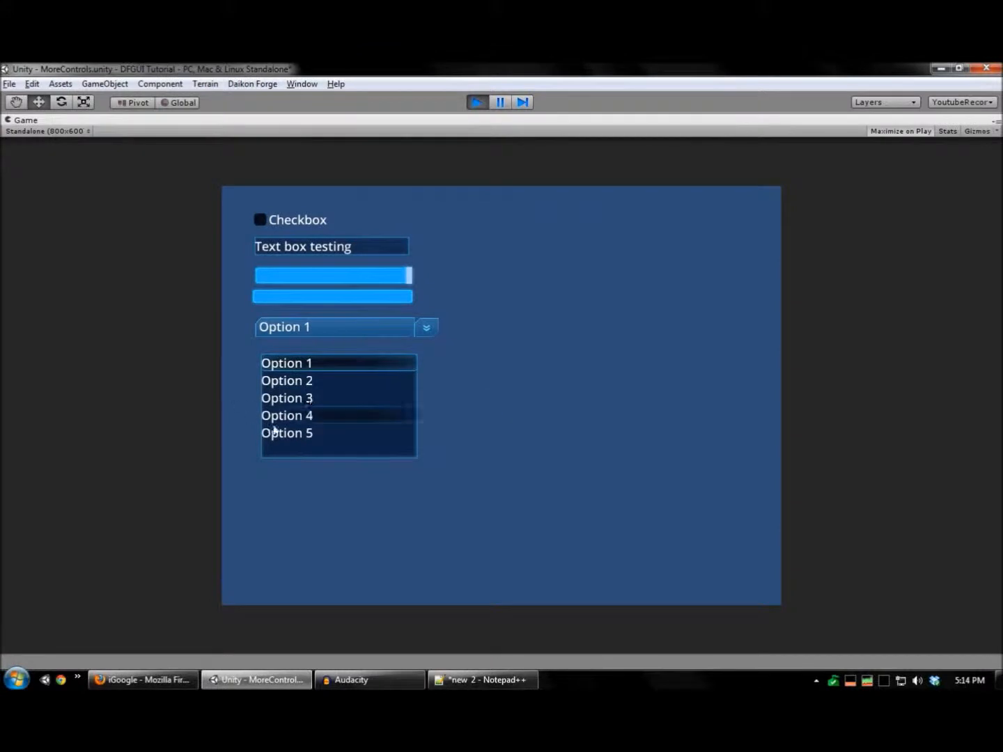
mouse_move(315, 409)
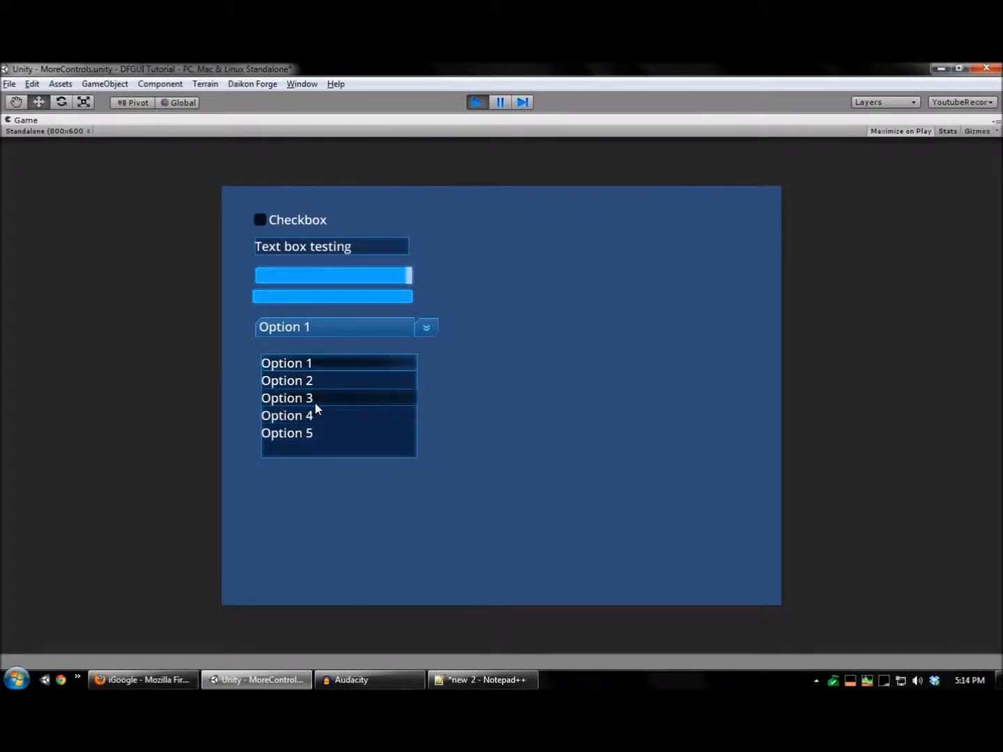
mouse_move(390, 367)
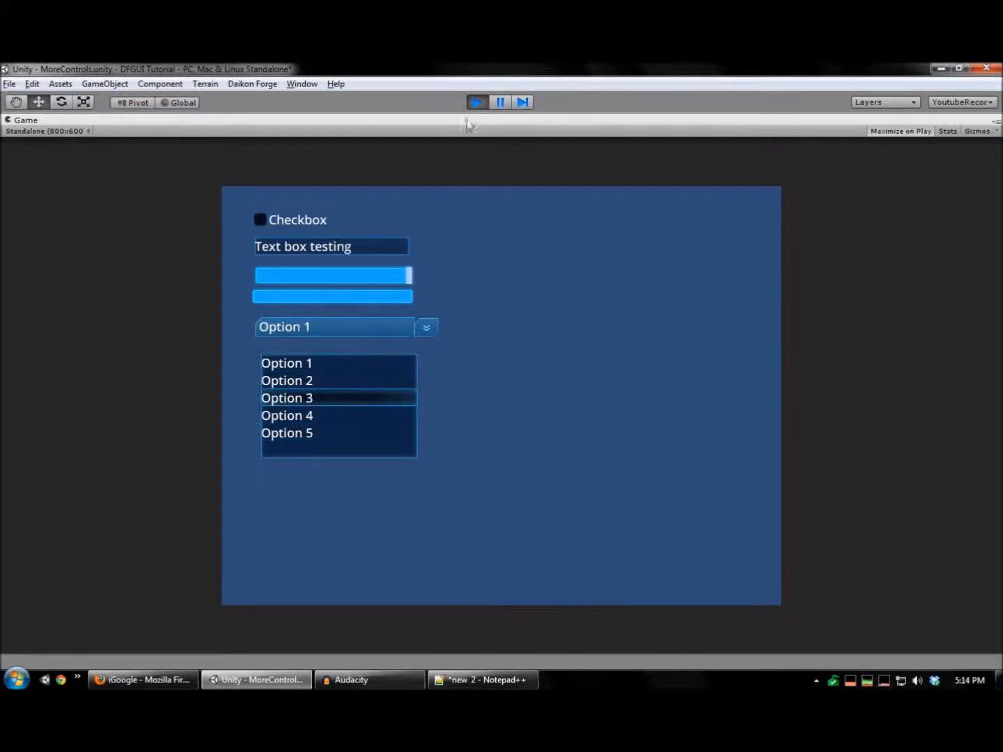
Stop play mode after picking Option 3 in the listbox.
click(477, 102)
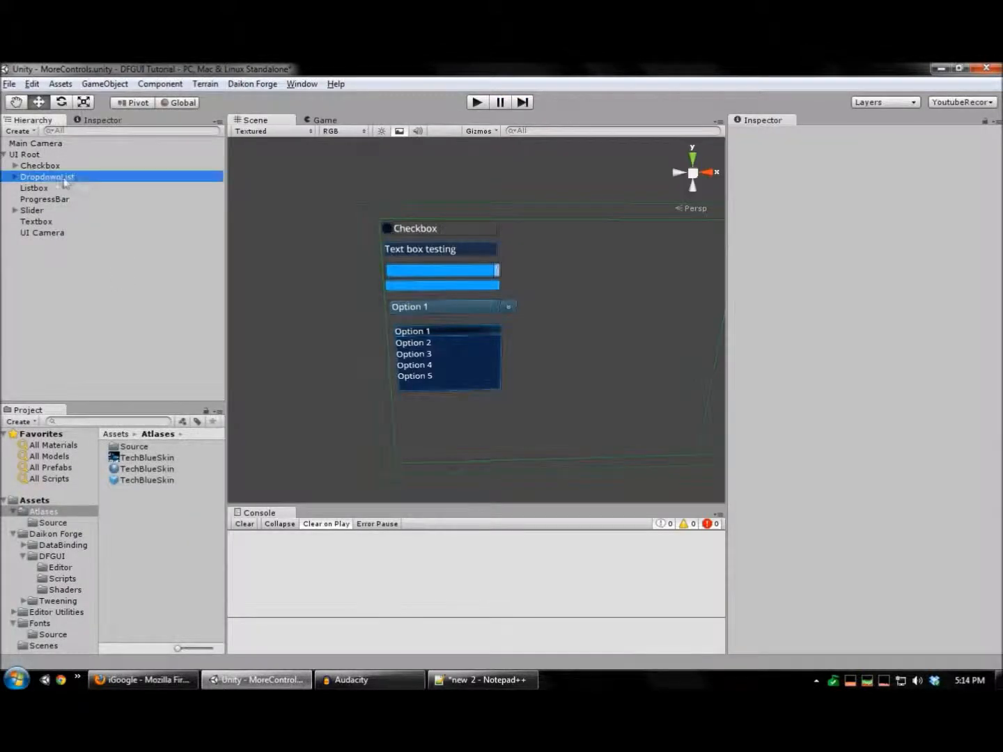
Select the DropdownList object to review it and start play mode again.
click(47, 177)
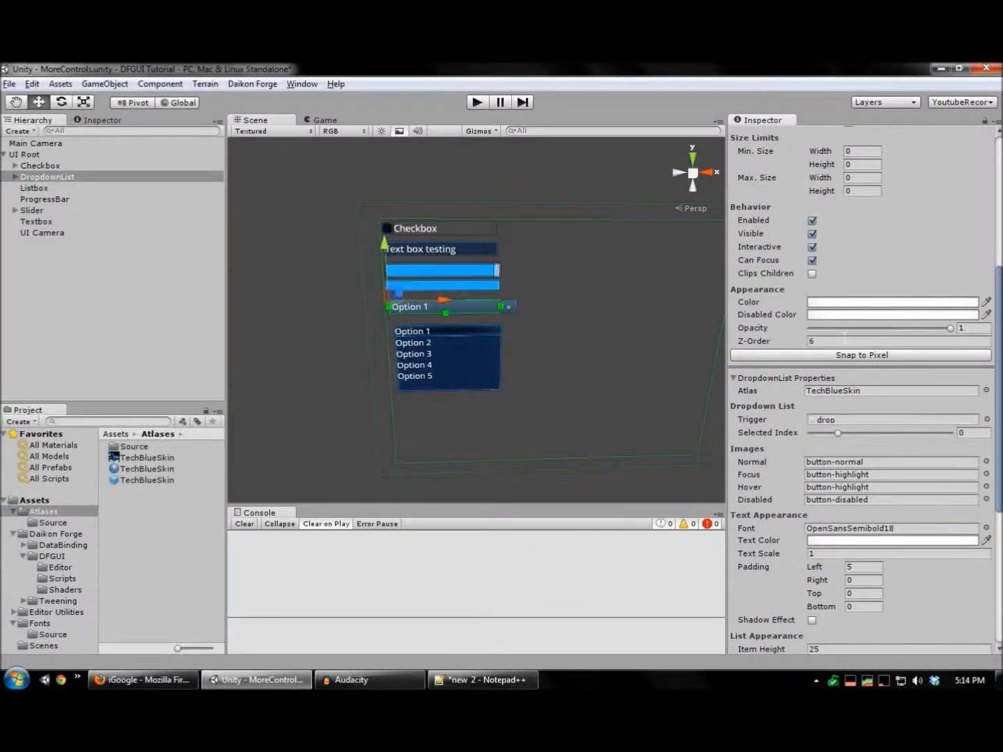
click(476, 102)
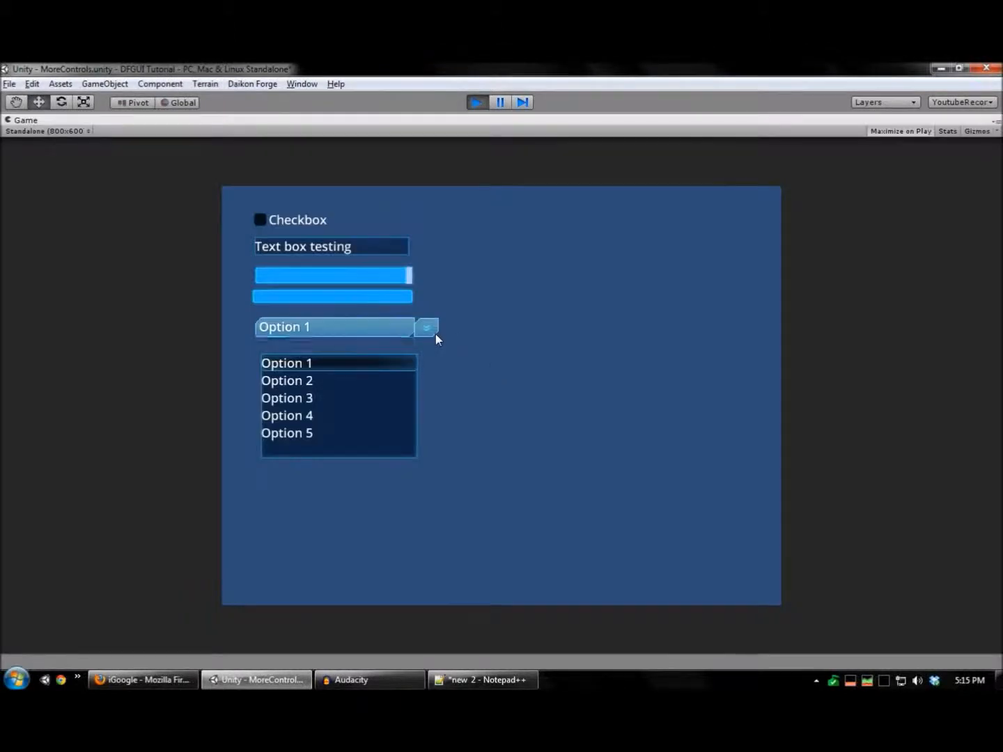
Switch the running dropdown to Option 3, then Option 5, and stop play mode.
click(286, 397)
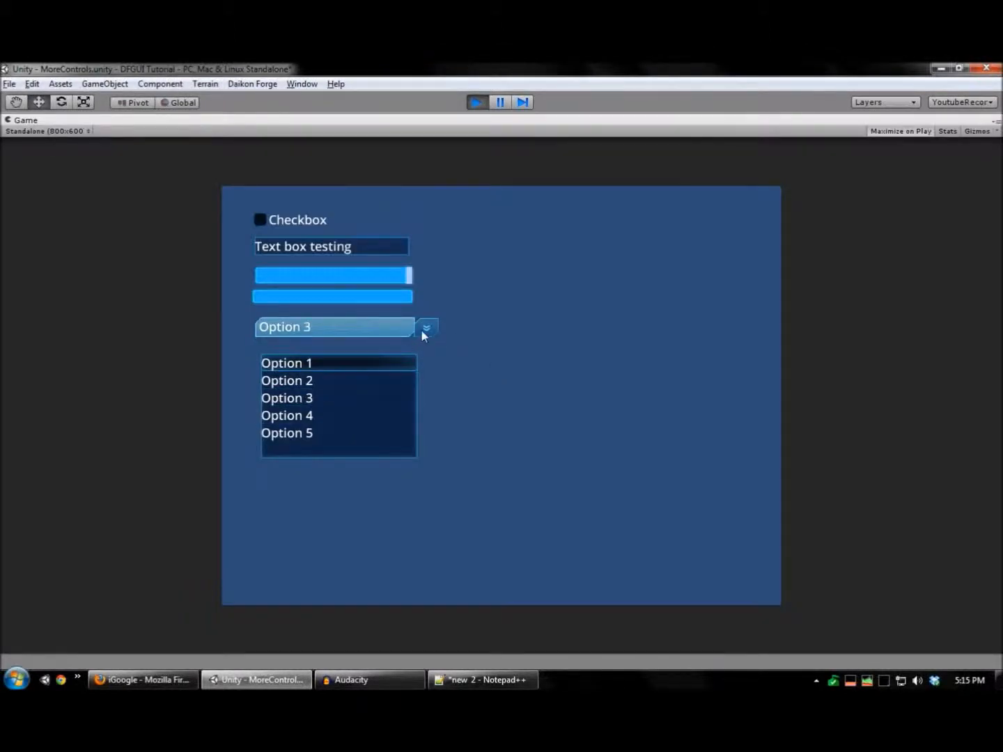
click(286, 432)
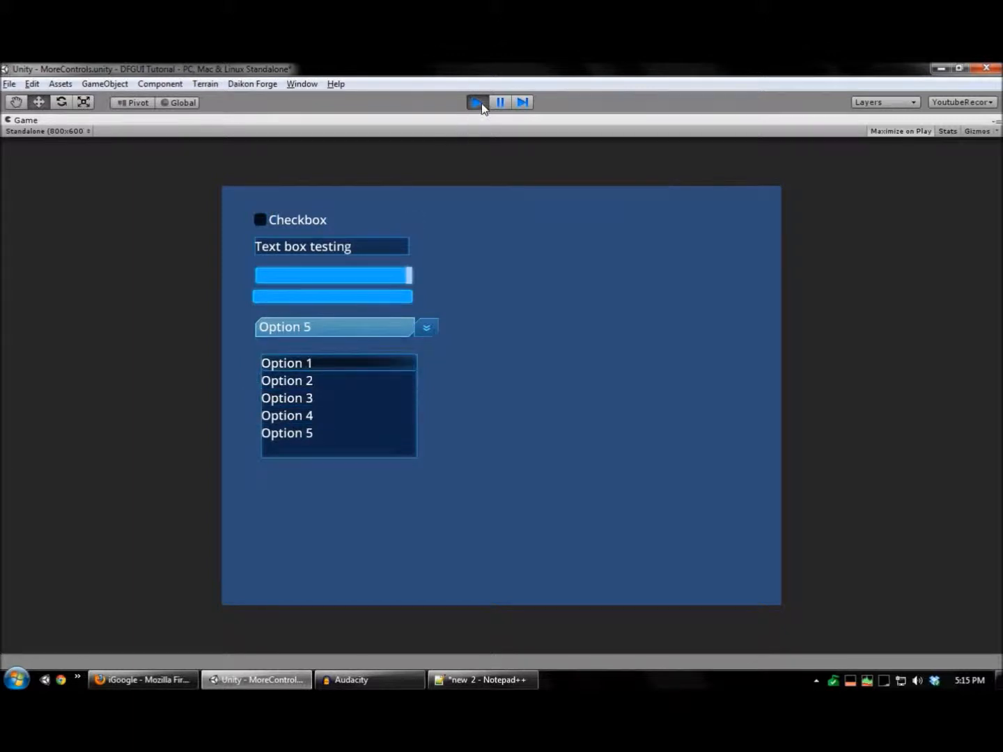
click(476, 101)
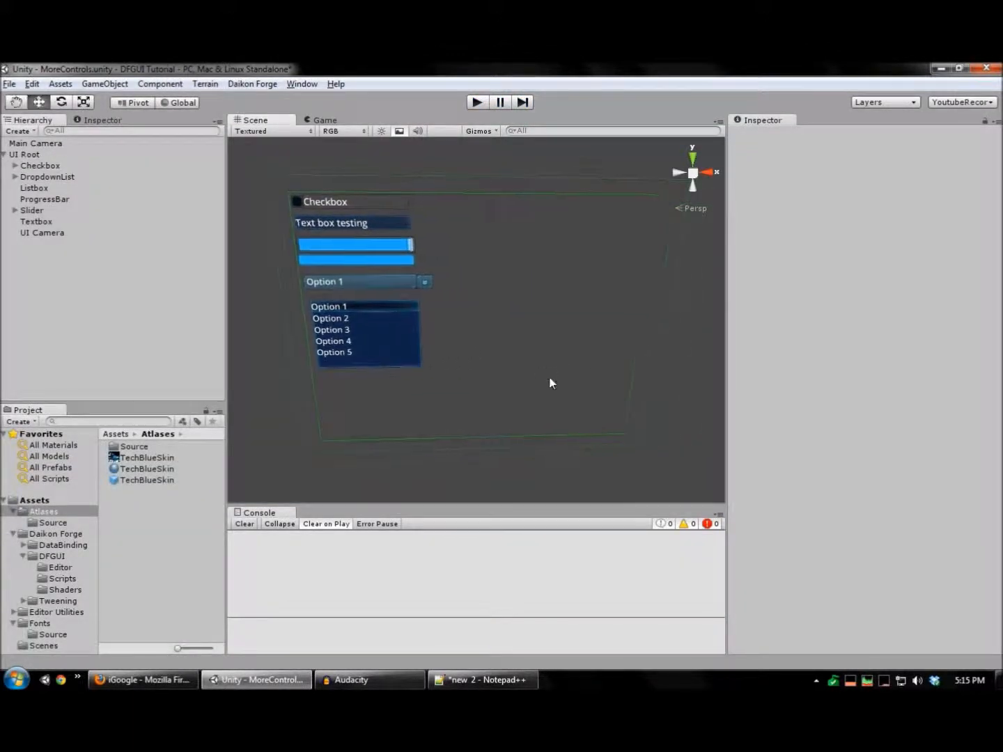